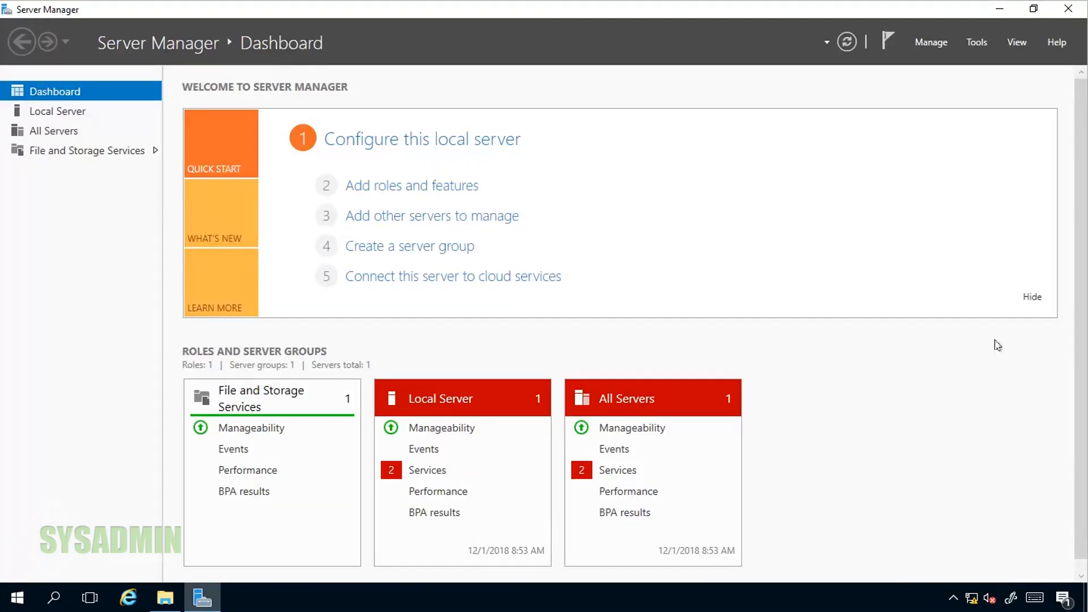
mouse_move(984, 346)
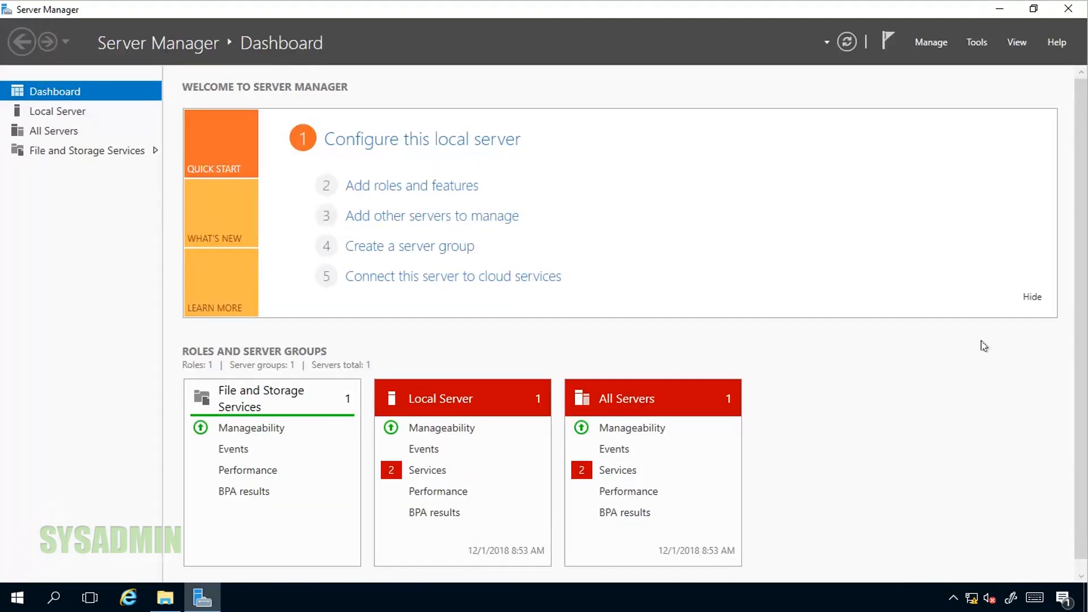
mouse_move(341, 567)
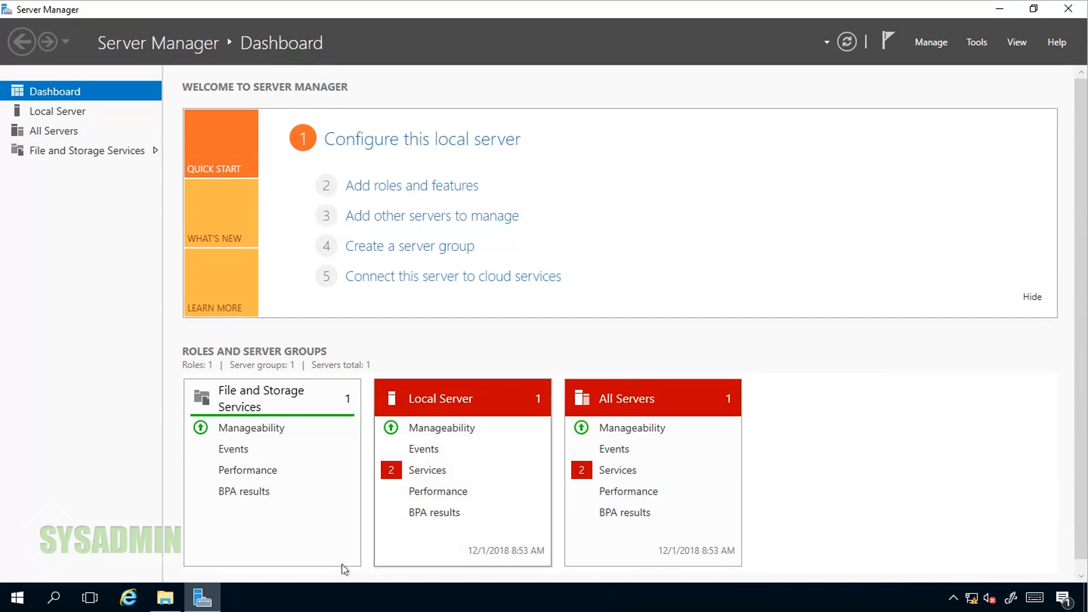
- Check the SCCM (E:) drive is empty, then browse to Local Disk (C:)
left_click(165, 597)
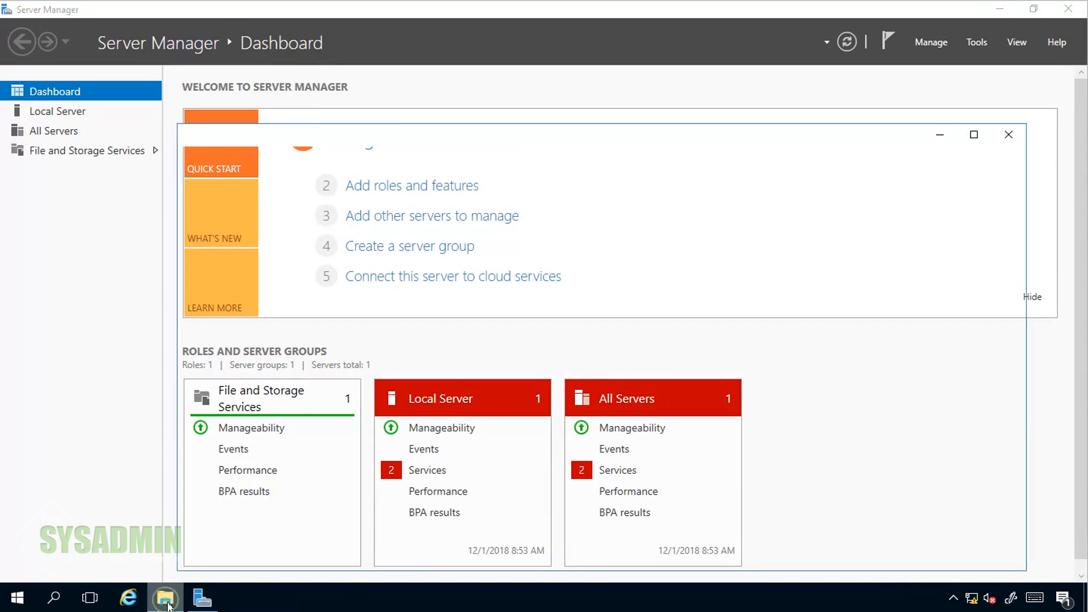
left_click(165, 598)
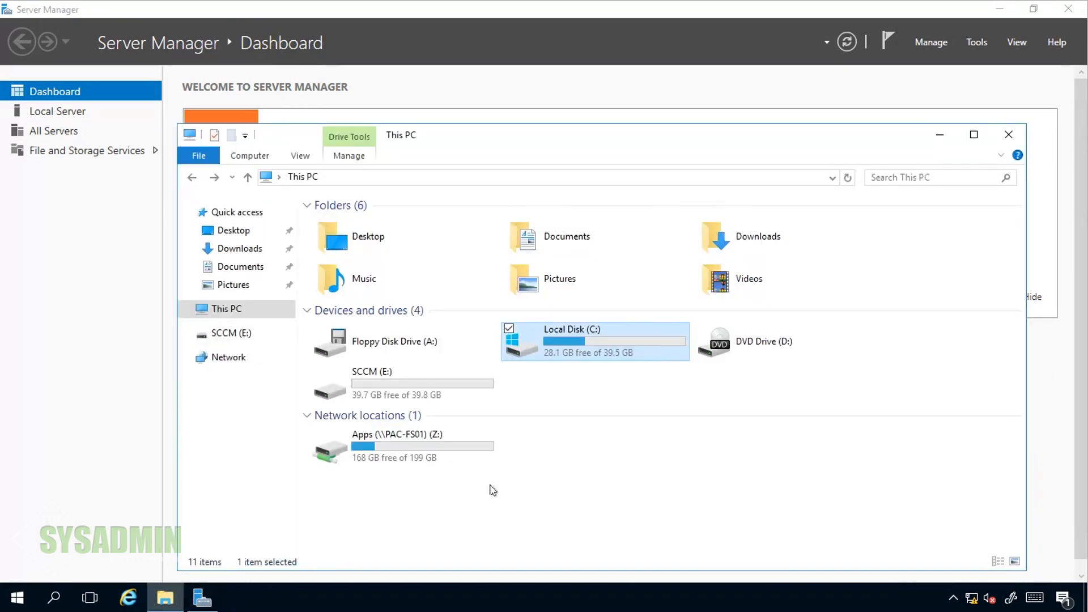
mouse_move(469, 394)
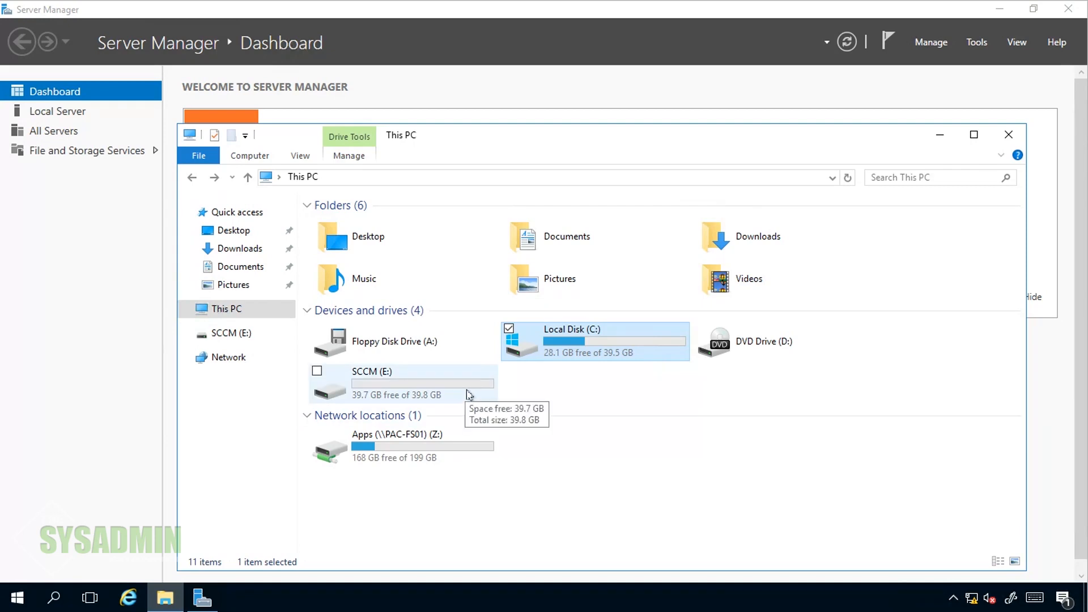
double_click(372, 372)
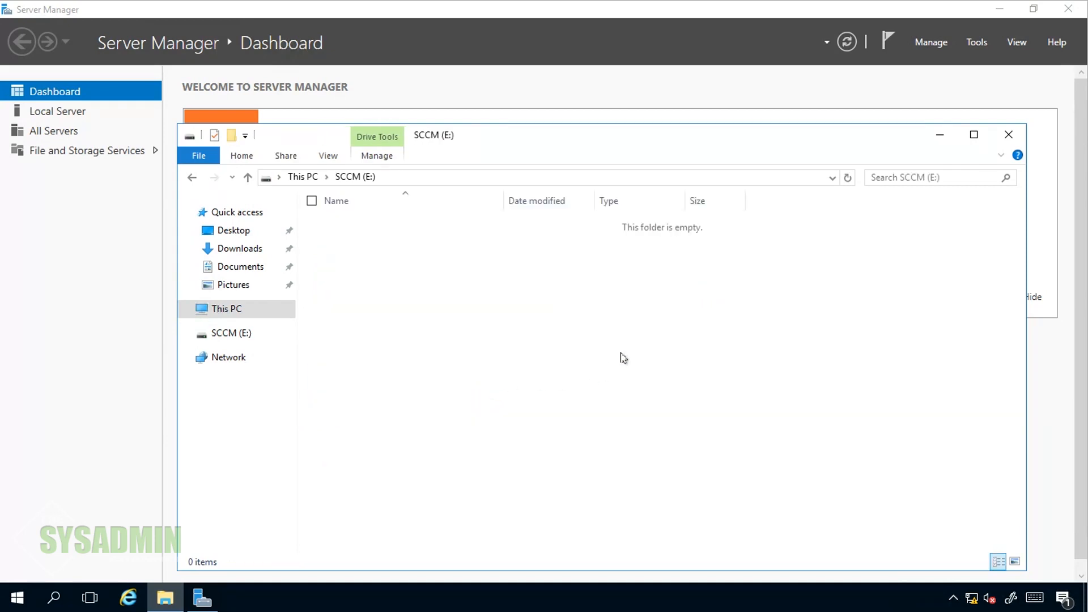
mouse_move(477, 297)
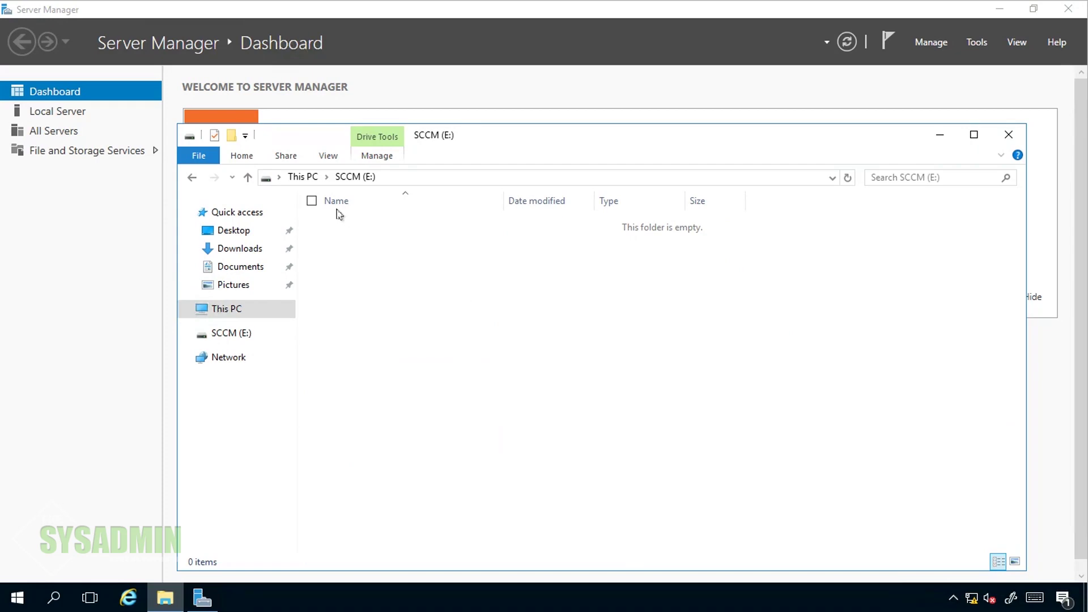
mouse_move(309, 189)
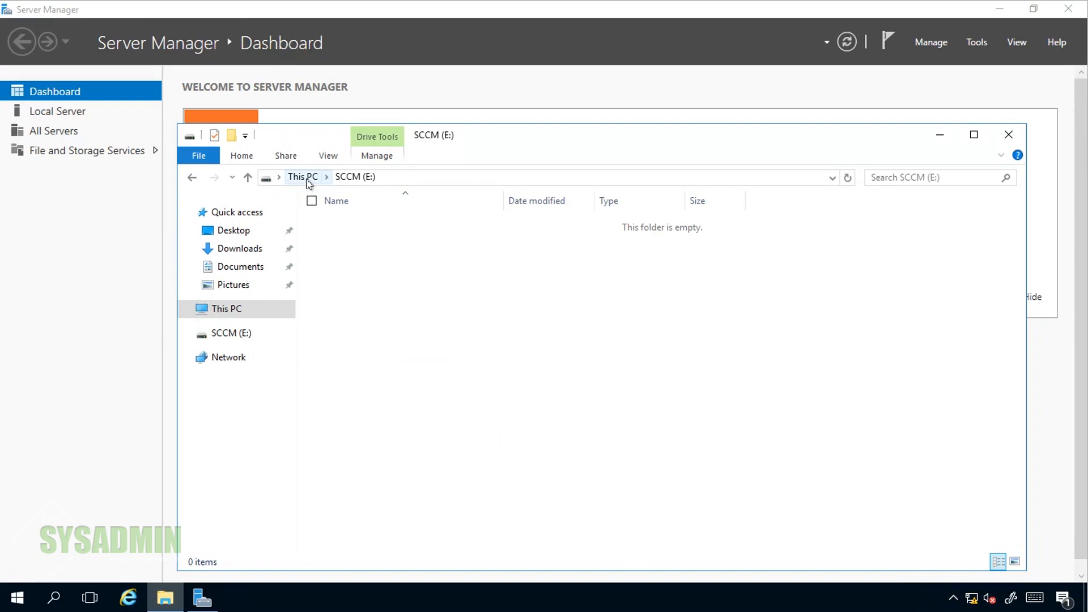
left_click(301, 177)
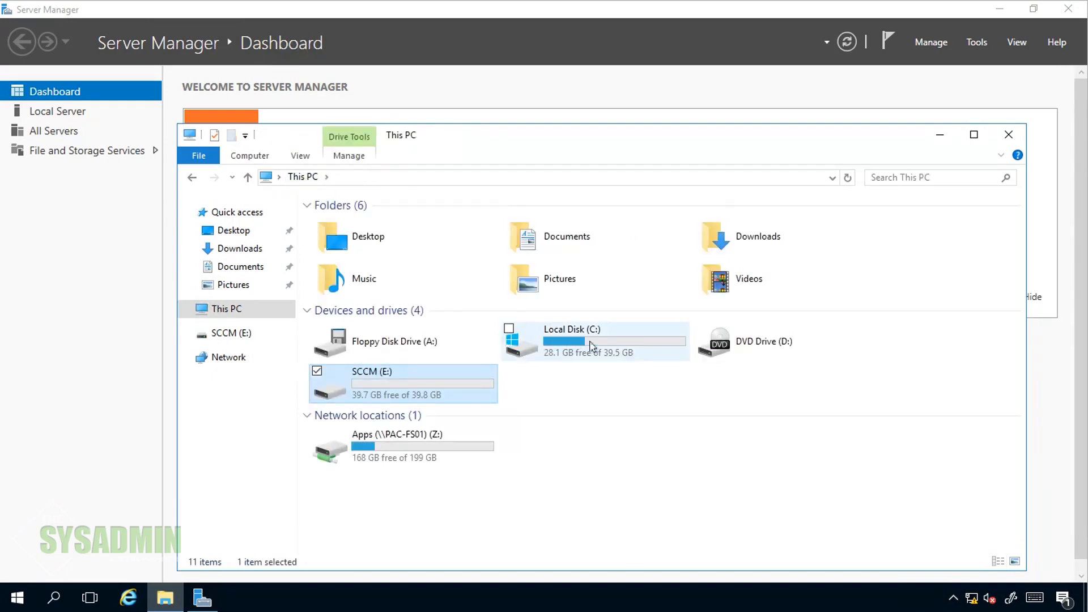
double_click(572, 341)
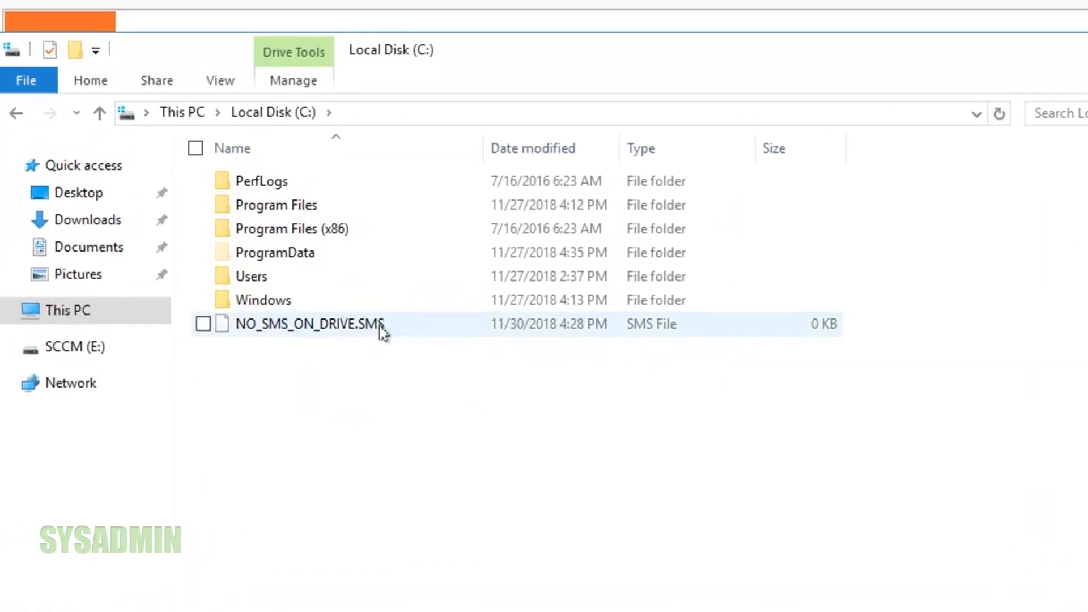
- Open NO_SMS_ON_DRIVE.SMS in Notepad without making it the default .SMS app
left_click(203, 323)
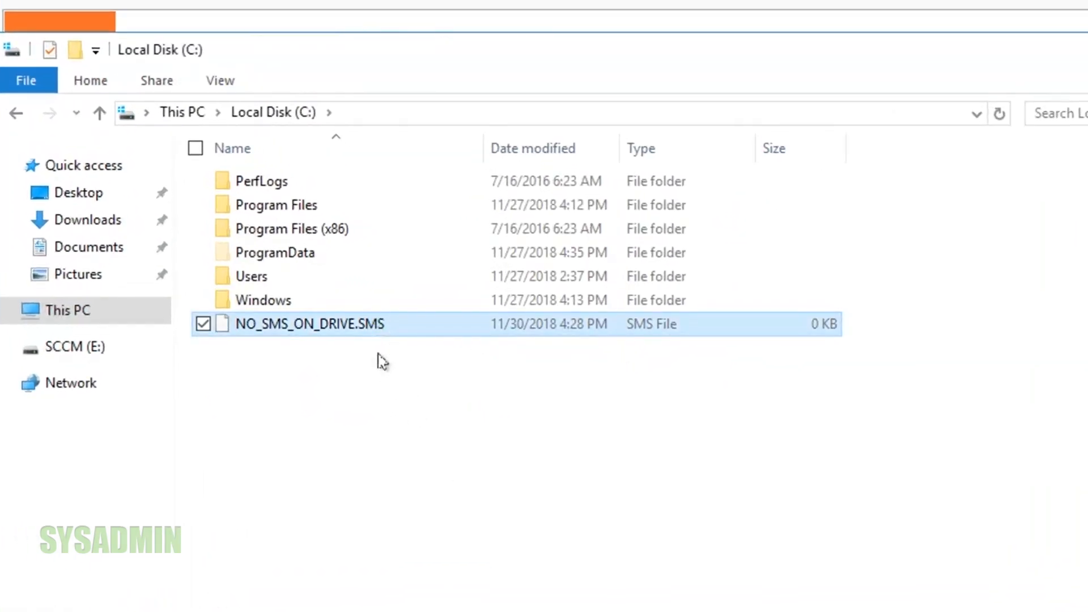
right_click(308, 323)
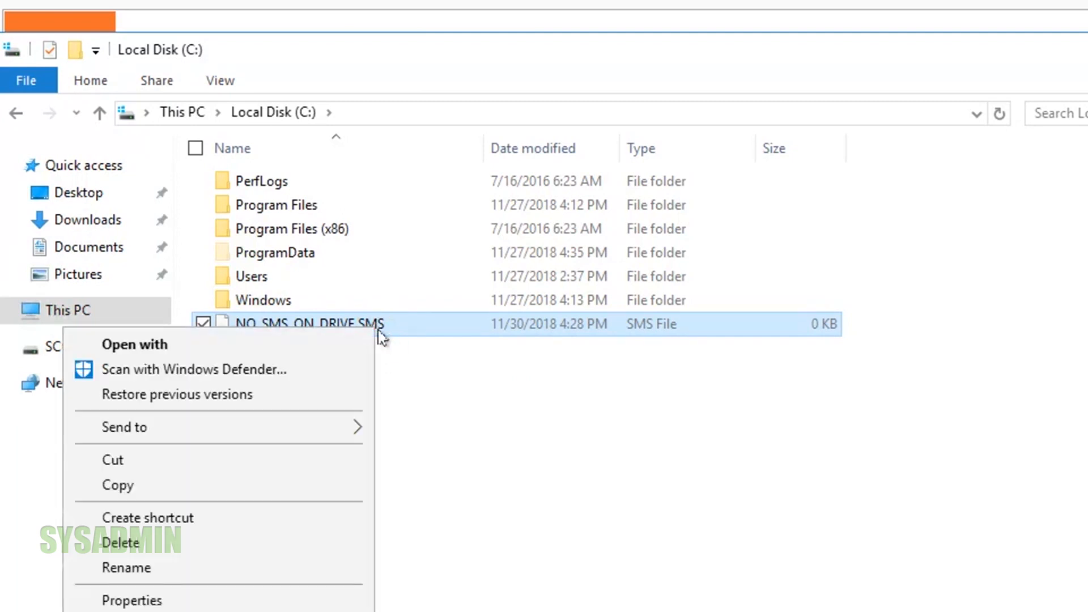
mouse_move(284, 355)
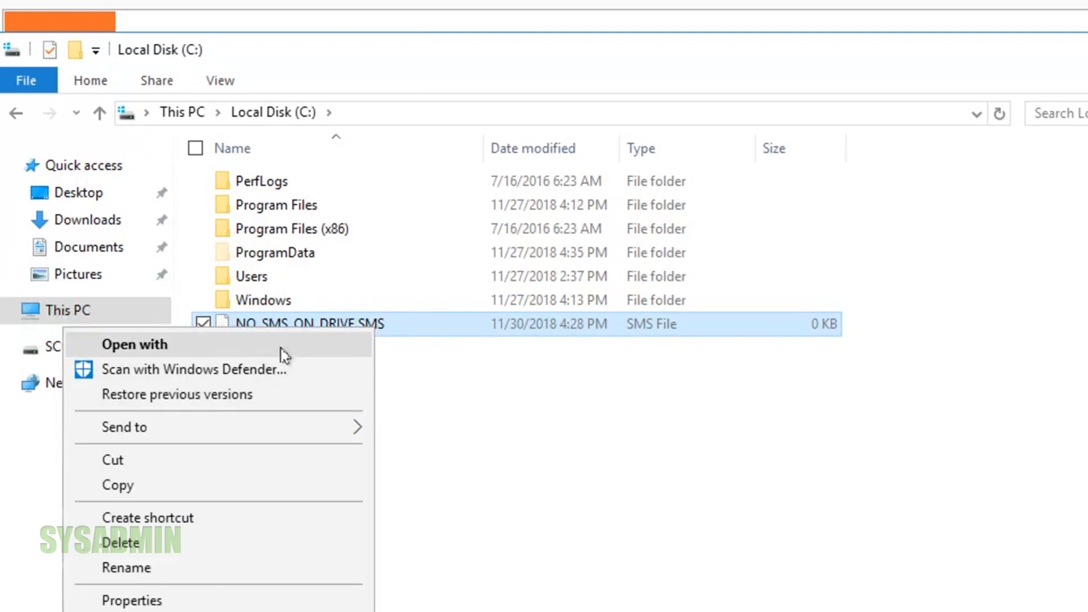
left_click(135, 345)
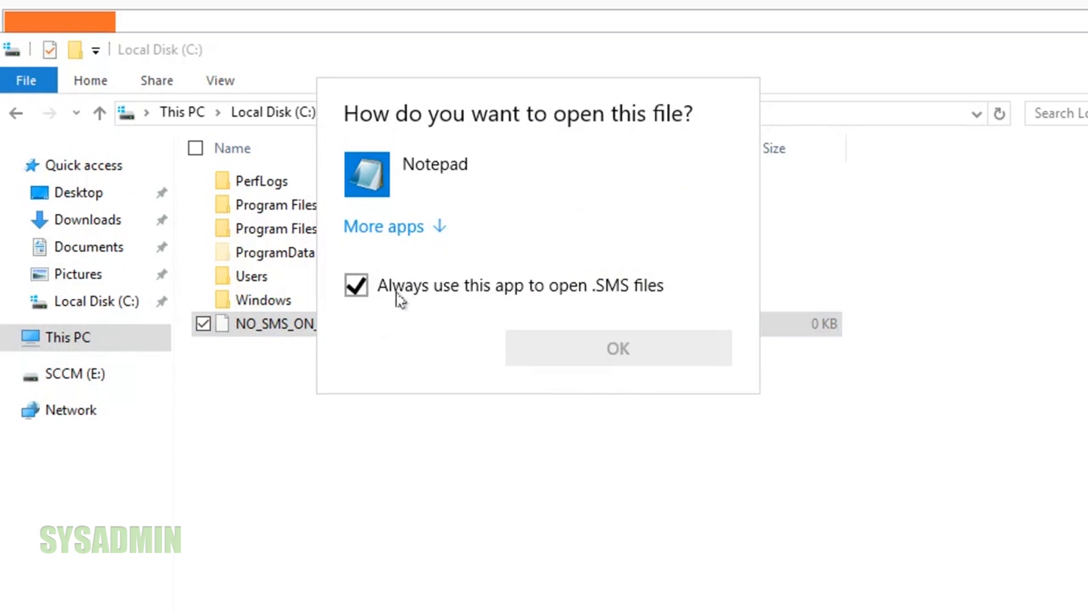
left_click(356, 285)
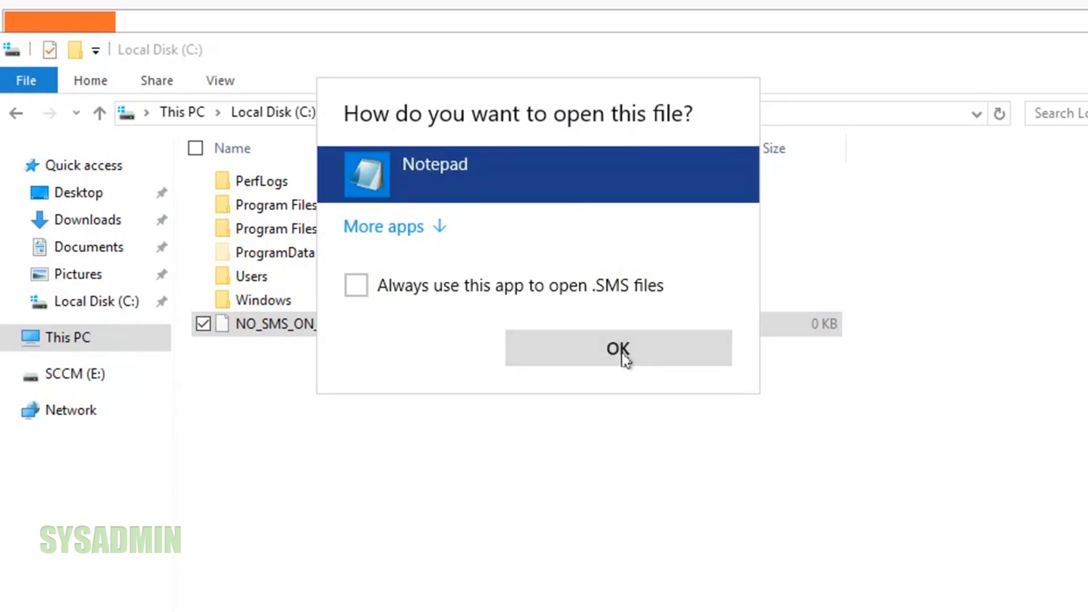
left_click(617, 348)
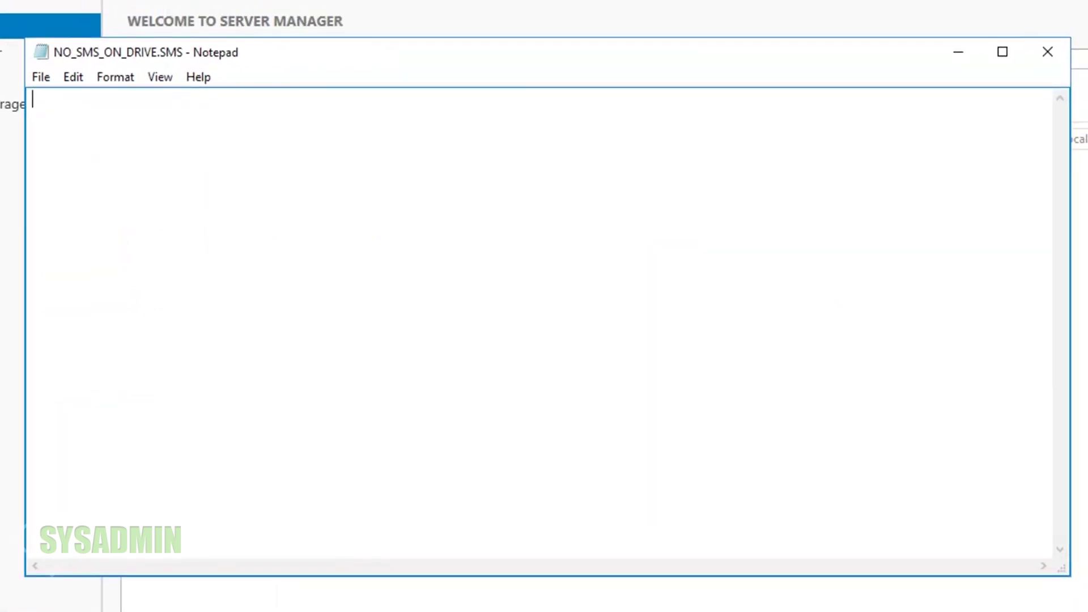
mouse_move(1048, 52)
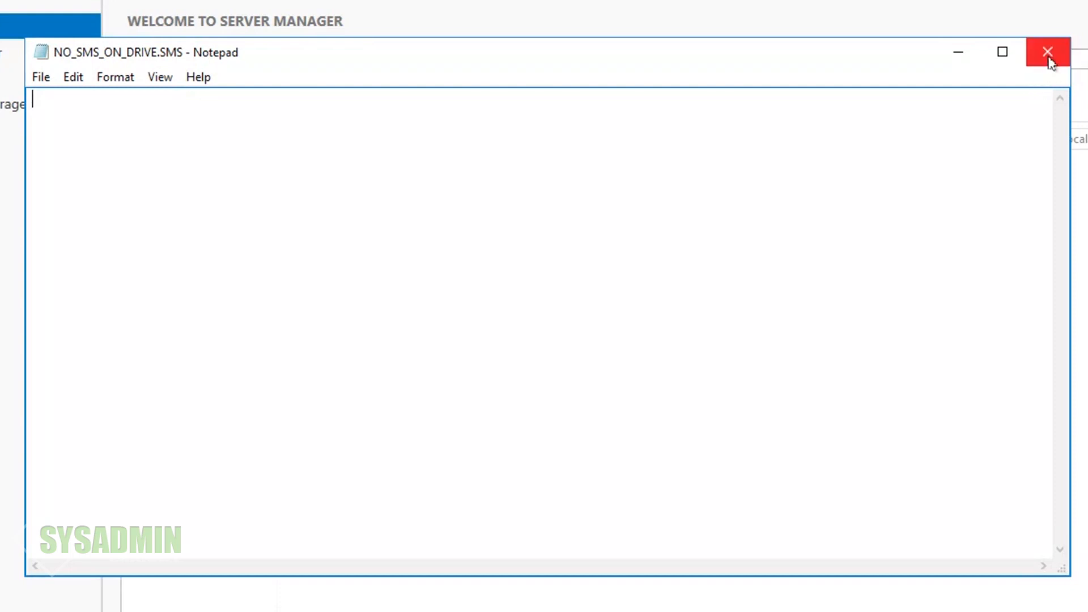
- Close the empty NO_SMS_ON_DRIVE.SMS file in Notepad
left_click(1047, 52)
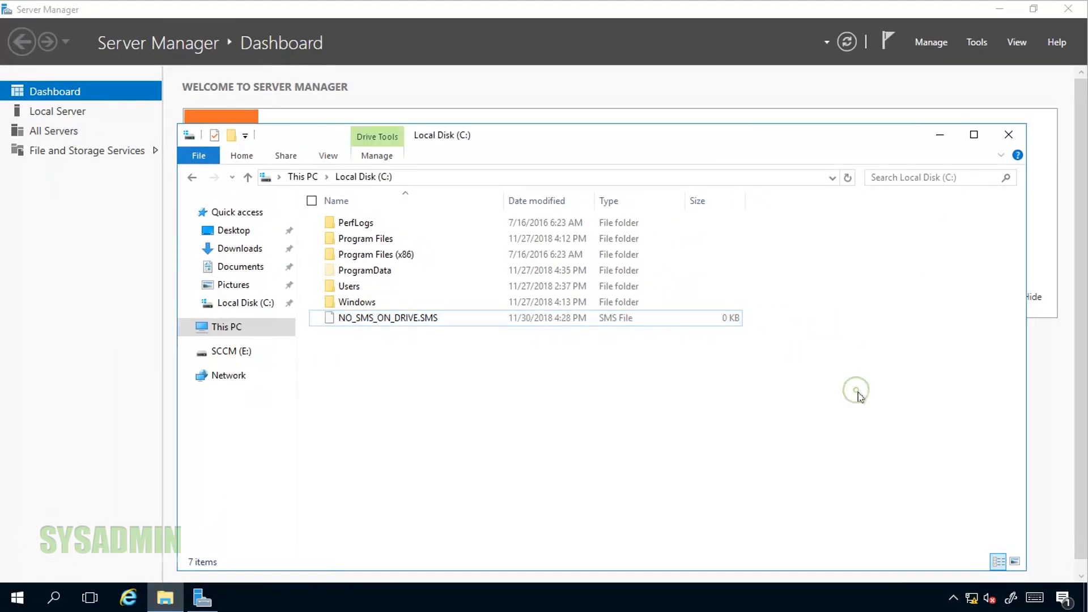
mouse_move(941, 135)
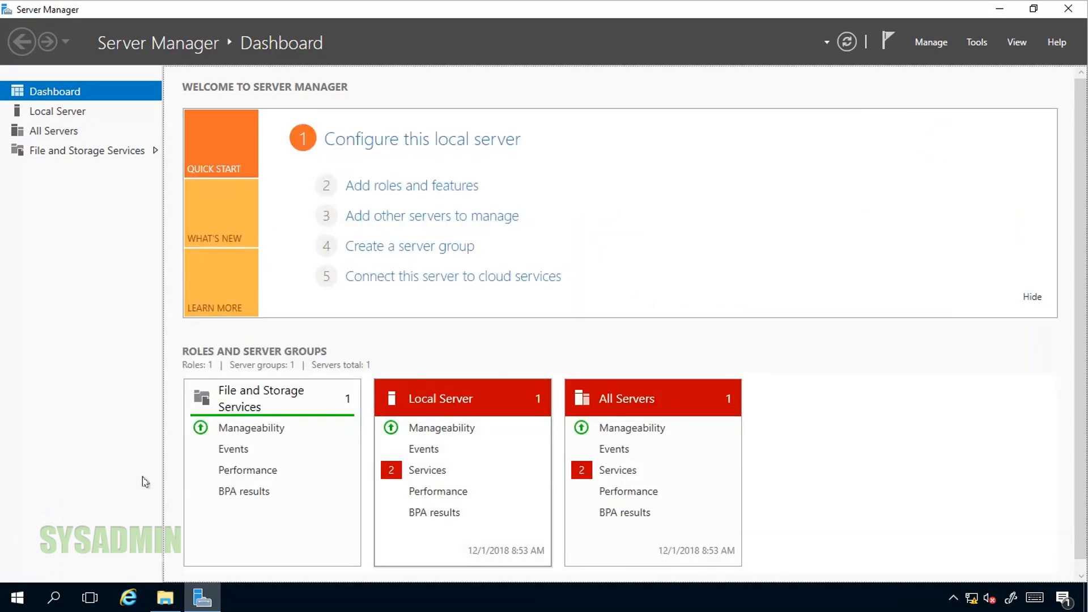
mouse_move(17, 597)
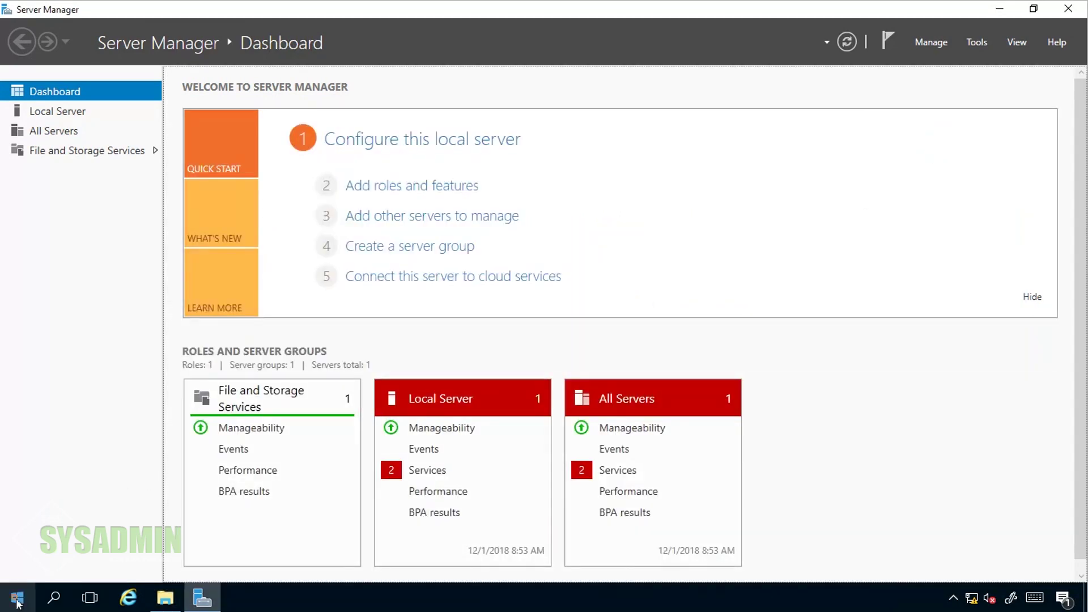
- Show the local Groups list under Local Users and Groups and select Administrators
right_click(17, 598)
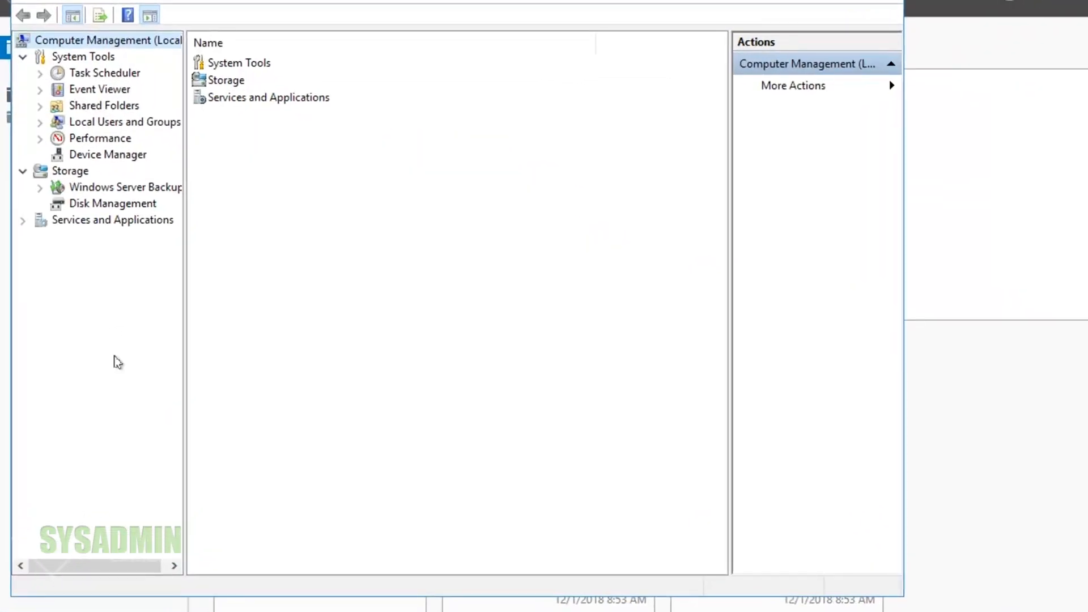
mouse_move(46, 132)
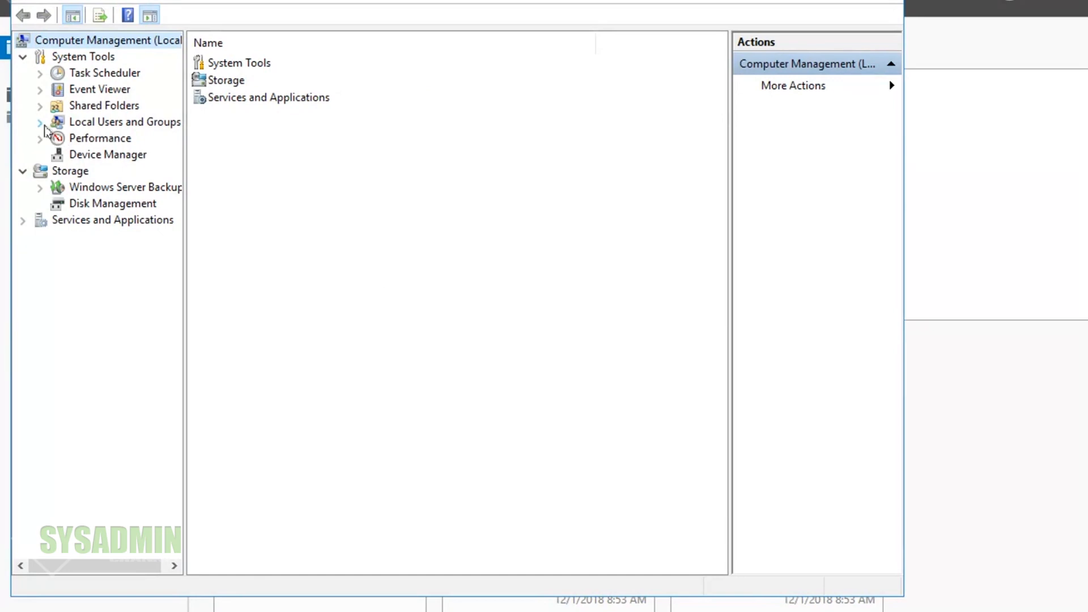
left_click(40, 122)
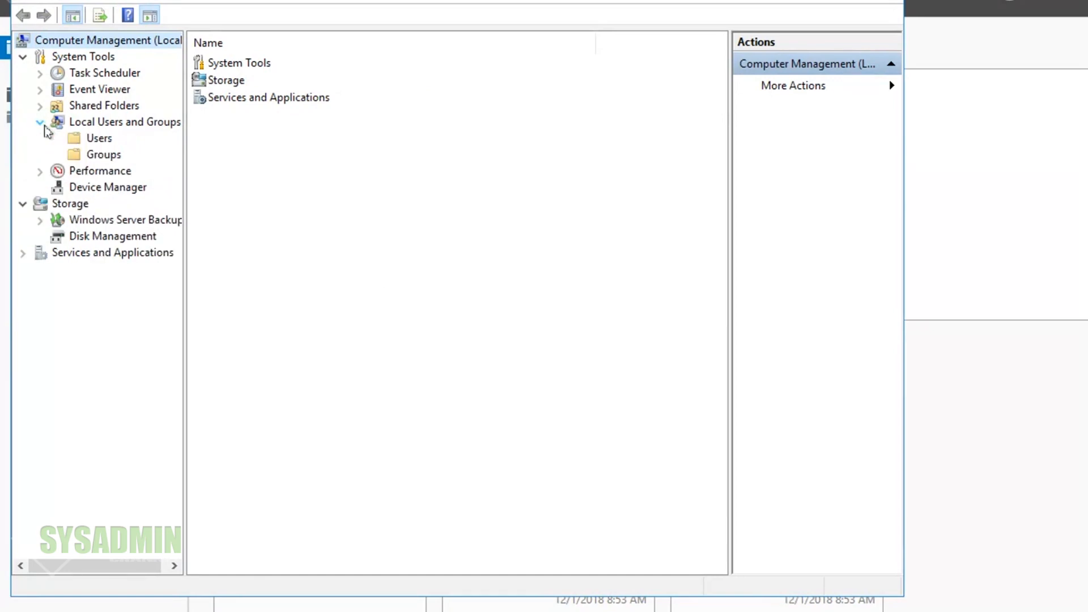
left_click(103, 154)
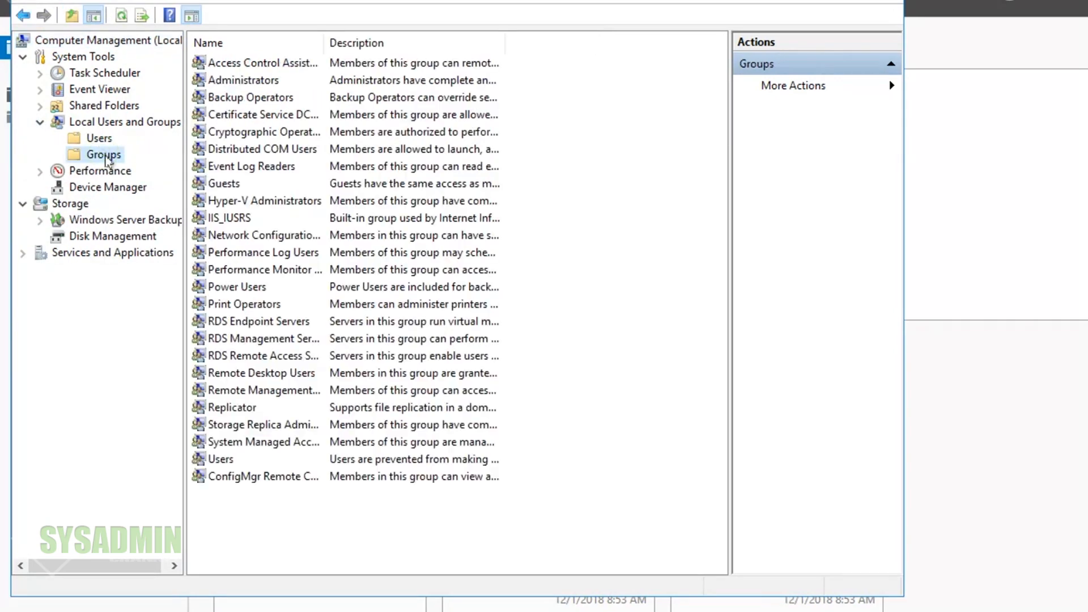
left_click(243, 80)
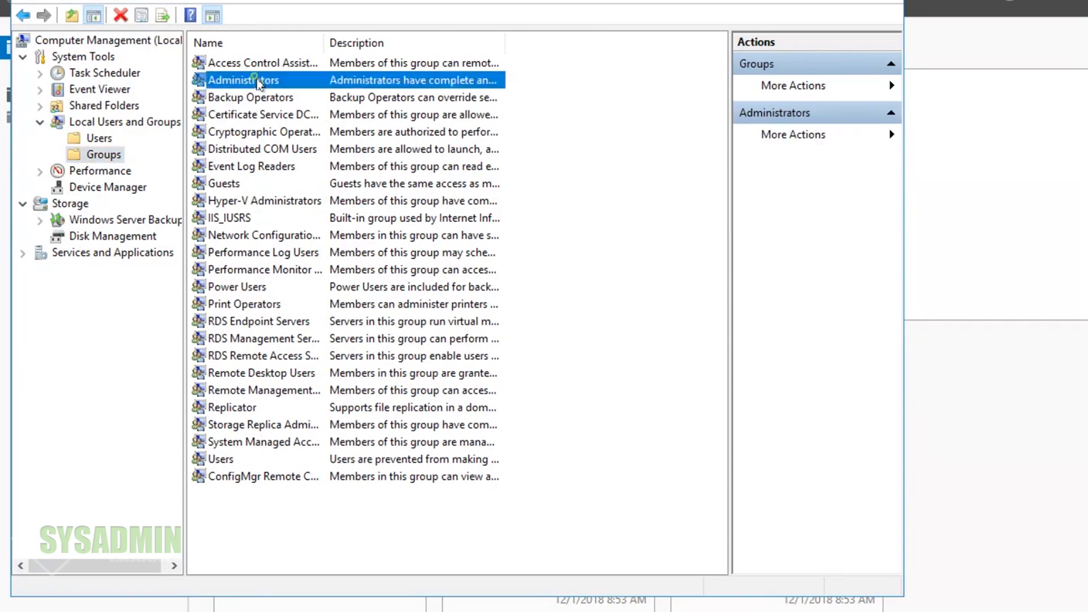
- Start adding a member to Administrators, including Computers in the searchable object types
double_click(243, 79)
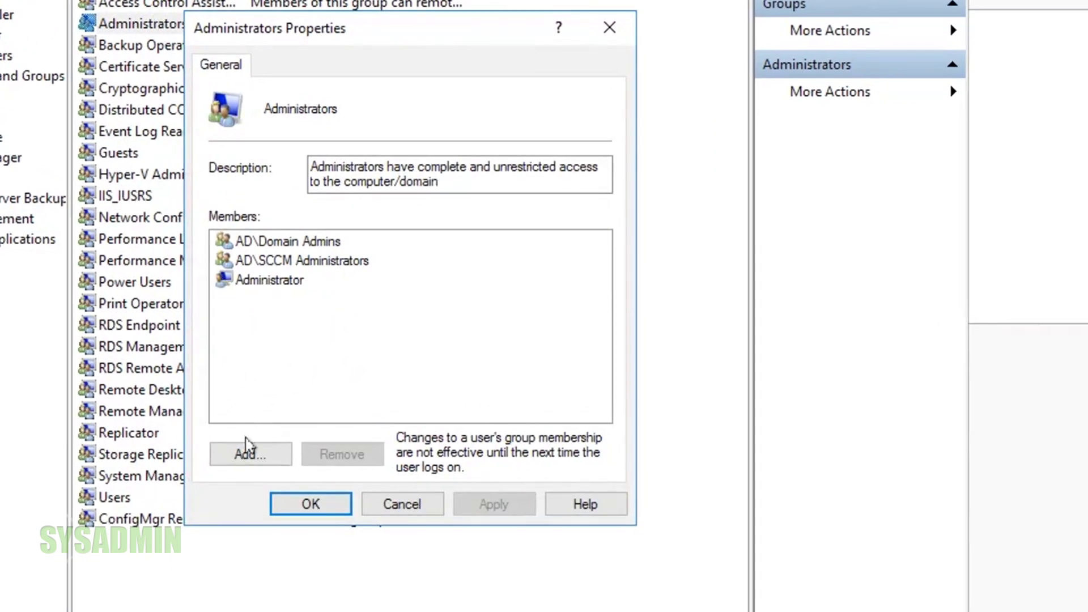
left_click(249, 453)
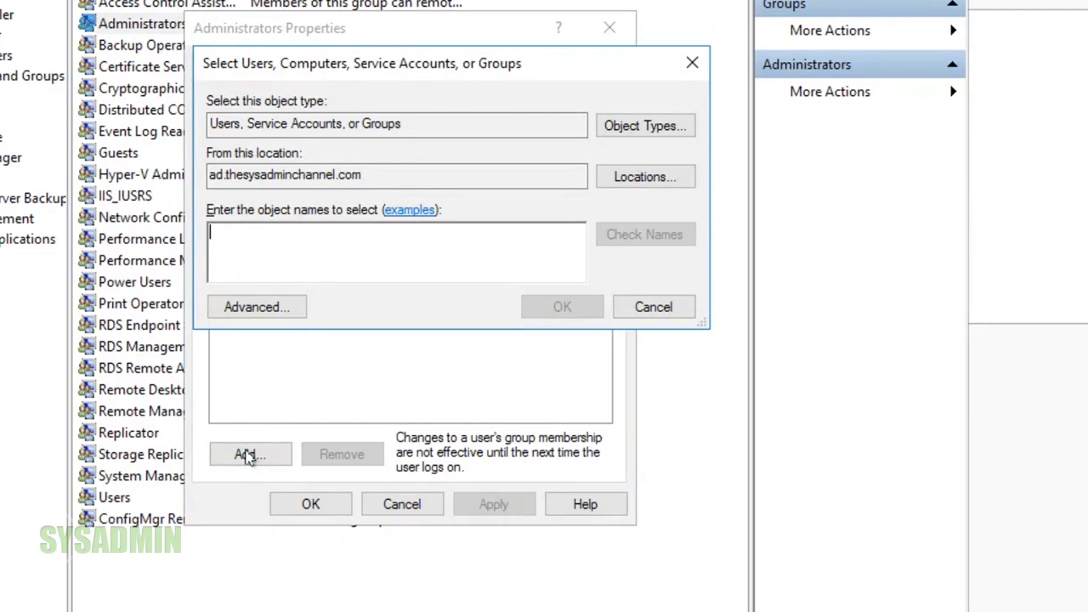
left_click(644, 125)
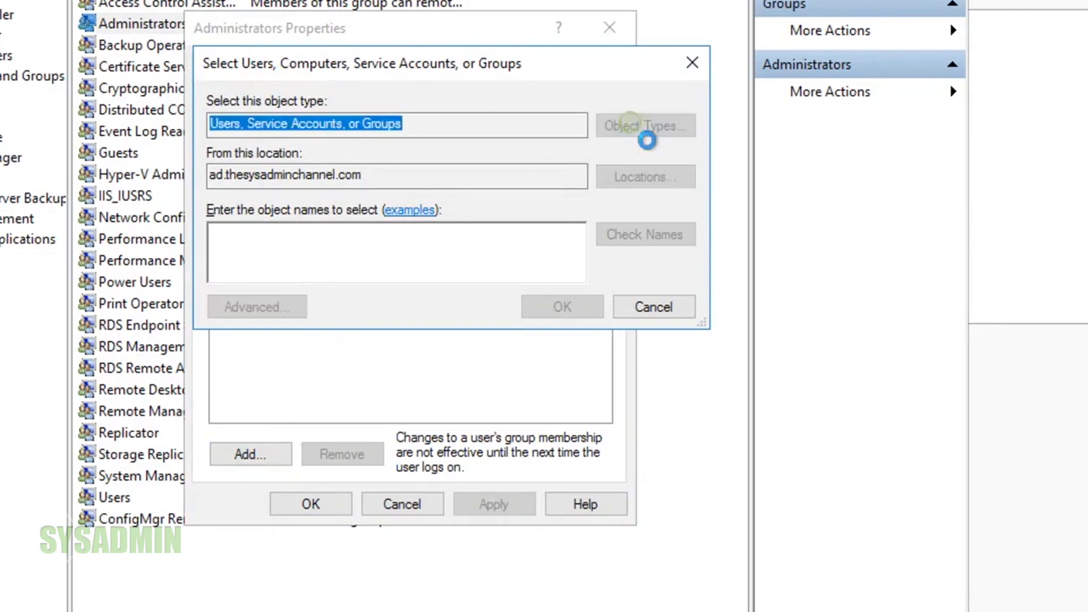
left_click(645, 126)
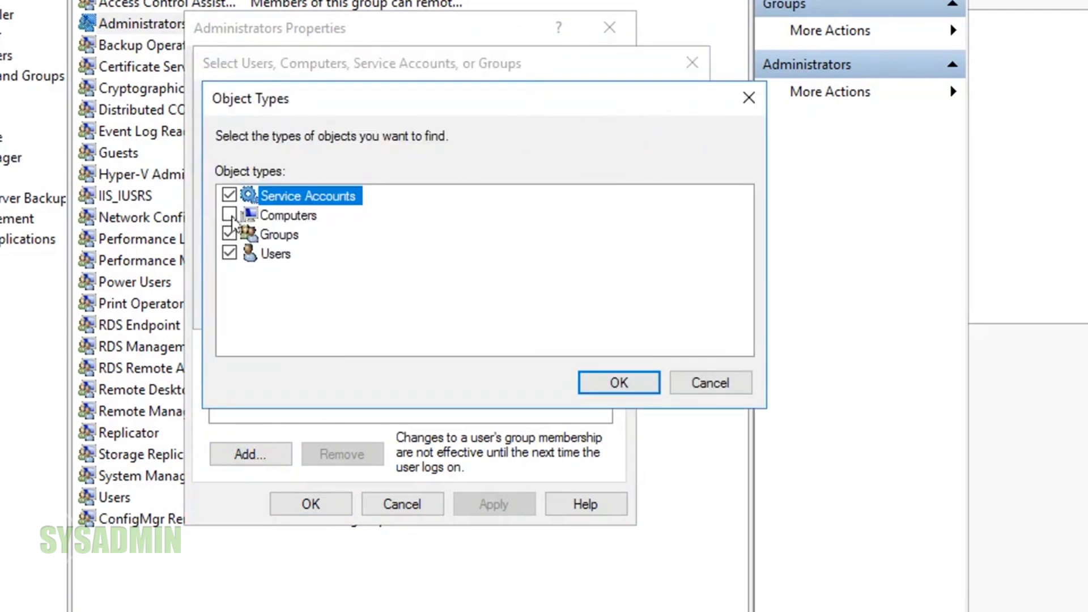
left_click(230, 215)
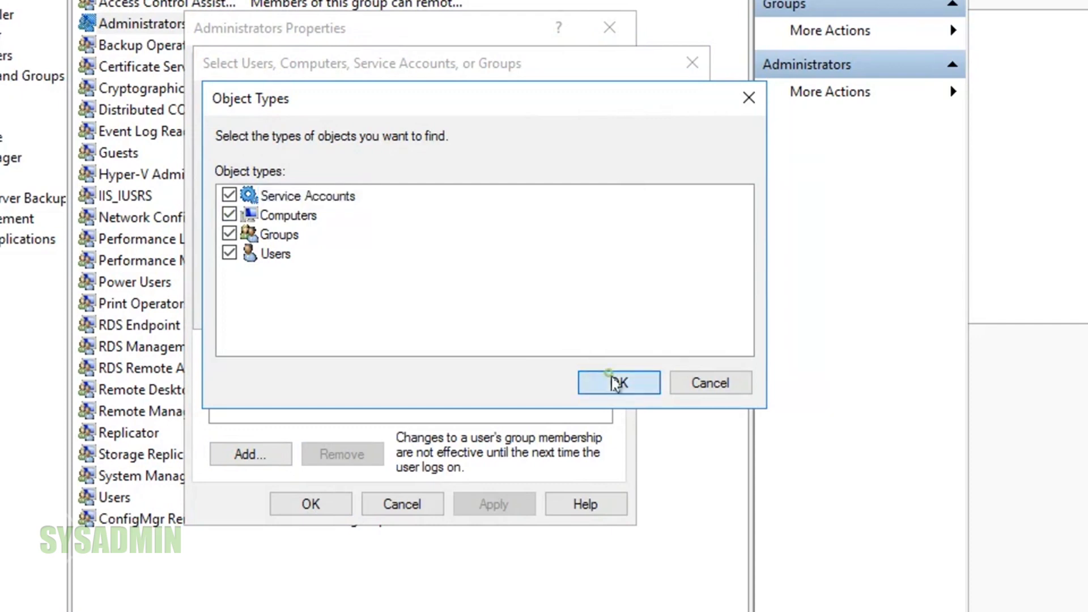
left_click(617, 382)
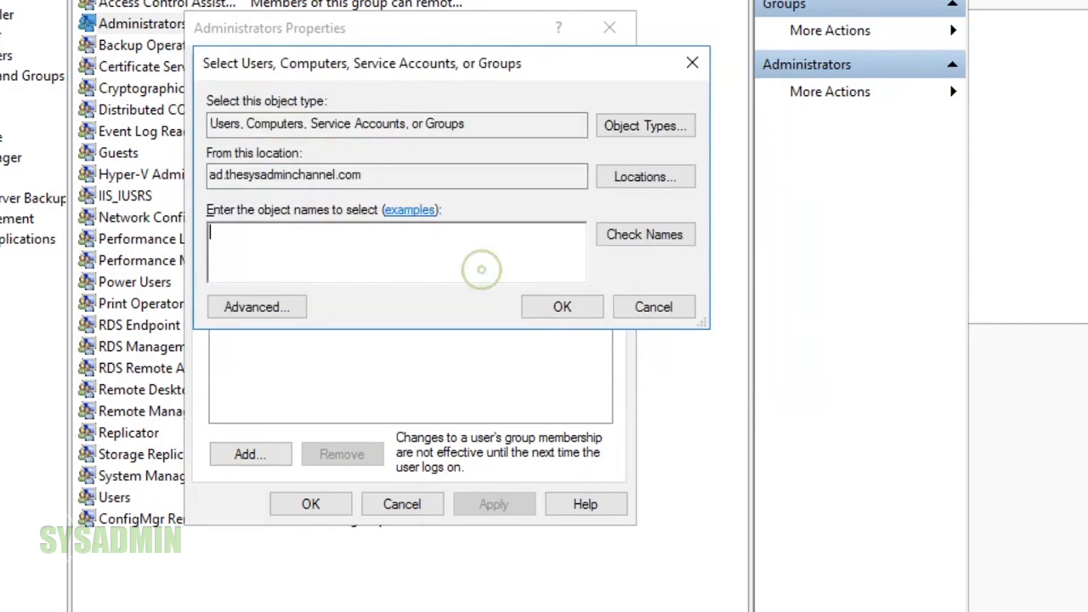
- Resolve PAC-SCCM01 and save it as a member of the local Administrators group
type("PAC-SCC")
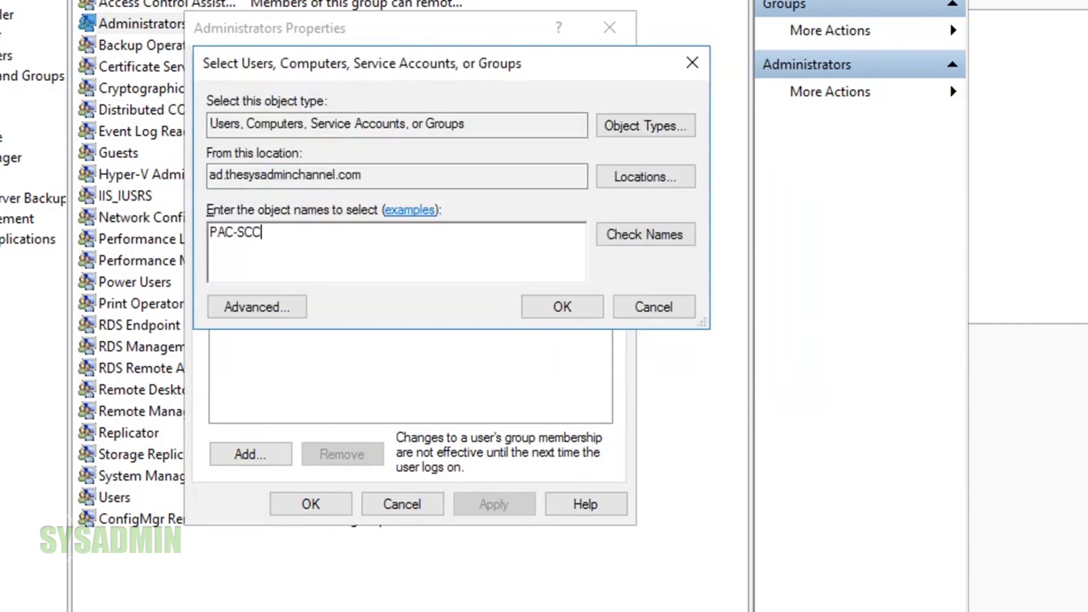
type("M01")
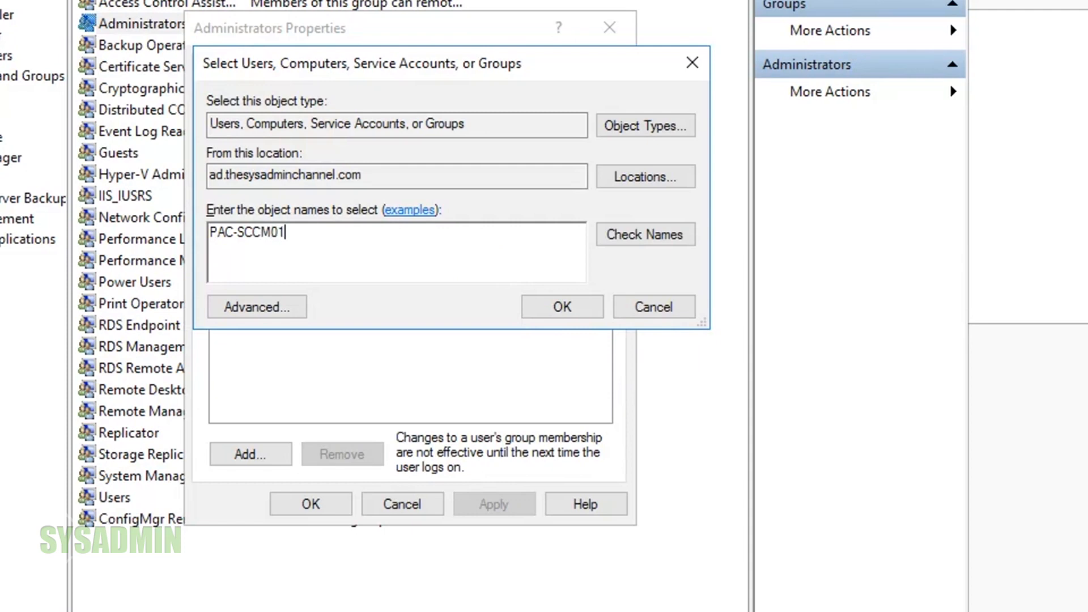
left_click(645, 234)
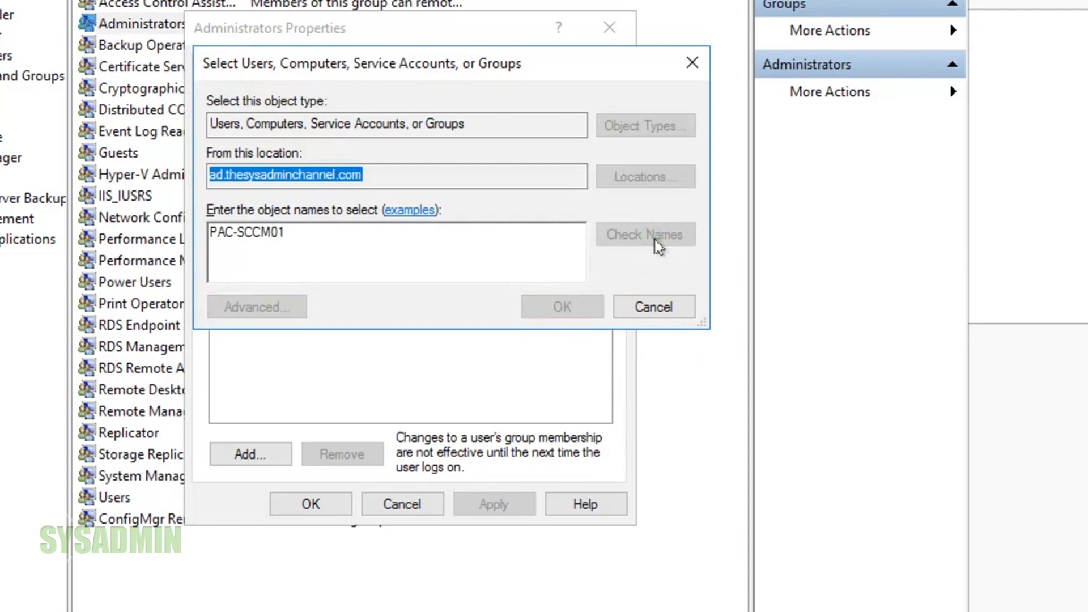
left_click(562, 307)
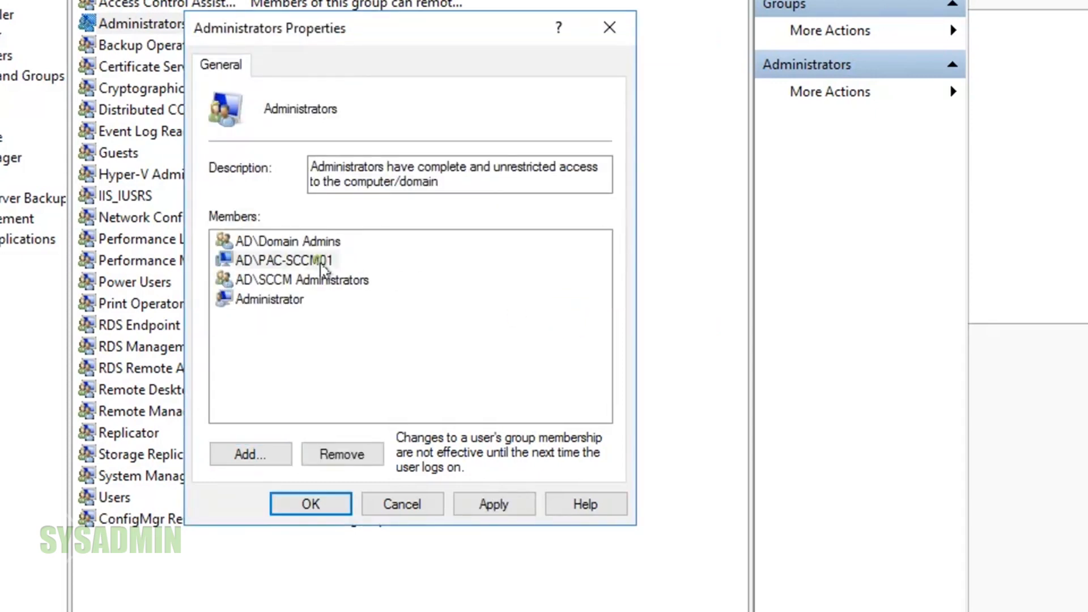
left_click(281, 260)
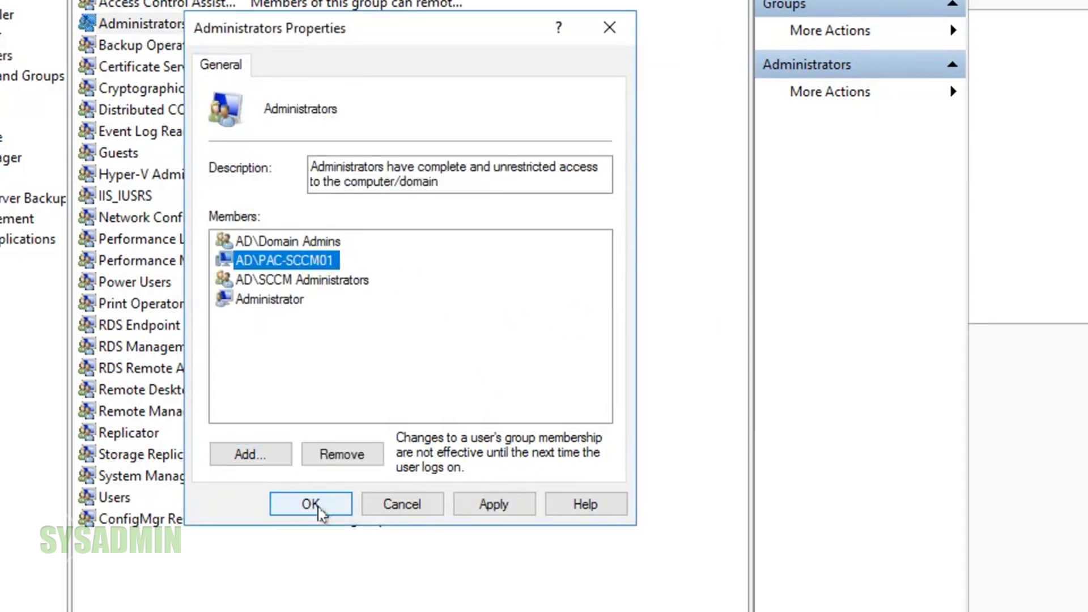
left_click(311, 504)
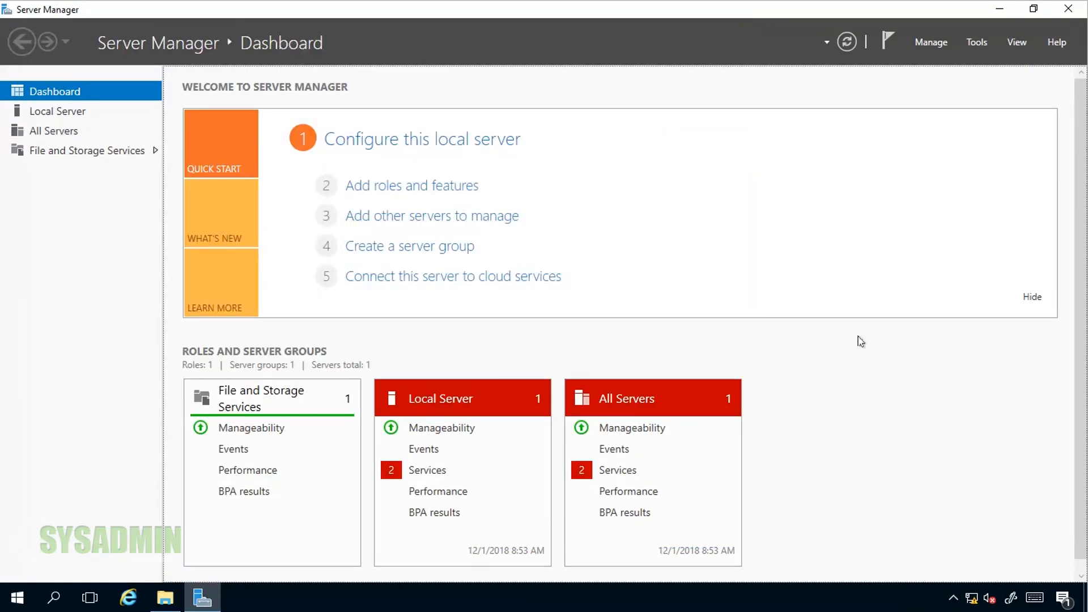
mouse_move(842, 302)
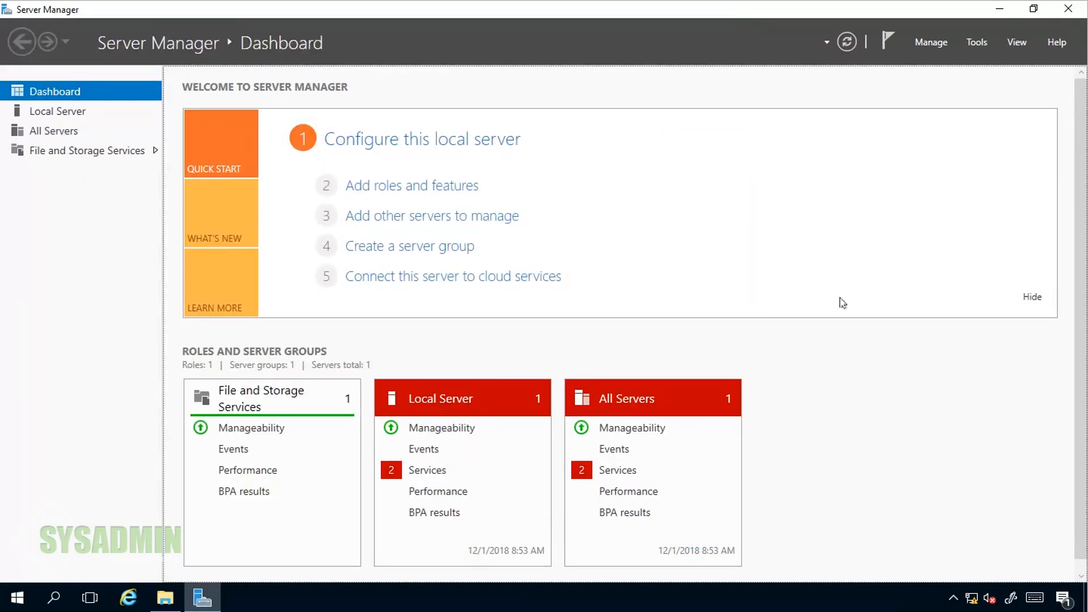
mouse_move(411, 185)
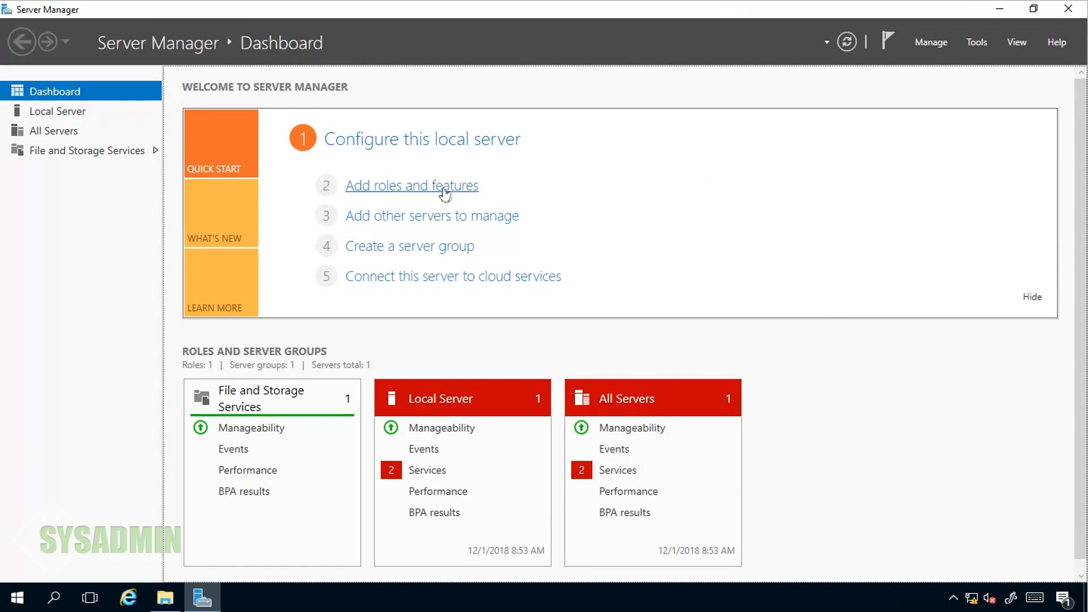
left_click(412, 184)
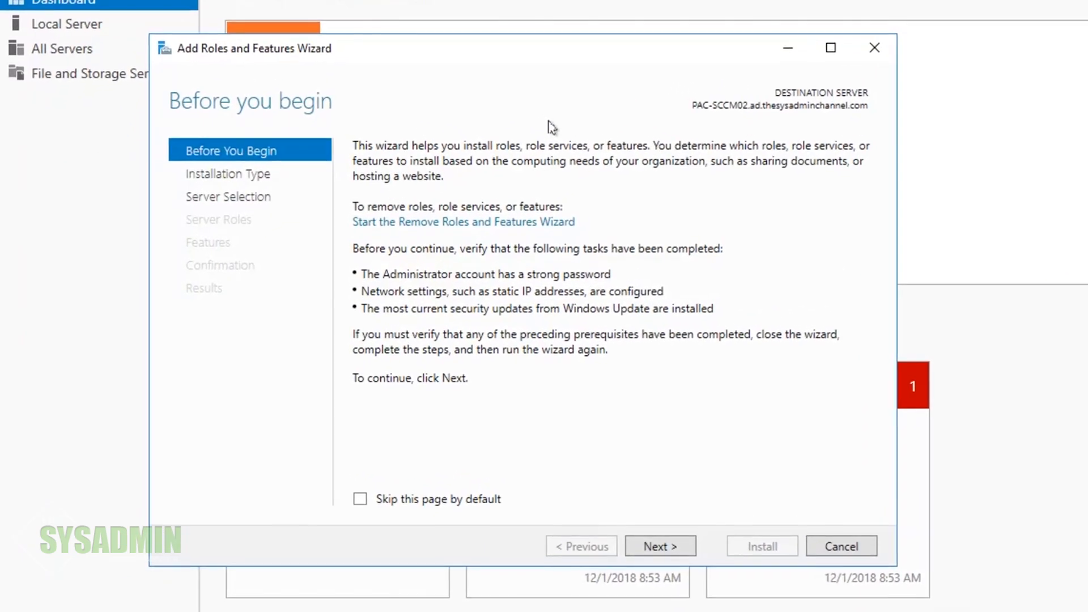
left_click(660, 545)
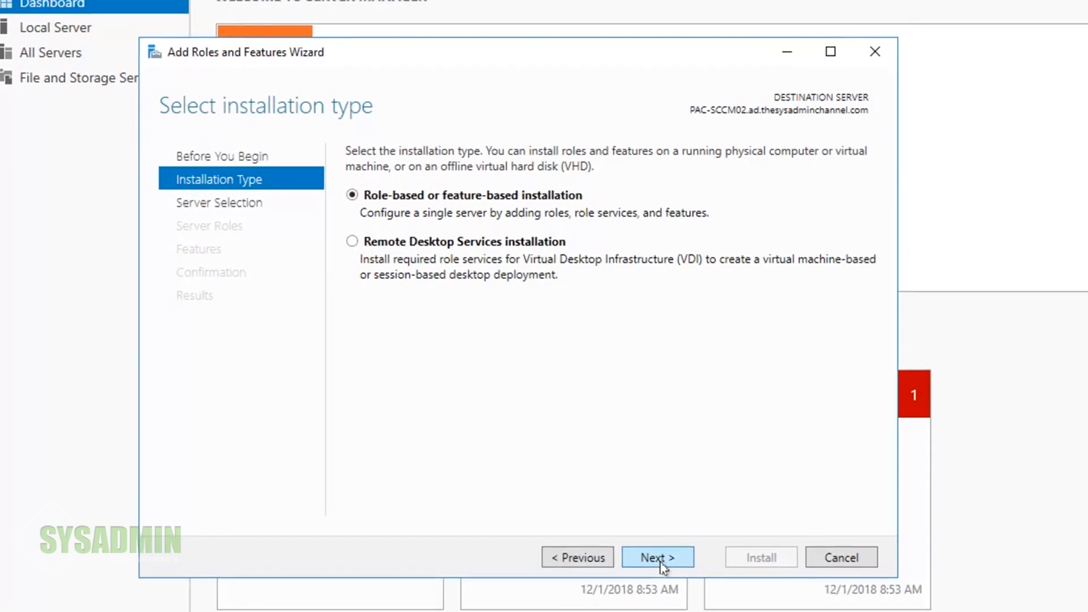
left_click(657, 556)
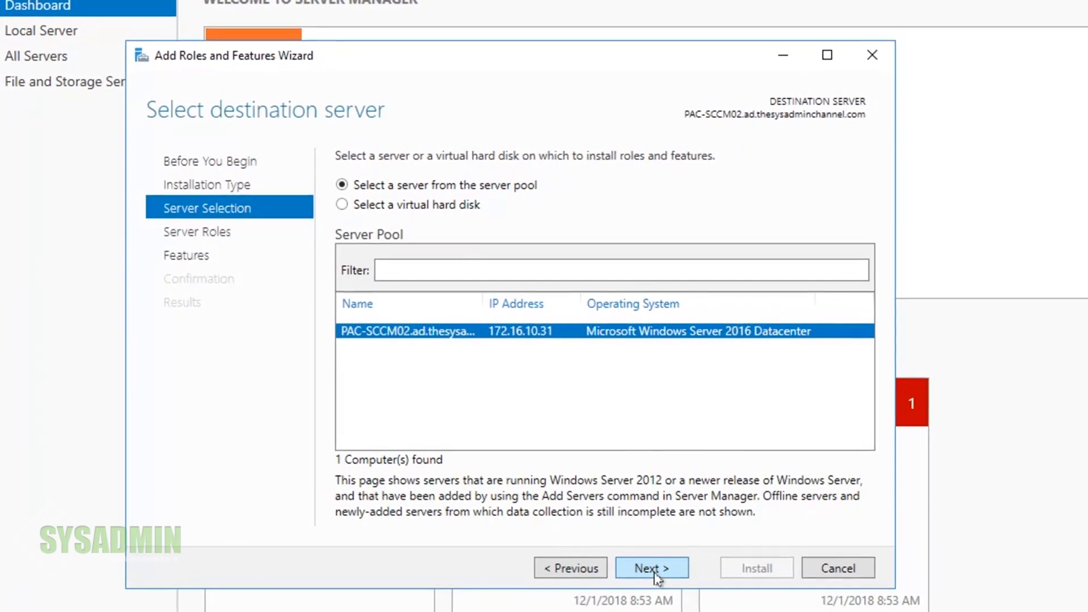
left_click(651, 568)
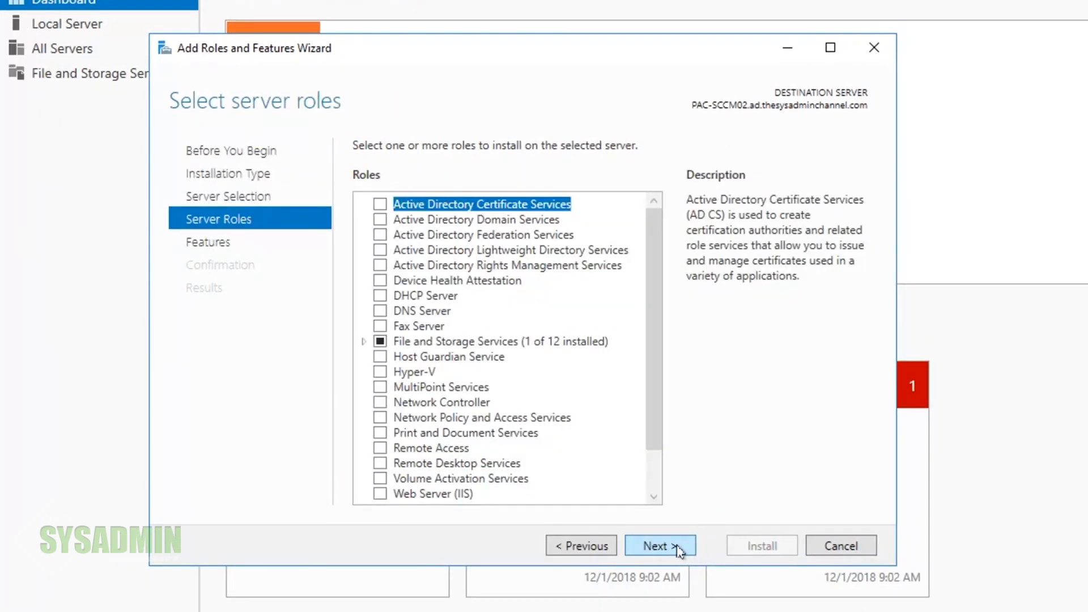
left_click(660, 545)
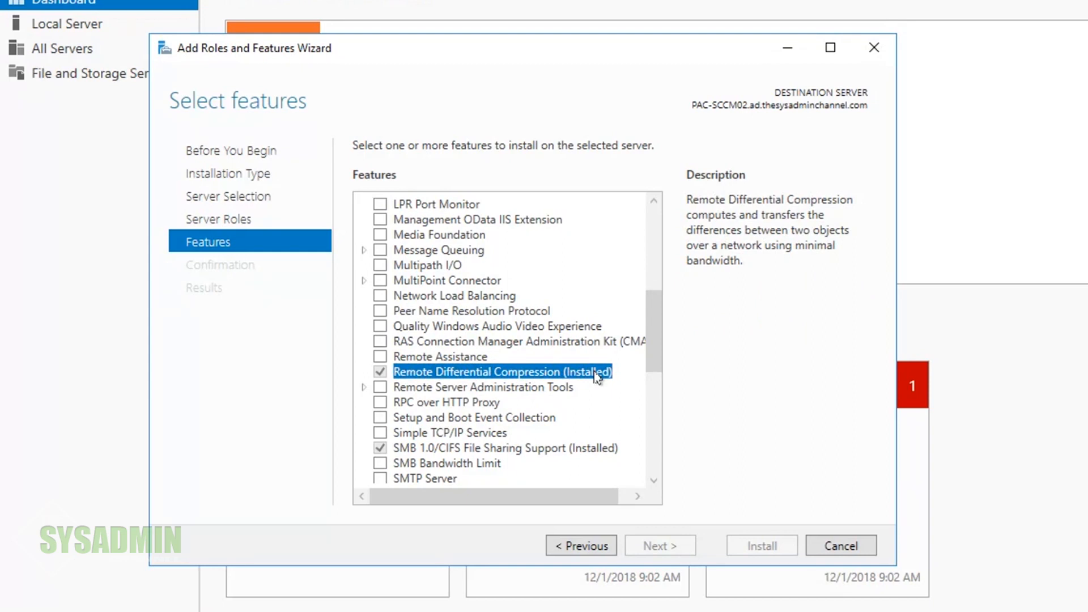
mouse_move(672, 551)
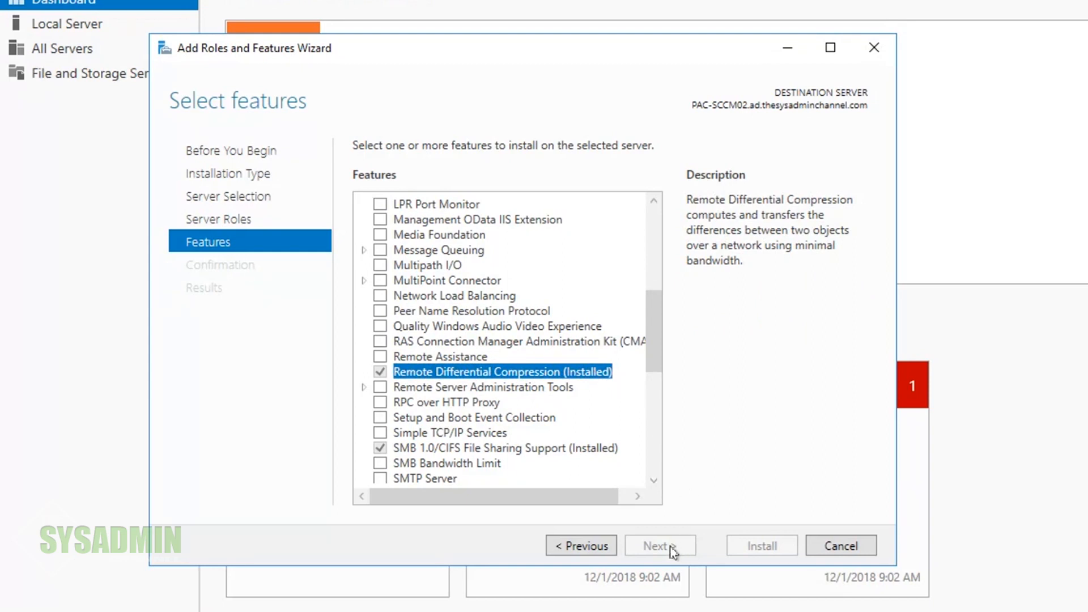
mouse_move(840, 545)
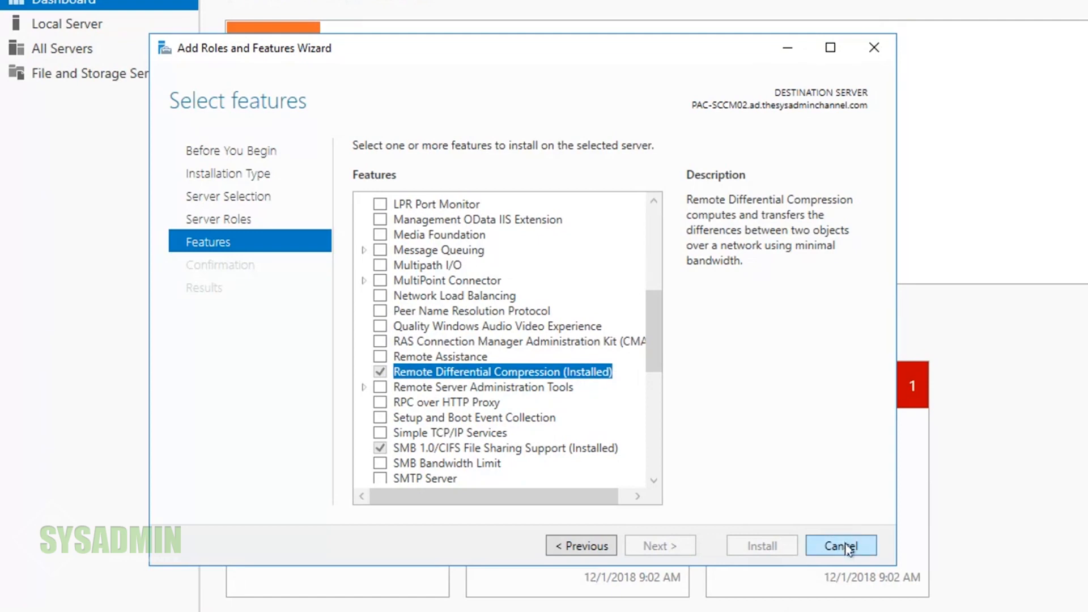
left_click(840, 545)
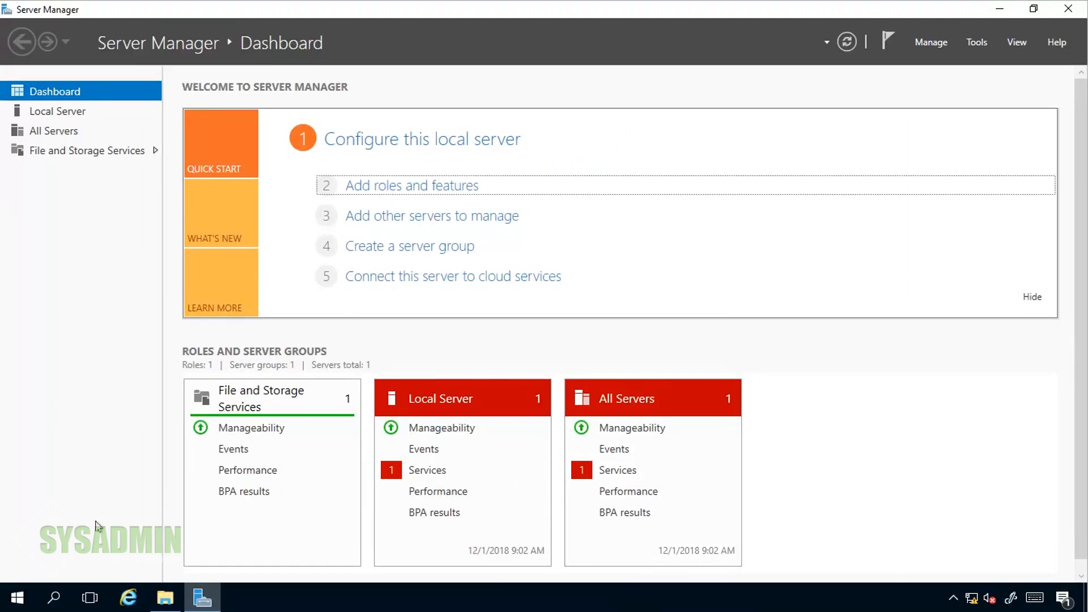
- Run Test-NetConnection localhost for port 445 in PowerShell and confirm TcpTestSucceeded is True
left_click(14, 598)
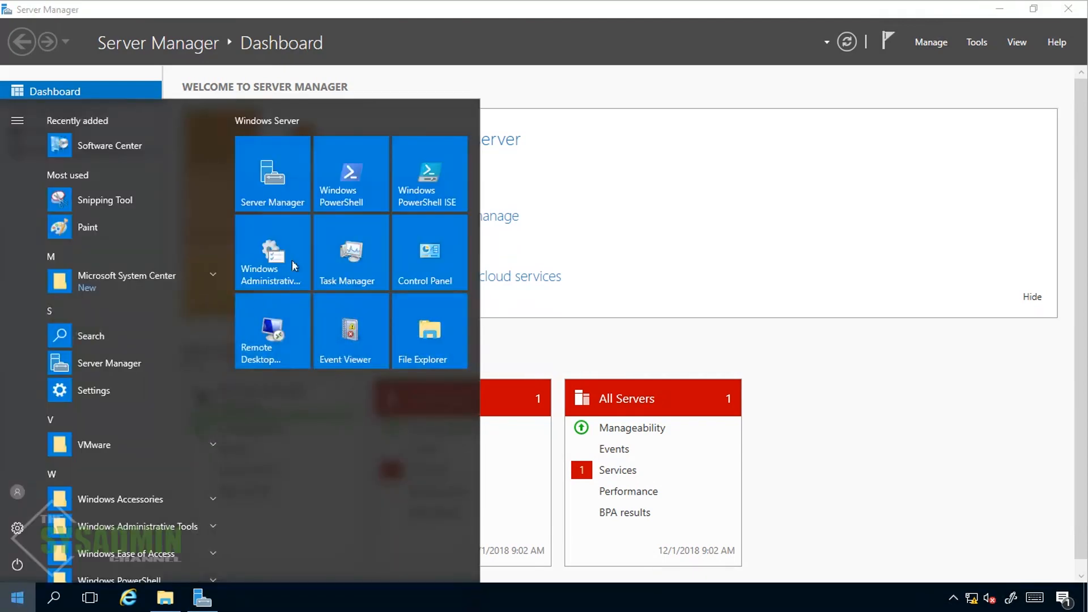
left_click(350, 173)
type("test-")
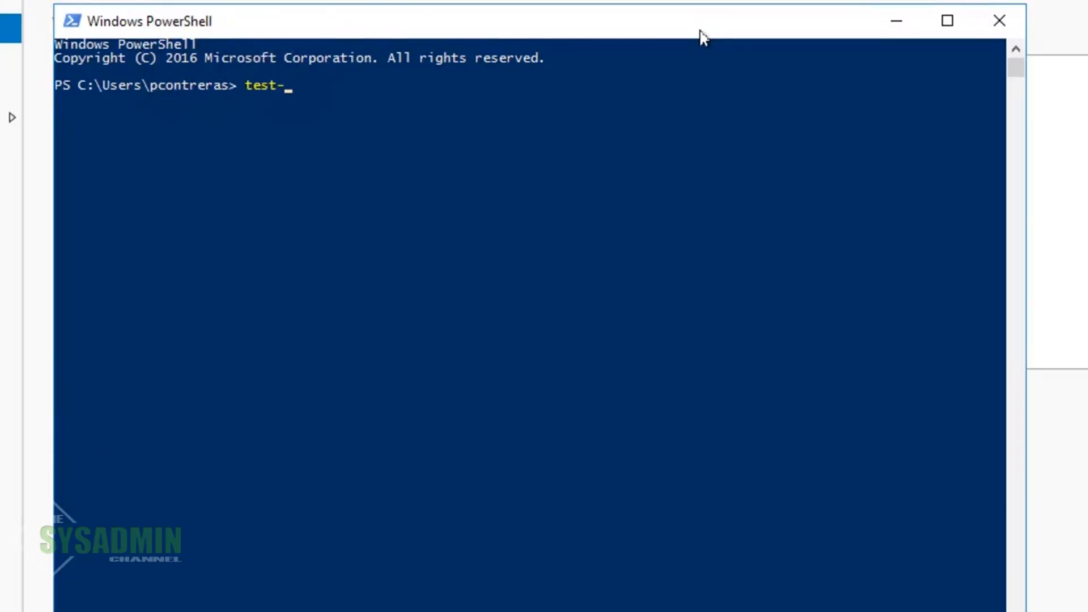
type("NetConnection local")
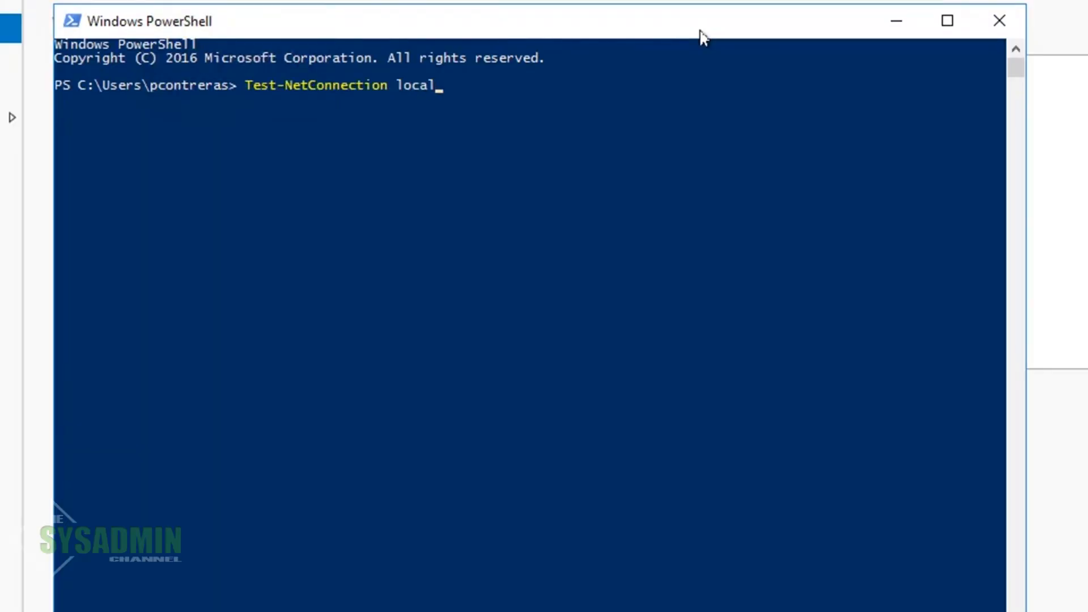
type("host -po")
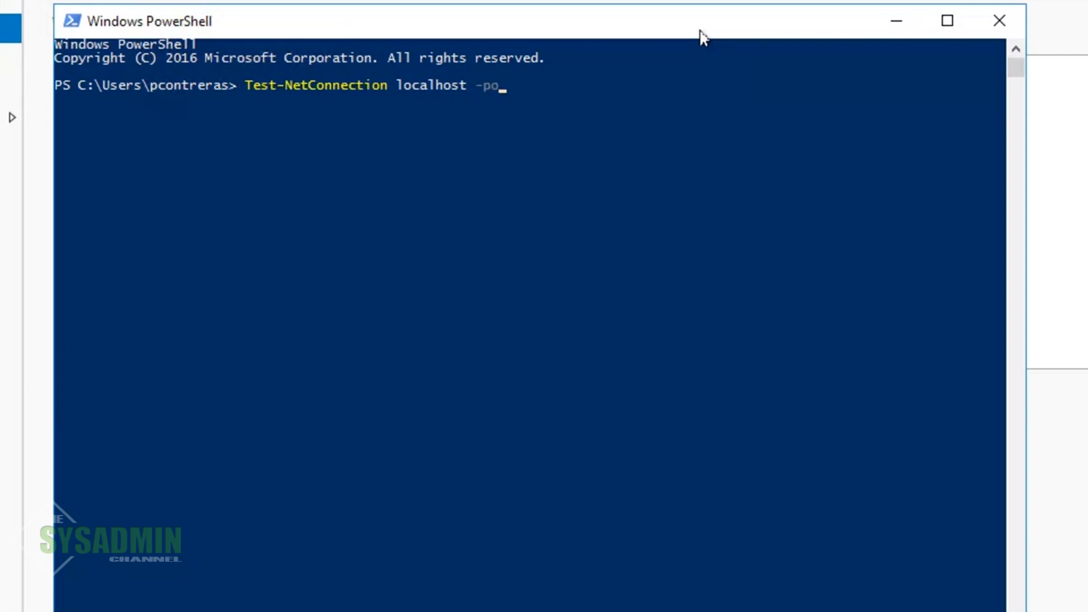
key("Return")
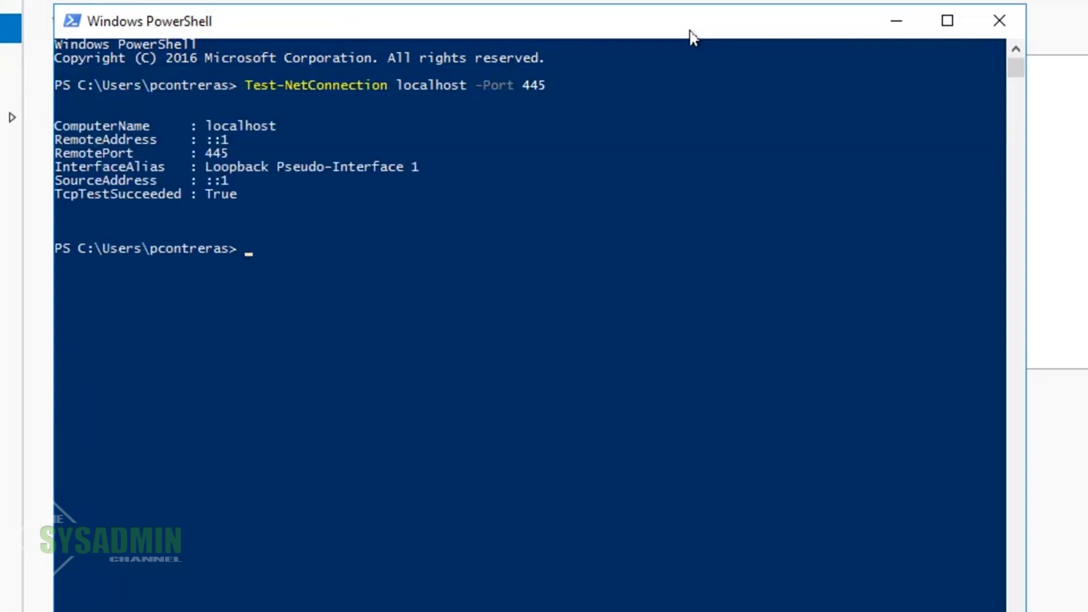
double_click(222, 193)
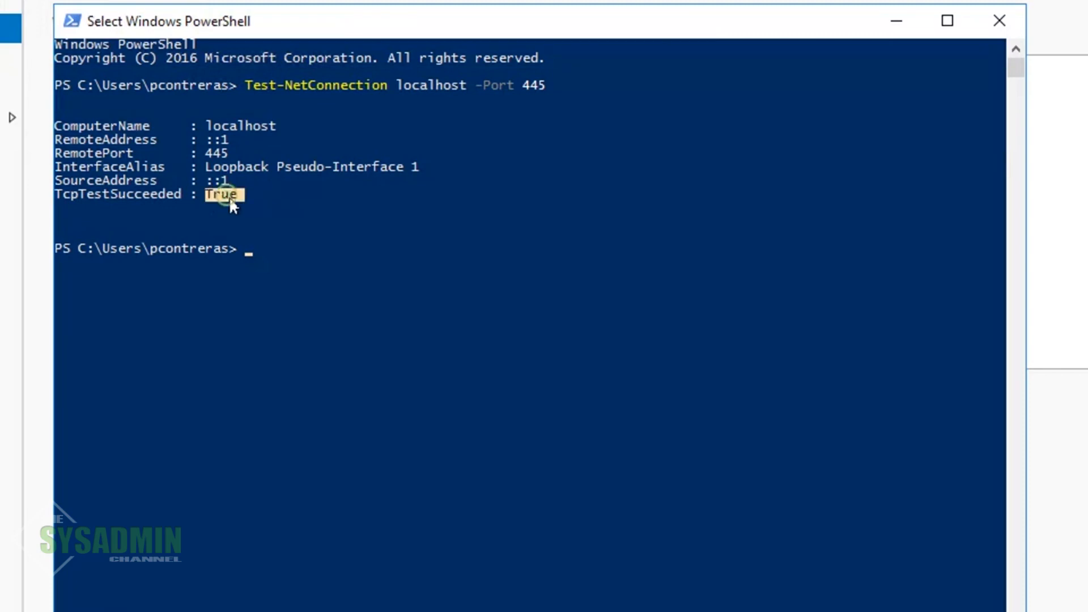
mouse_move(388, 386)
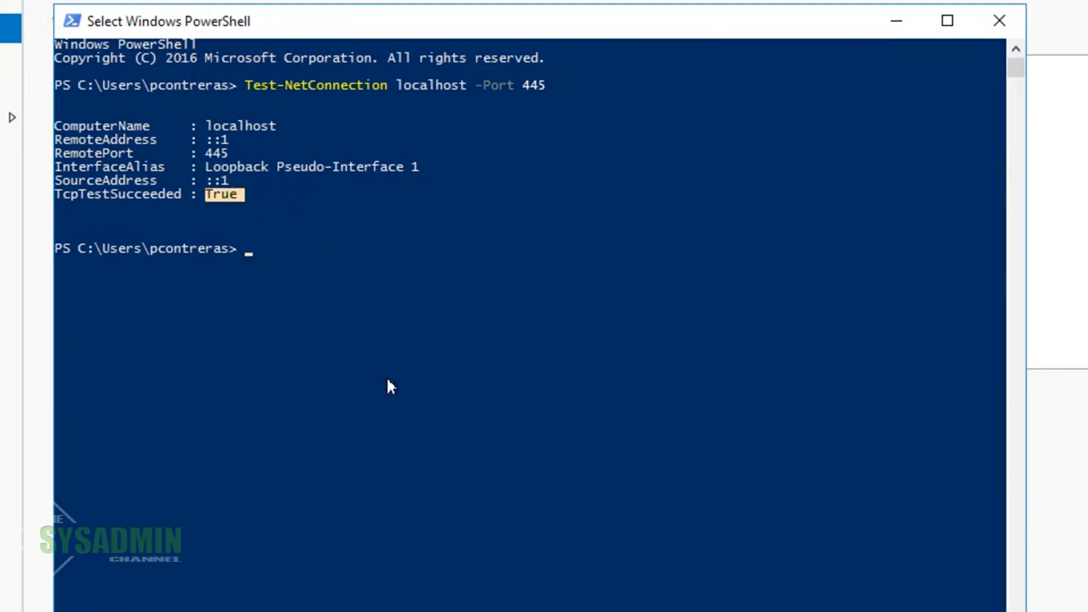
- Repeat the test for port 135, confirm True, and return to the Configuration Manager console
key("Up")
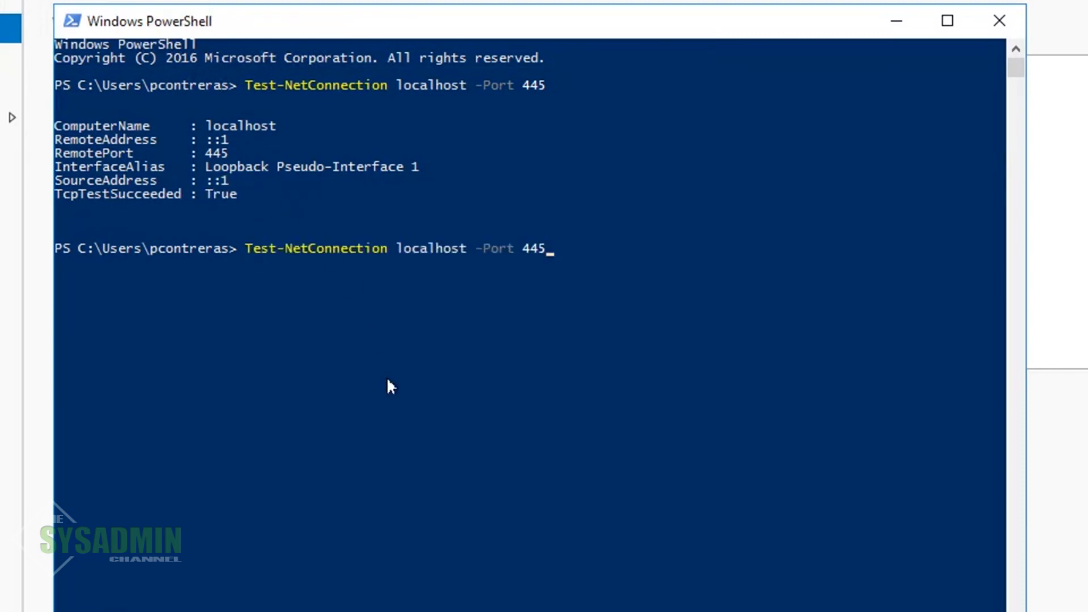
type("1")
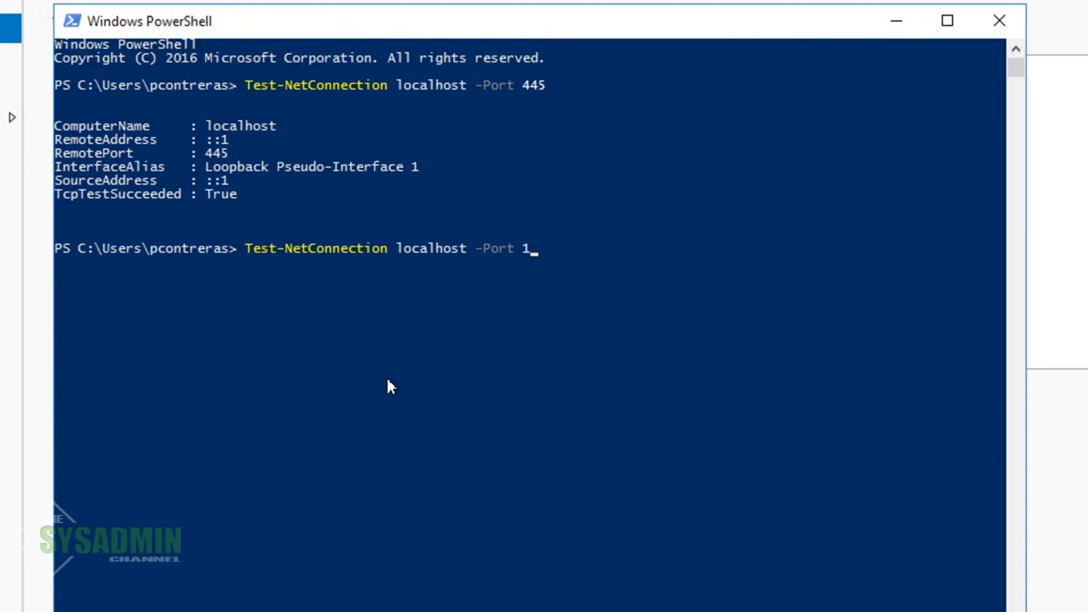
key("Return")
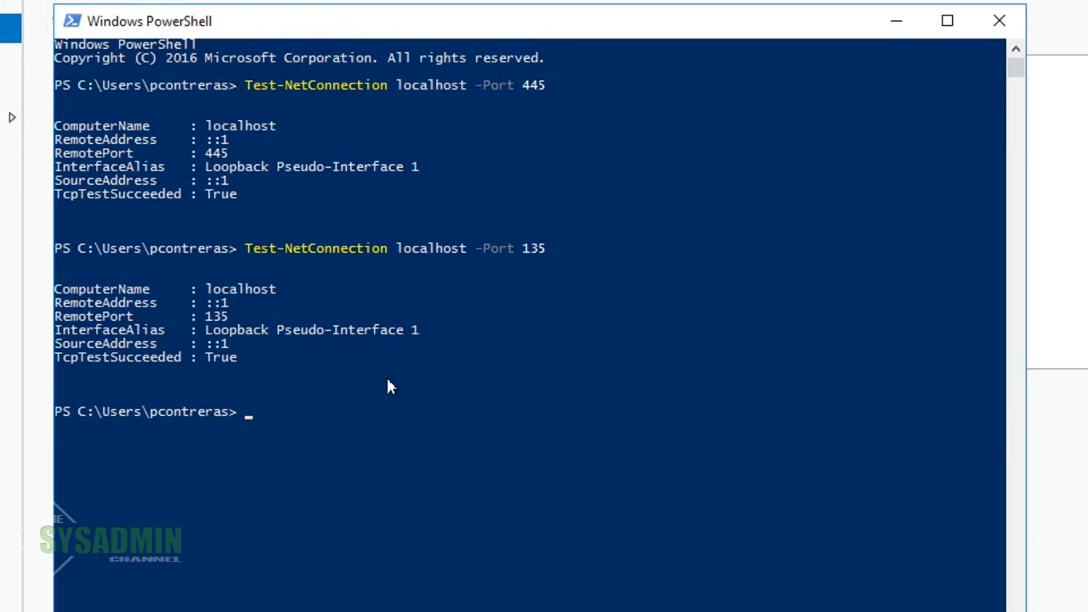
mouse_move(232, 367)
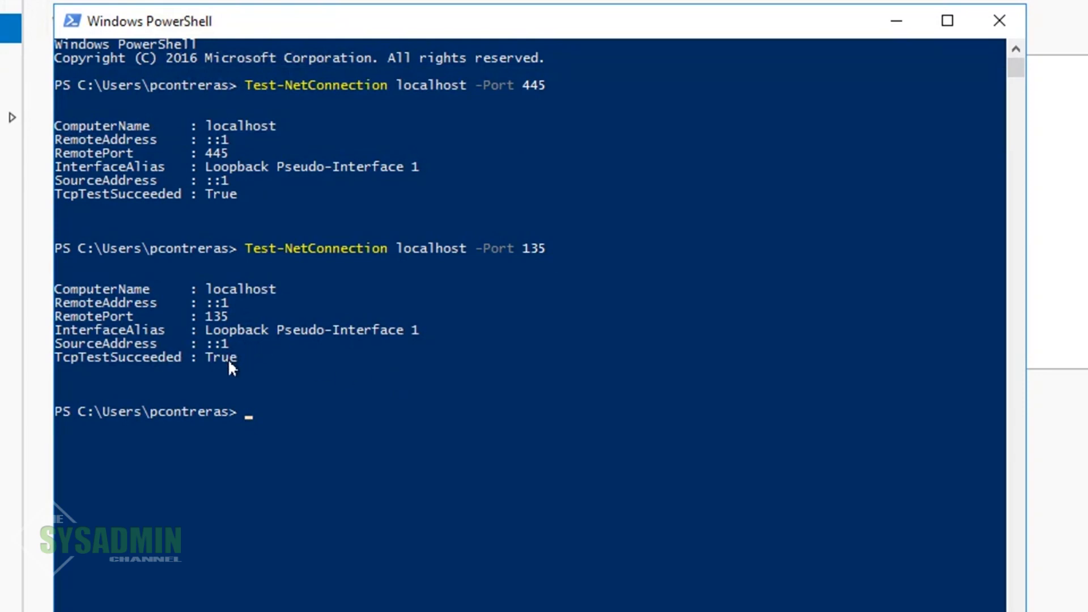
double_click(222, 357)
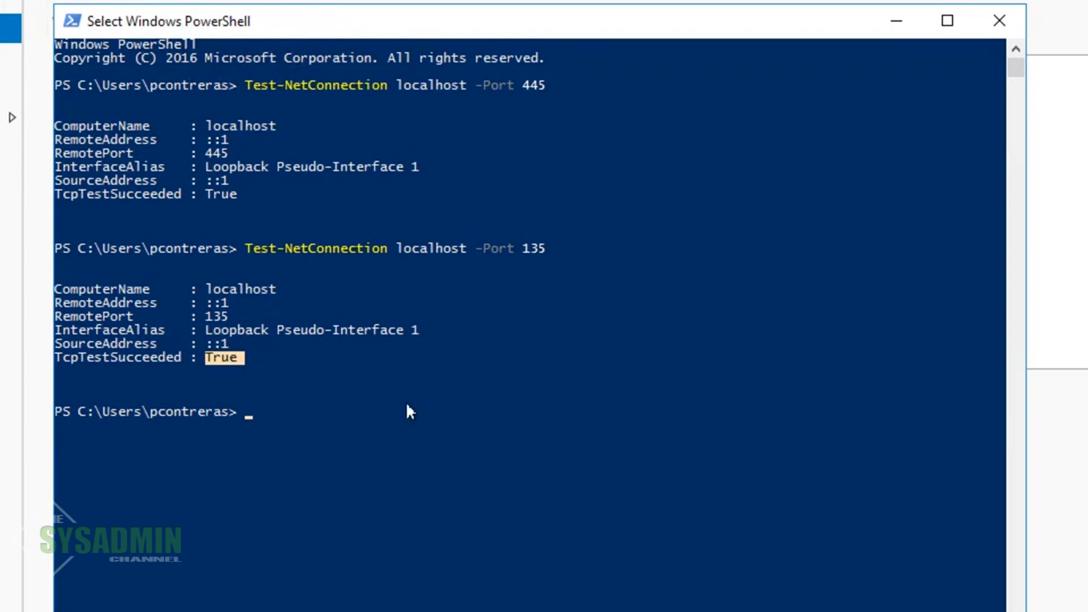
type("e")
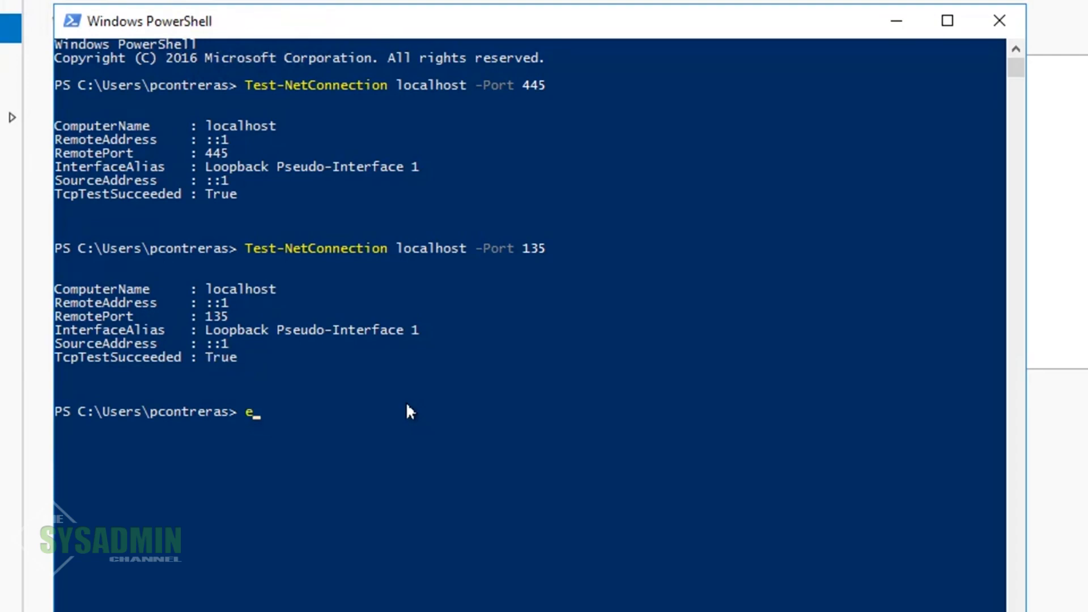
left_click(202, 598)
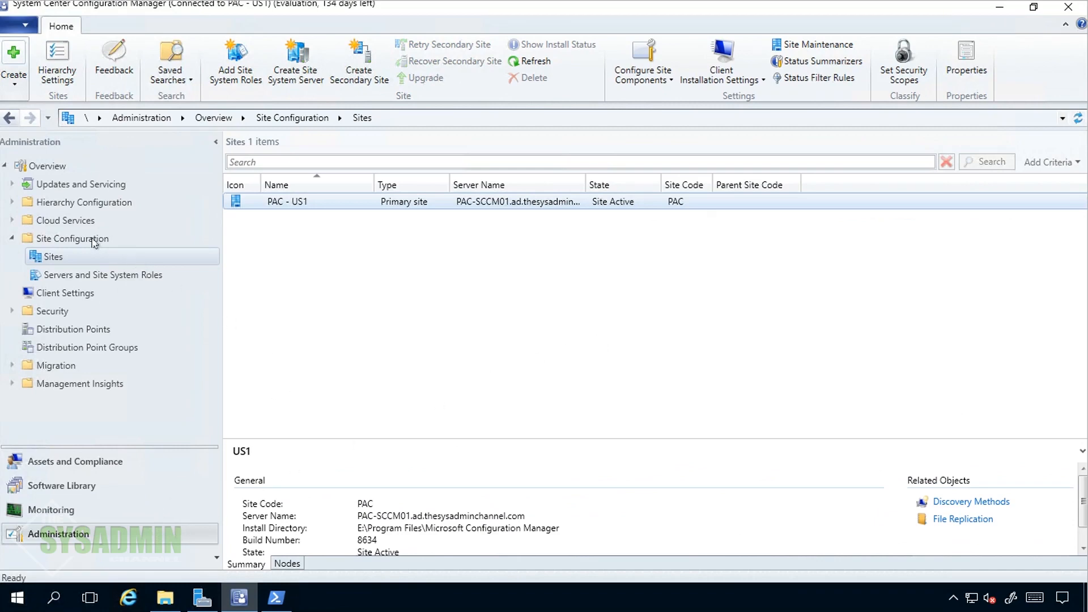
mouse_move(262, 189)
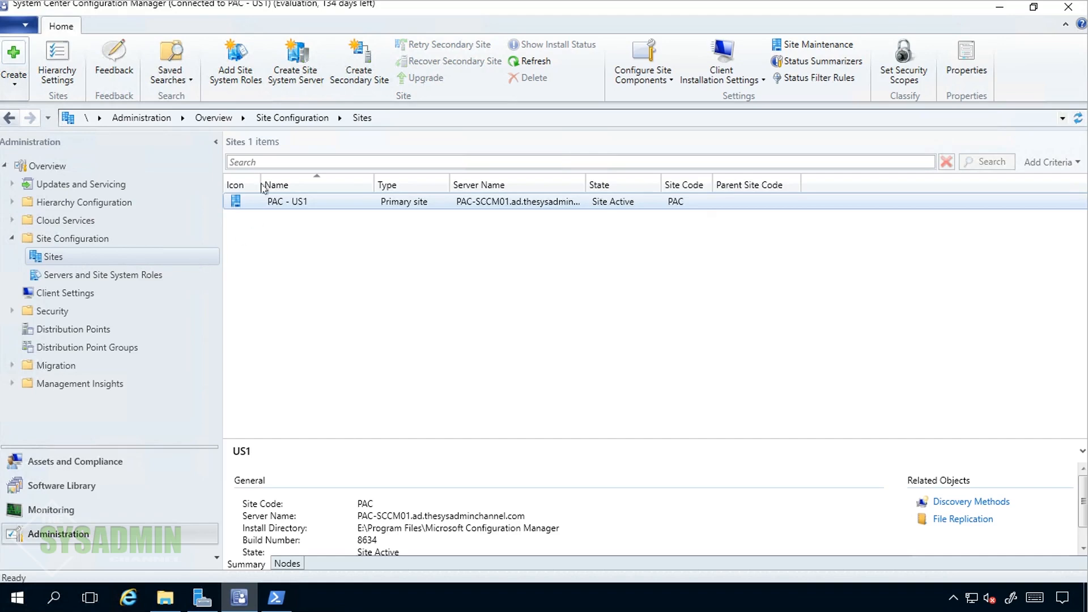
- Launch Create Site System Server from the Home ribbon for the PAC site
left_click(294, 61)
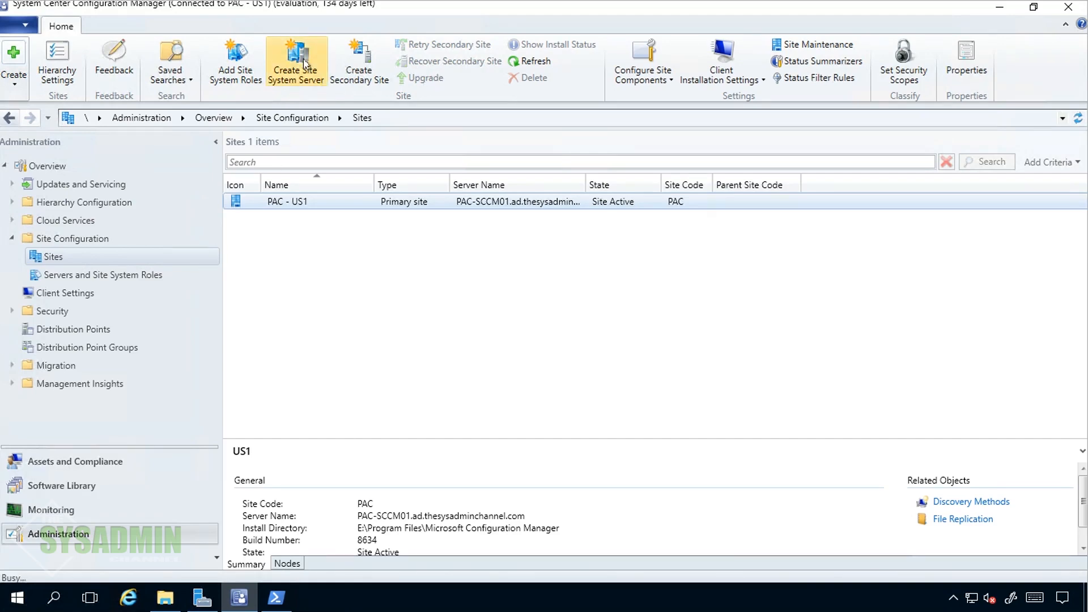
left_click(295, 61)
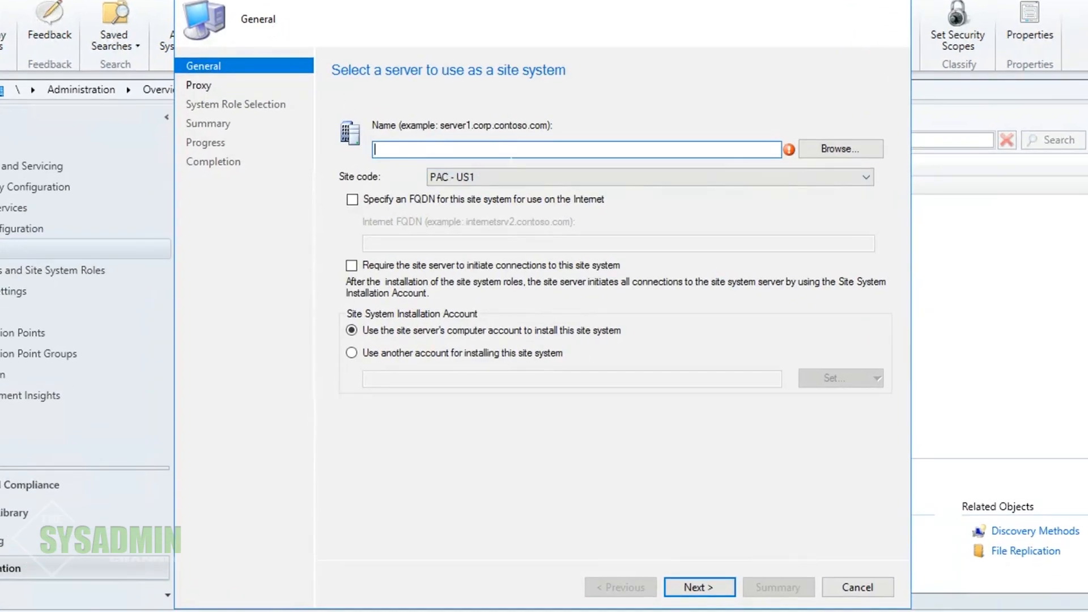
- Name the server PAC-SCCM02.ad.thesysadminchannel.com with the default account and no internet proxy
type("PAC-SCCM02")
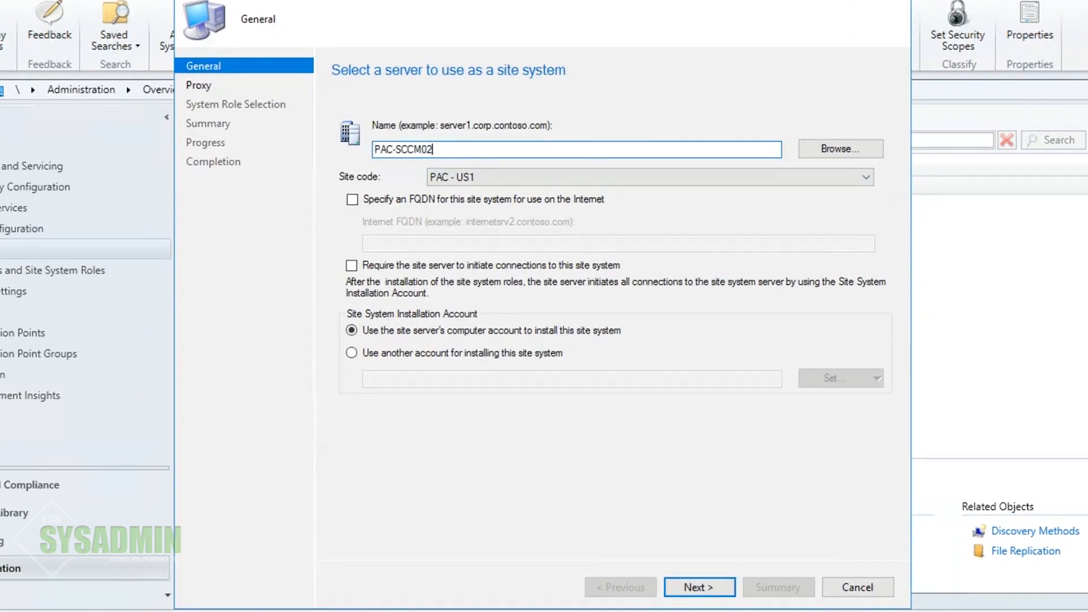
mouse_move(840, 148)
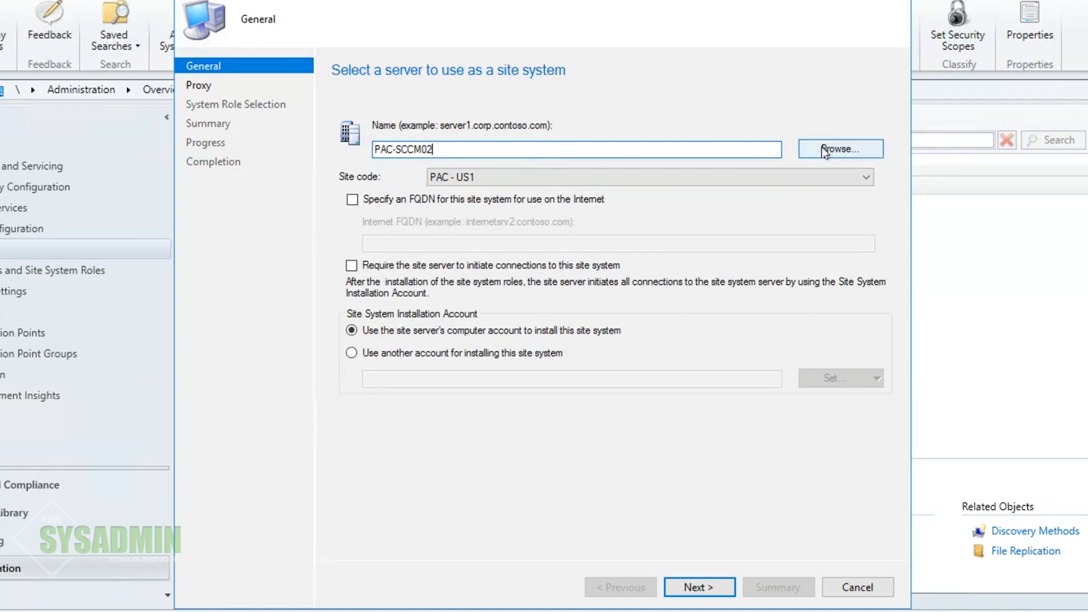
type(".ad.thesysadminchannel.com")
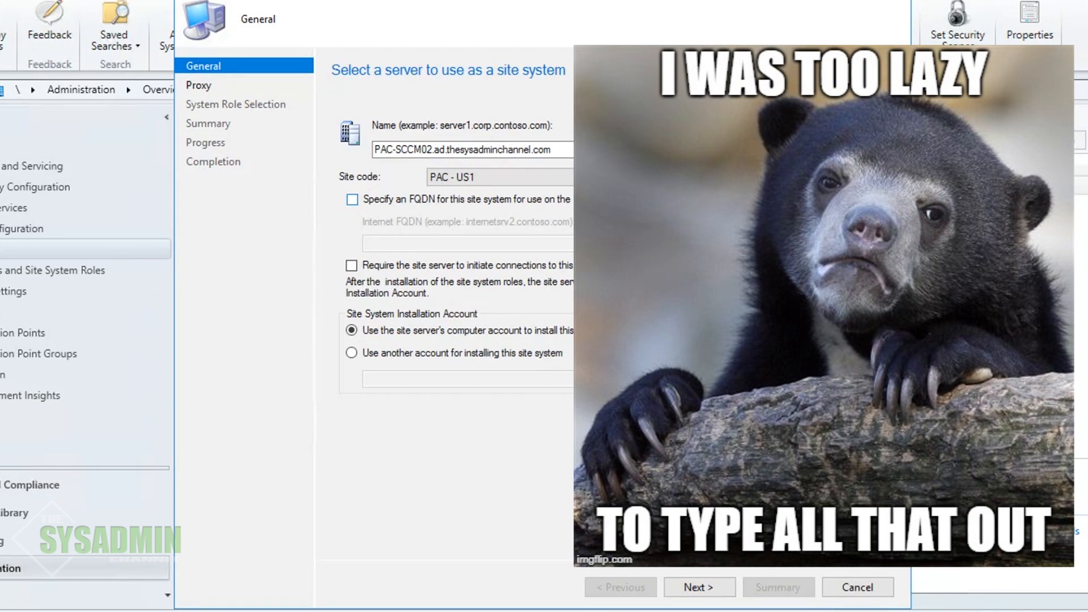
left_click(863, 177)
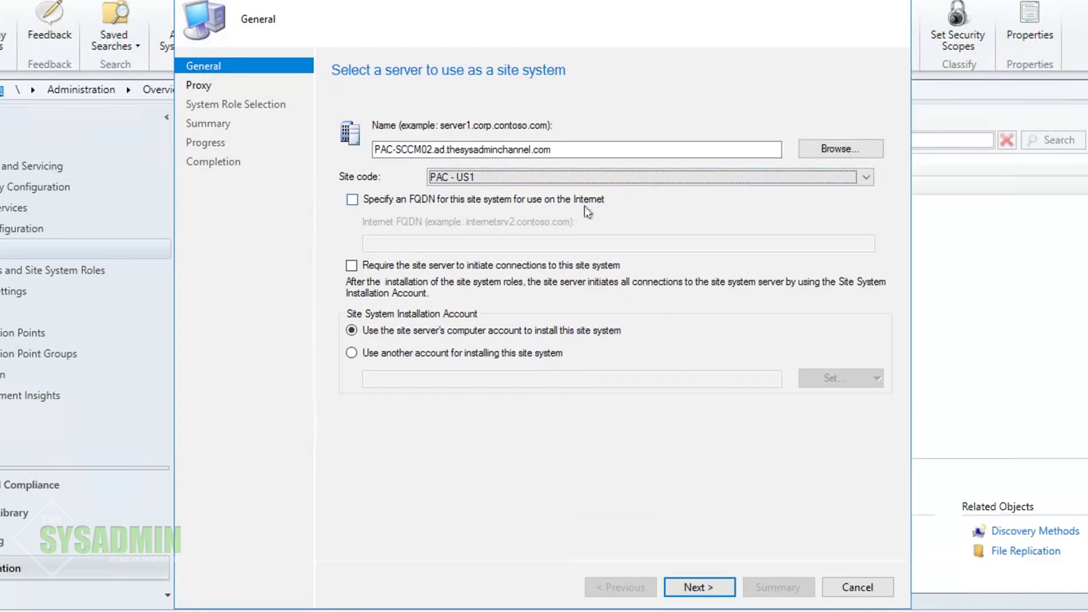
mouse_move(585, 273)
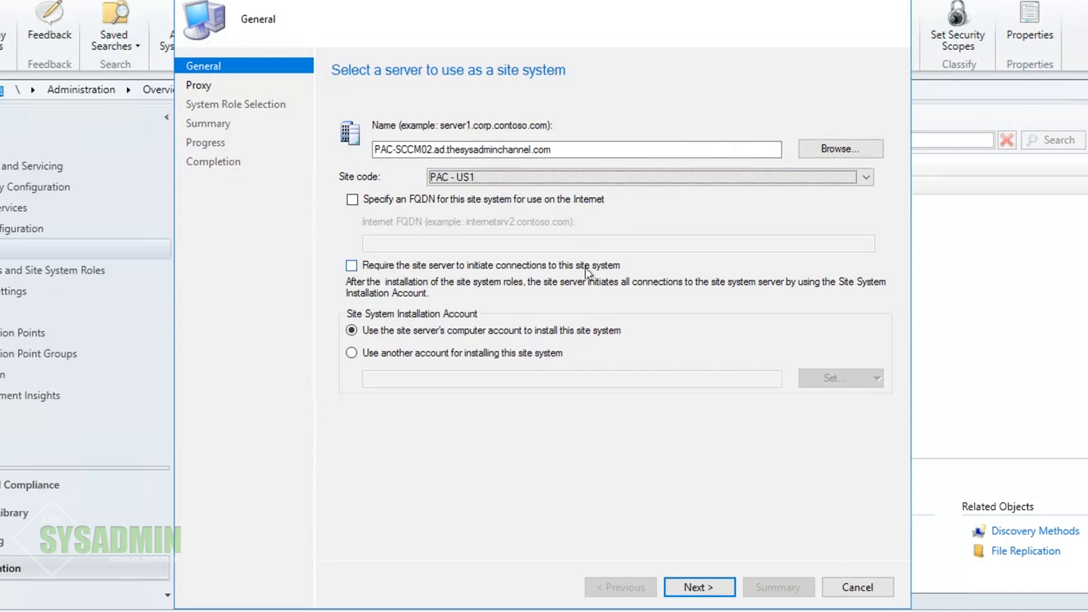
mouse_move(621, 340)
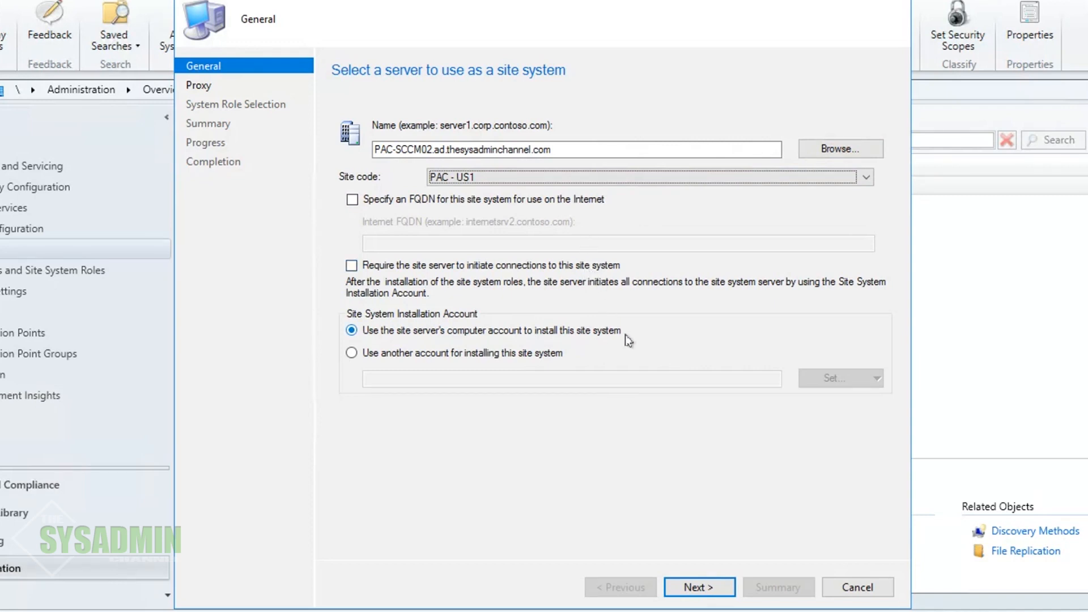
mouse_move(699, 587)
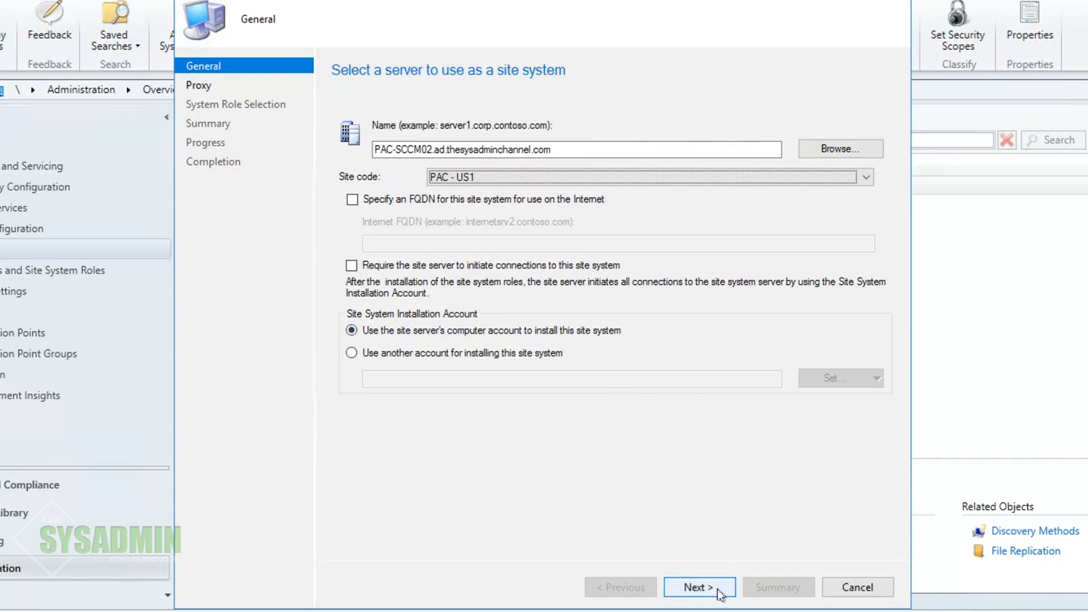
left_click(699, 587)
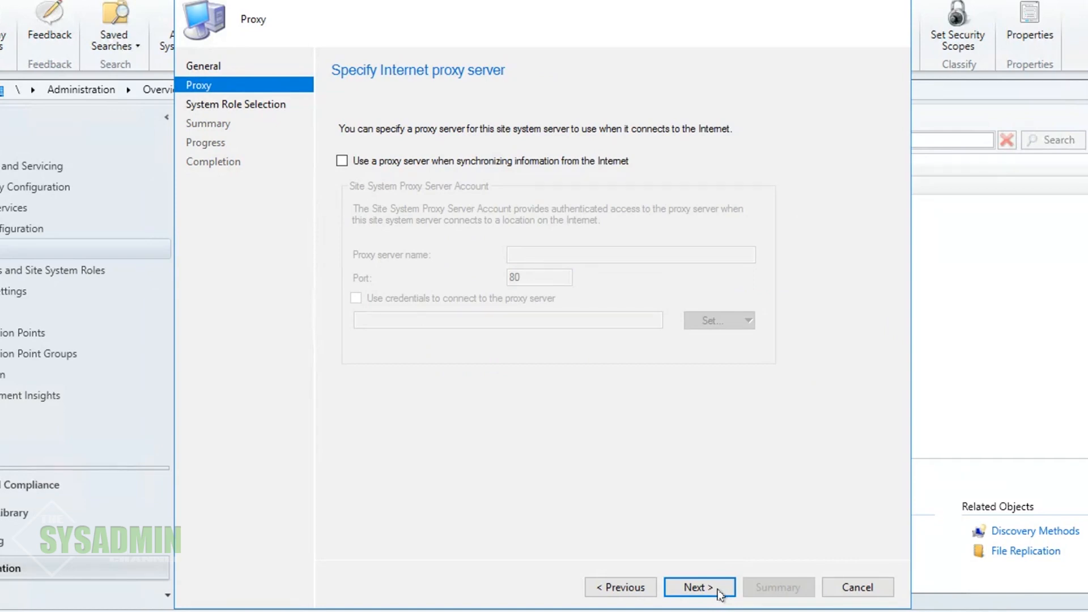
left_click(700, 587)
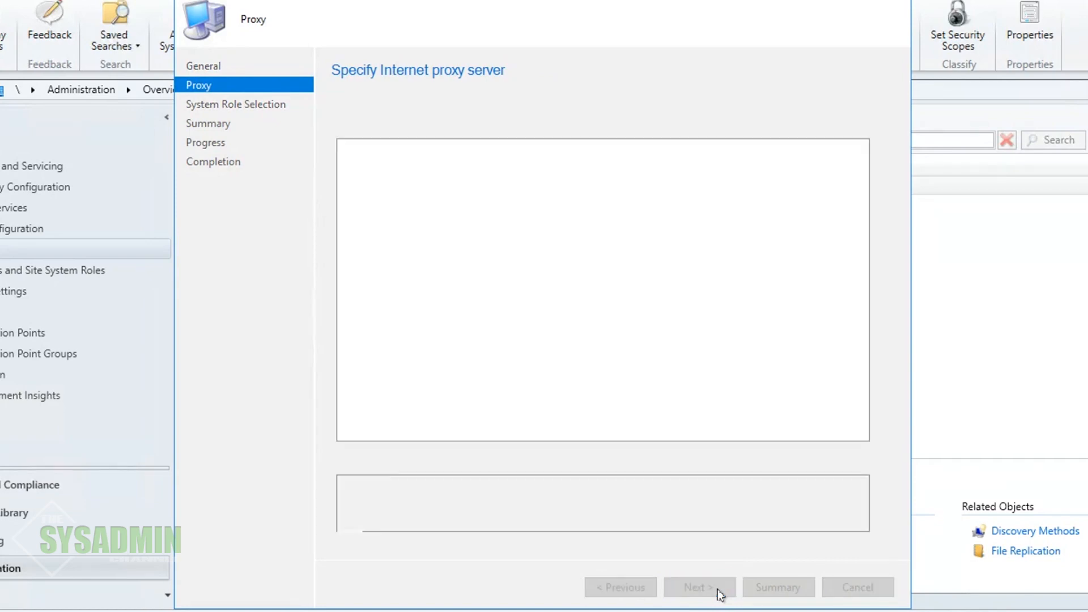
- Tick Distribution point on the System Role Selection page
left_click(699, 586)
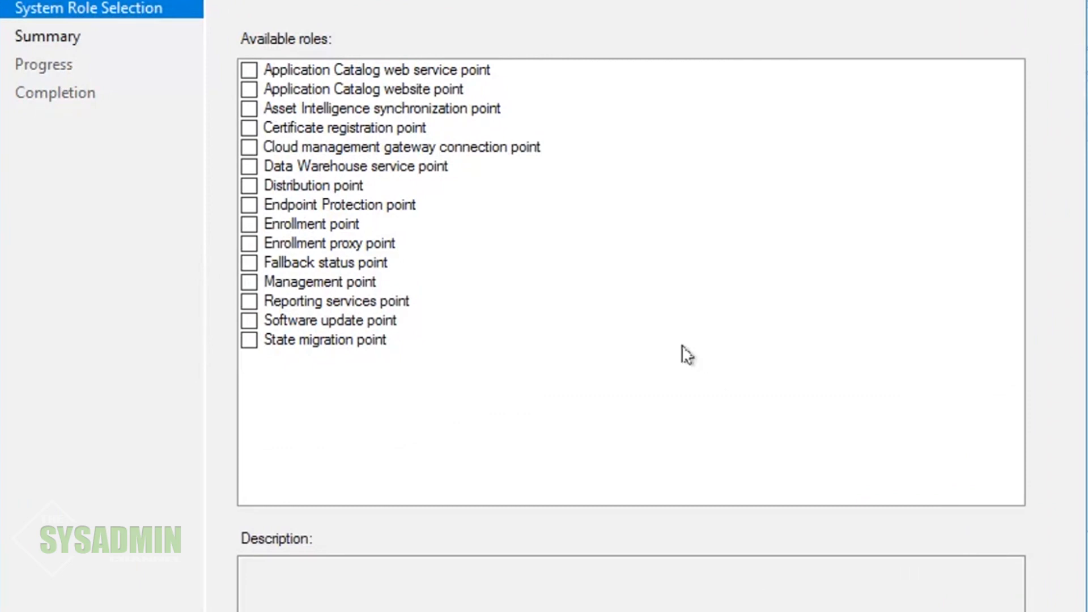
left_click(313, 185)
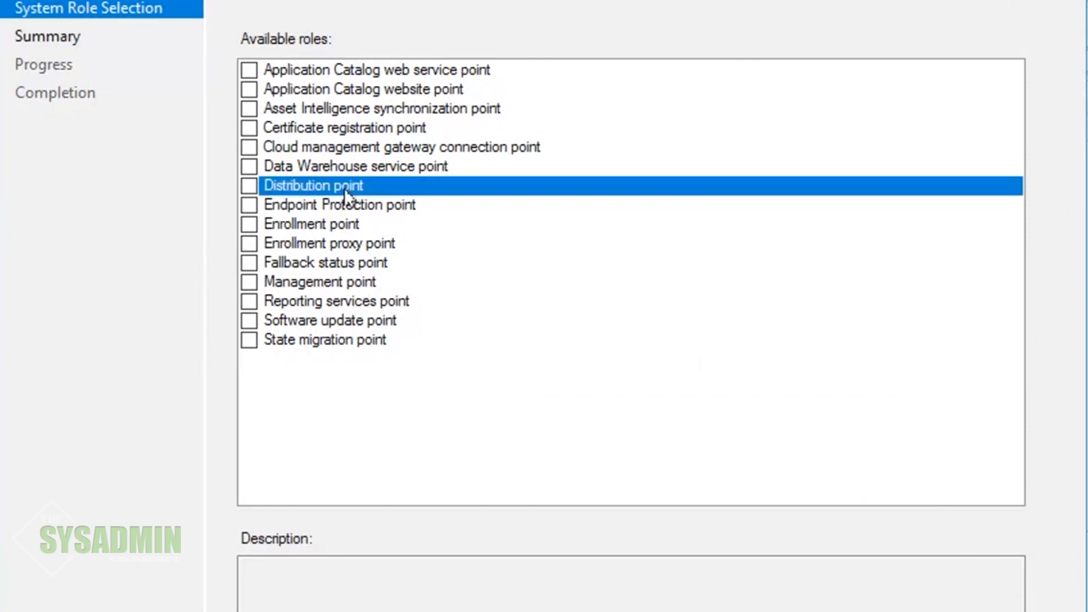
left_click(250, 185)
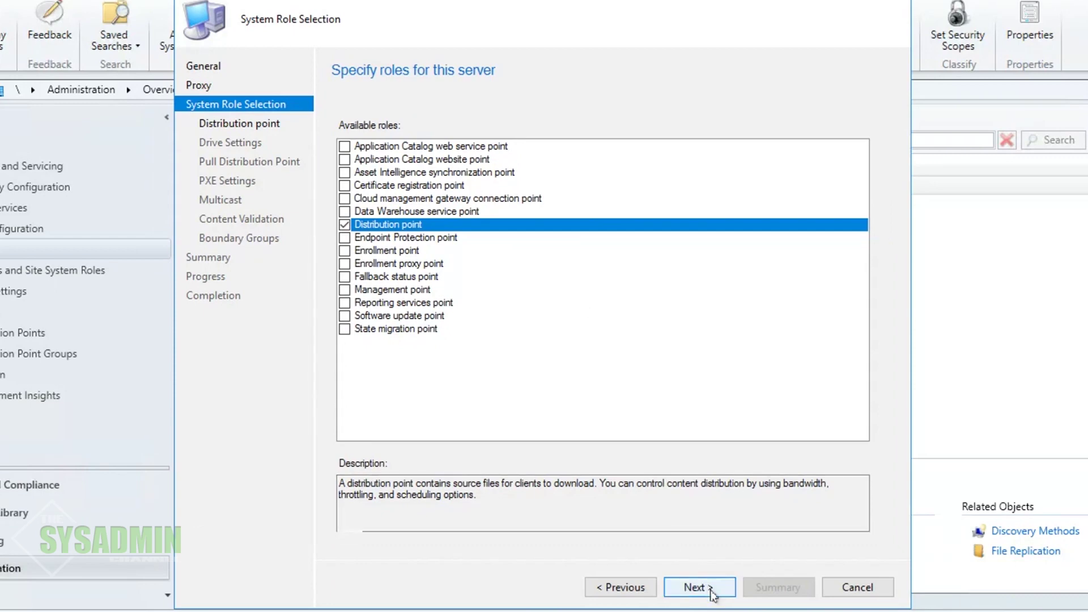
- Enable 'Install and configure IIS if required', keeping HTTP and a self-signed certificate
left_click(700, 587)
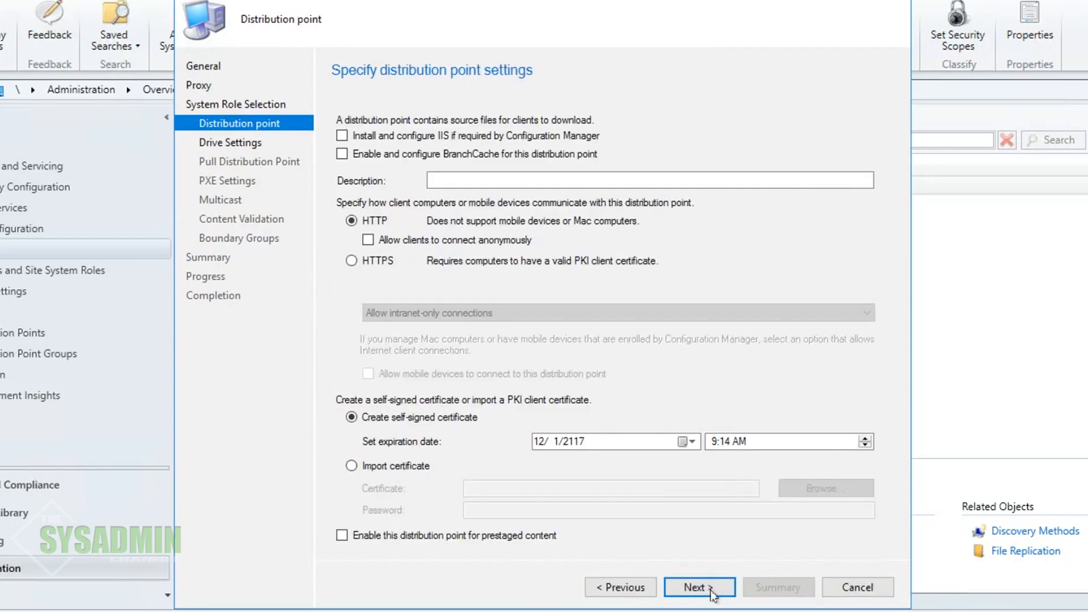
mouse_move(669, 290)
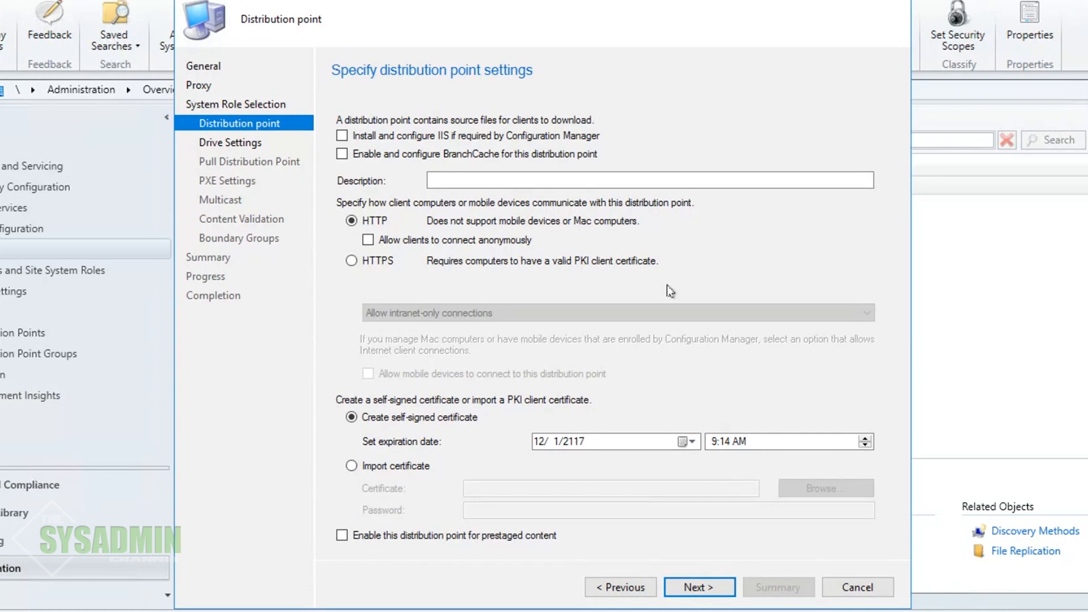
left_click(342, 135)
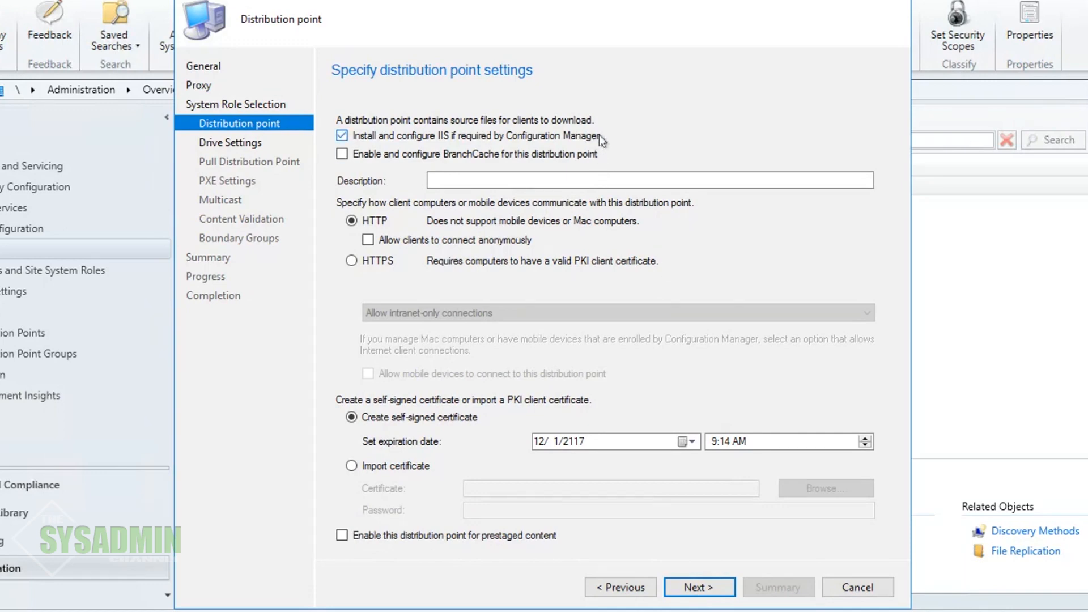
mouse_move(611, 143)
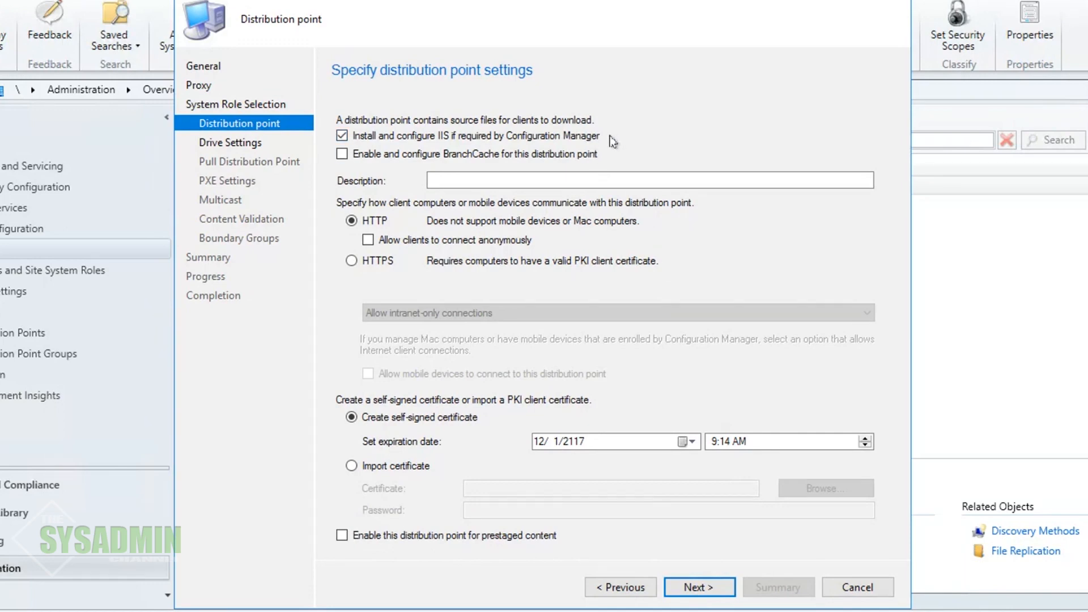
mouse_move(641, 227)
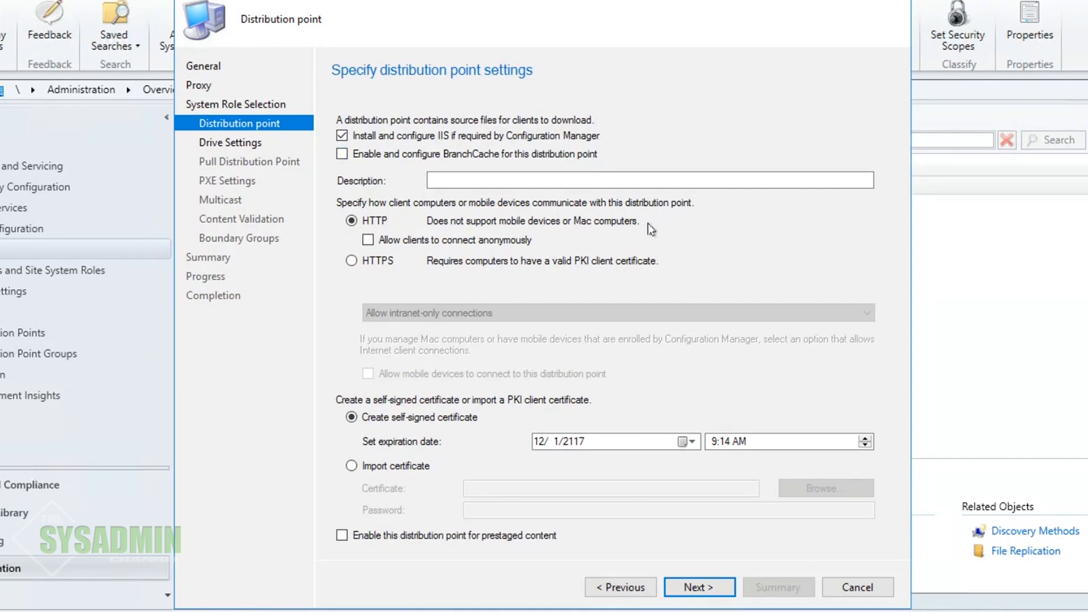
mouse_move(522, 423)
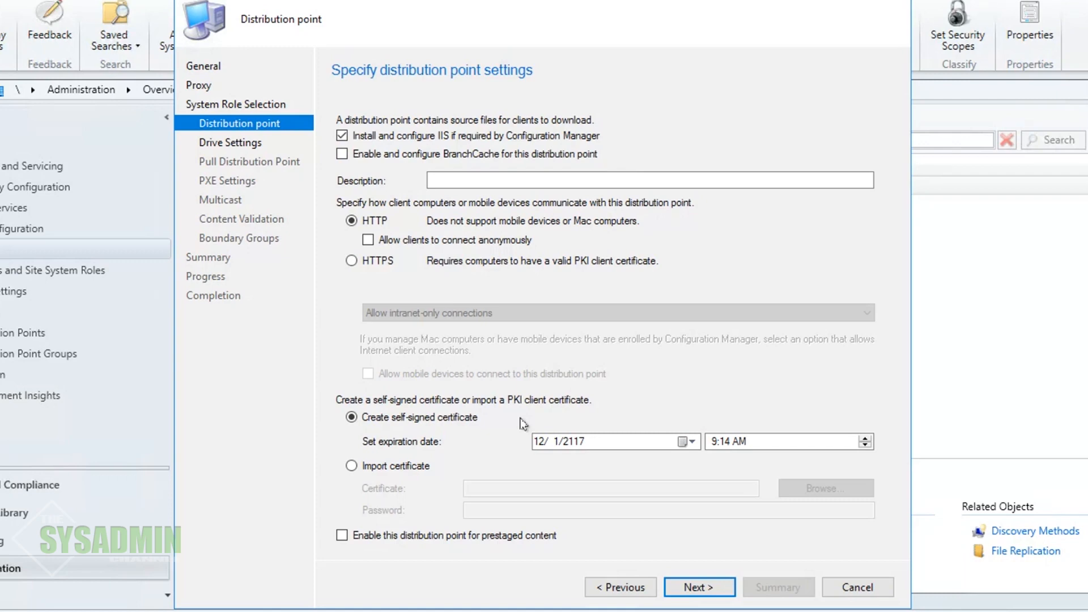
mouse_move(568, 545)
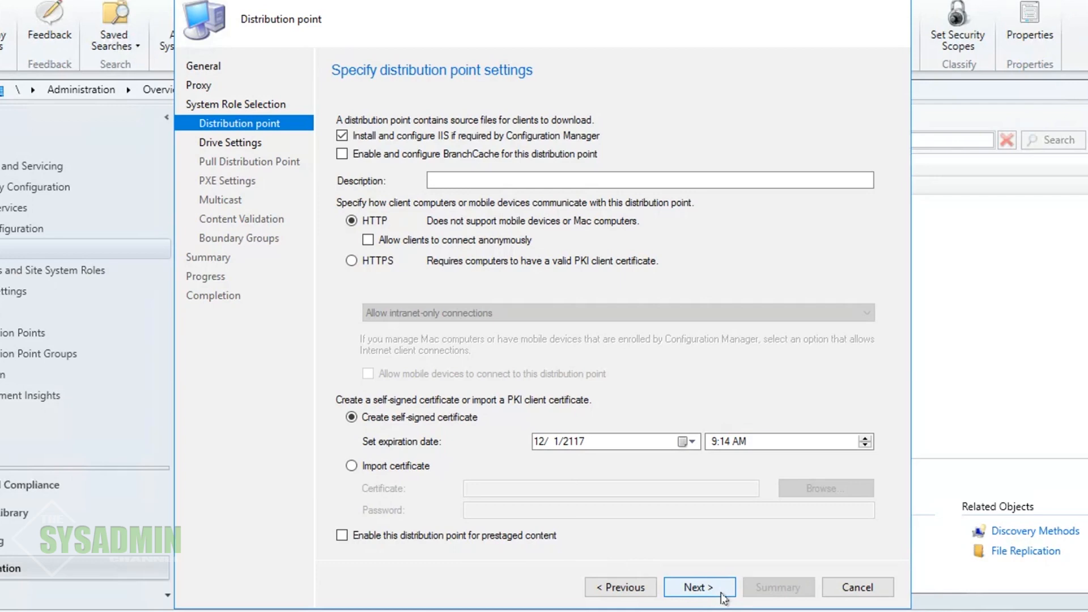
- Set drive space reserve to 1024 MB, keeping the primary content library location Automatic
left_click(699, 587)
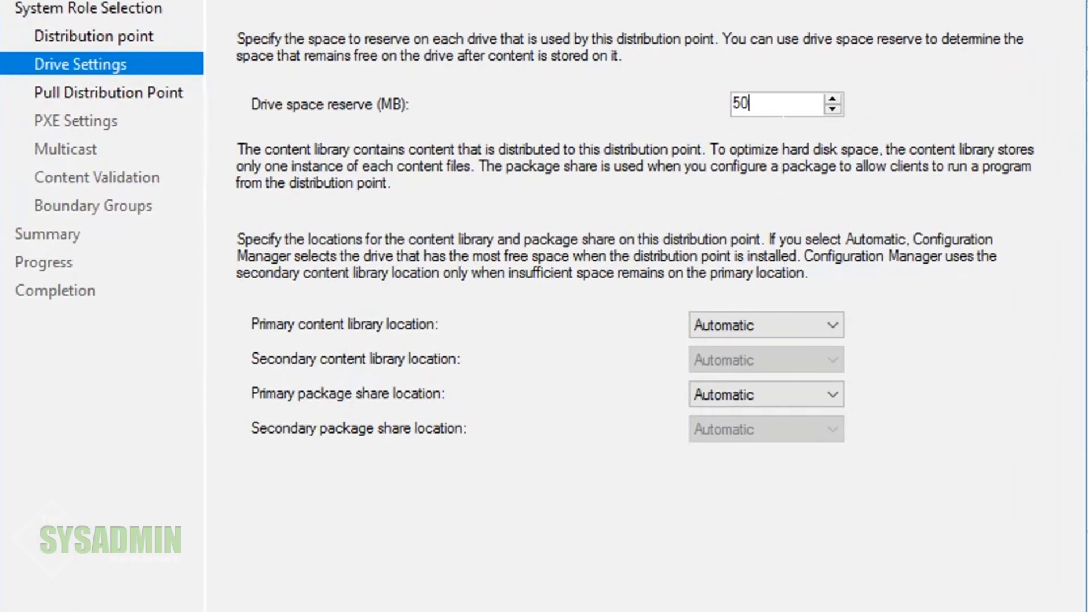
triple_click(762, 105)
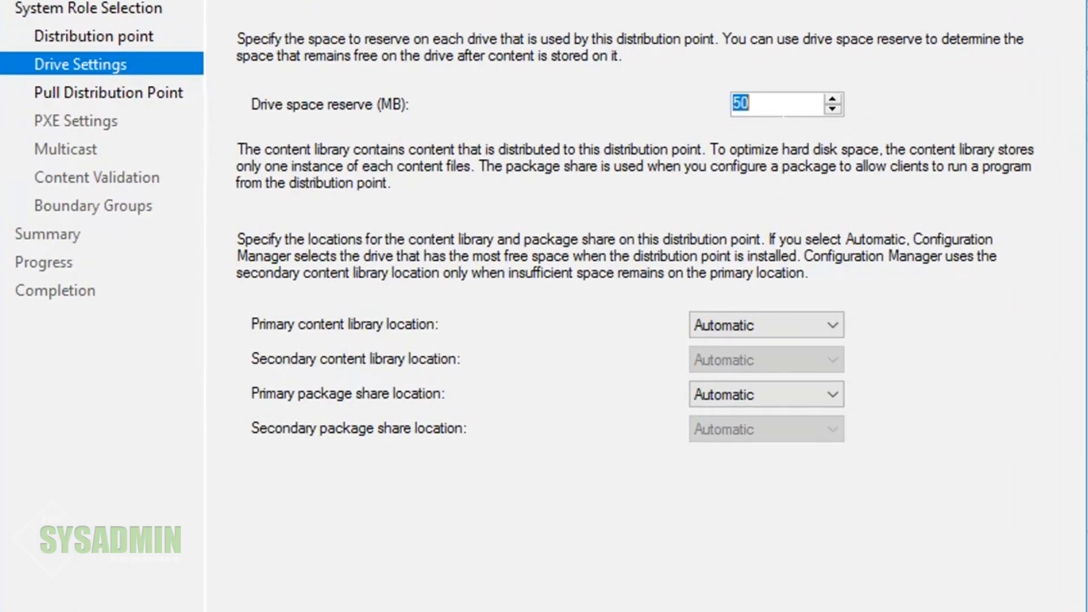
type("1024")
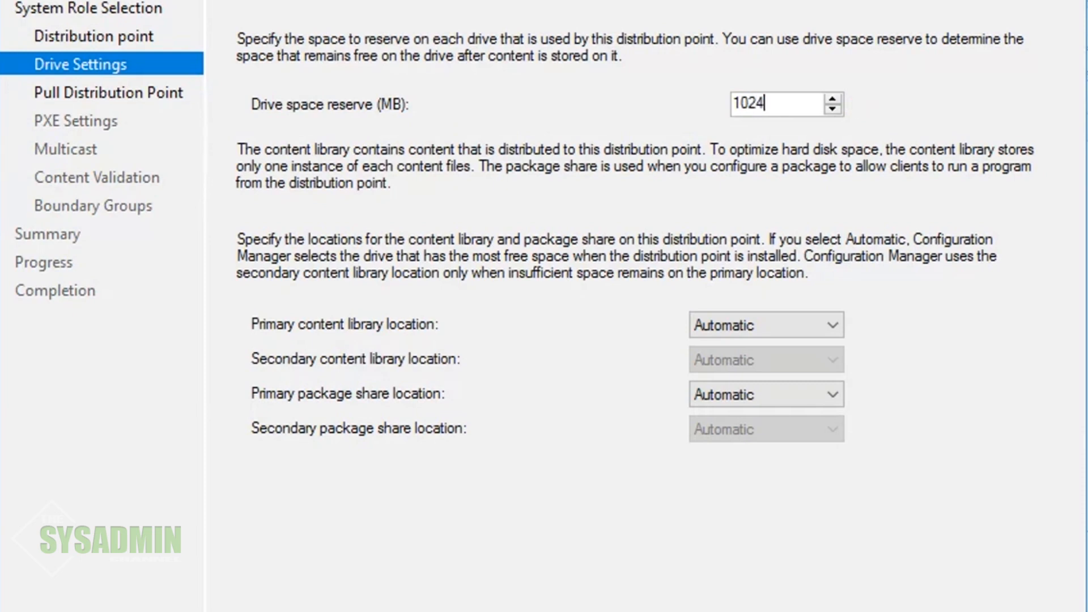
mouse_move(926, 325)
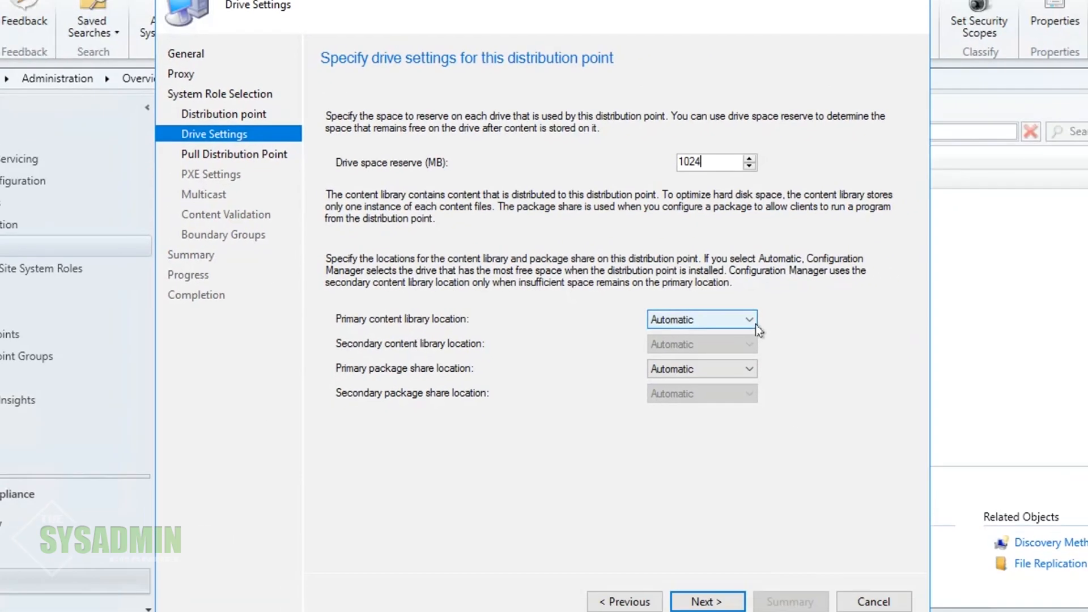
left_click(741, 319)
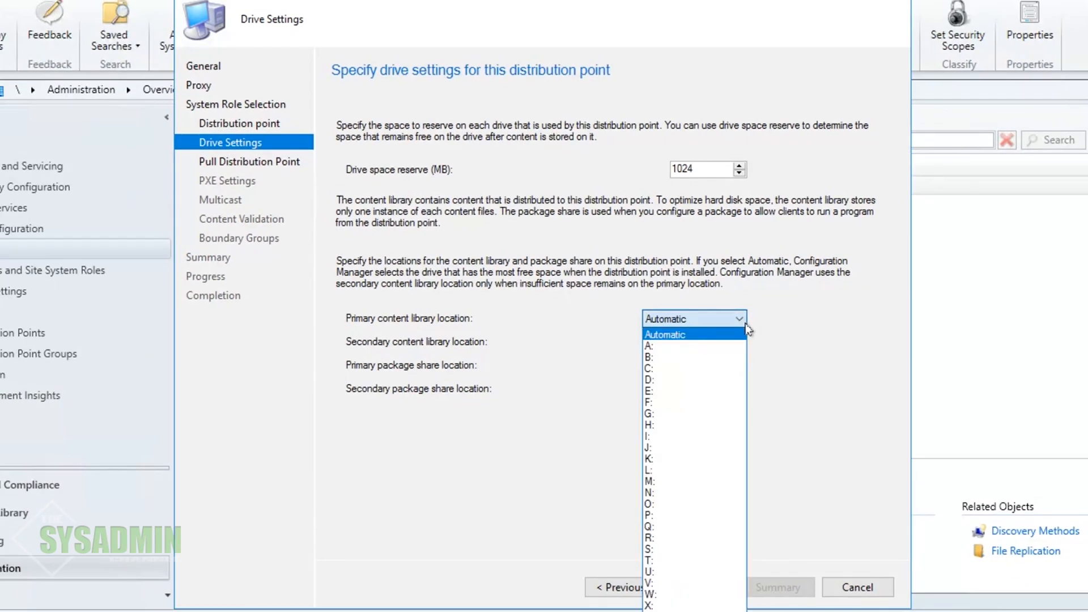
left_click(664, 334)
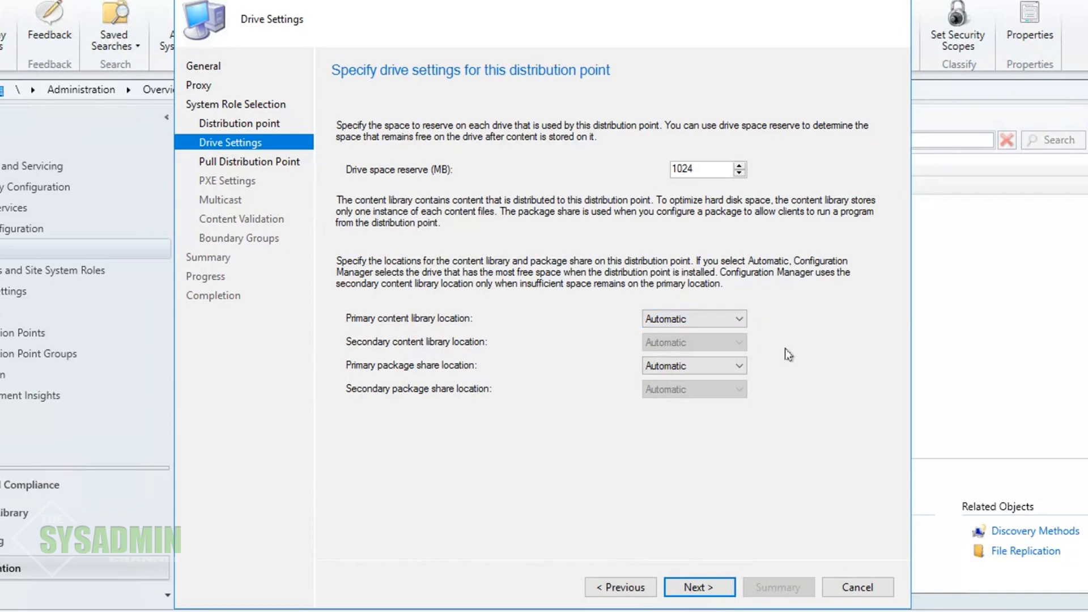
mouse_move(742, 573)
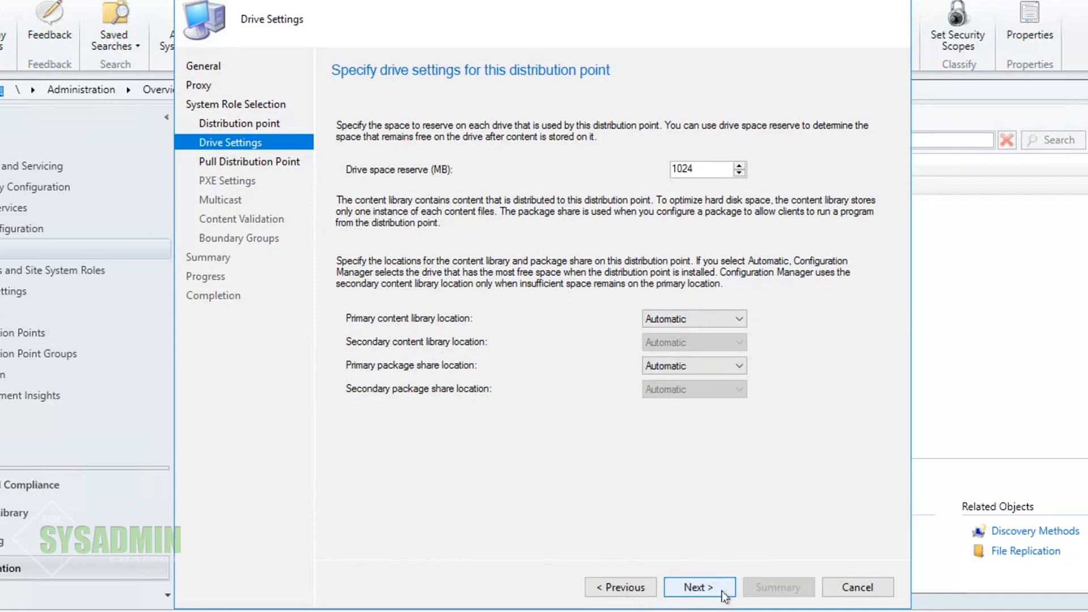
- Try PAC-SCCM01 as a pull source, then cancel and leave pull distribution disabled
left_click(698, 588)
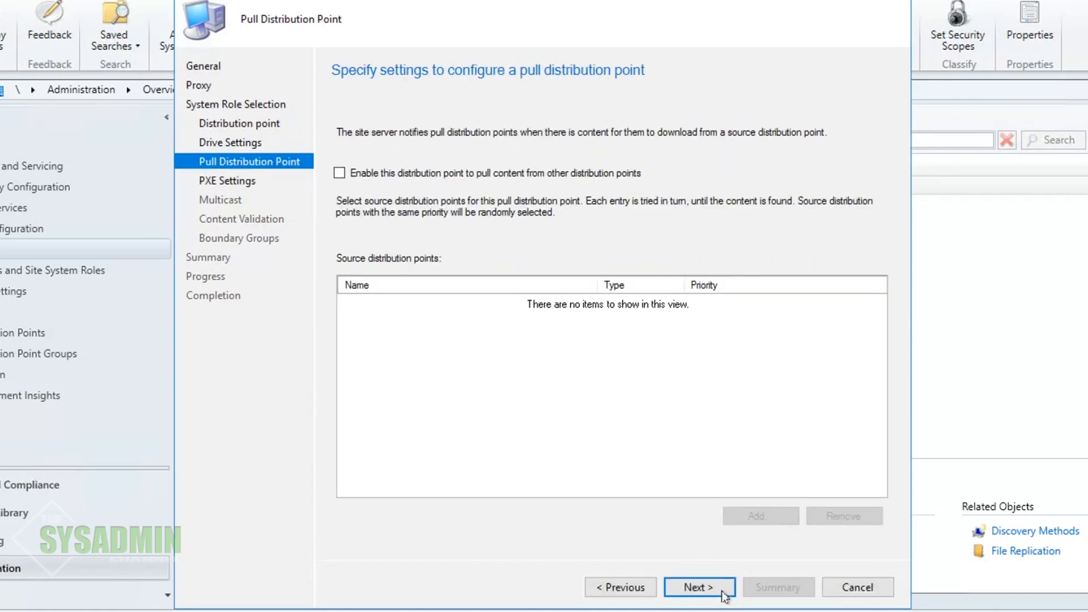
mouse_move(657, 181)
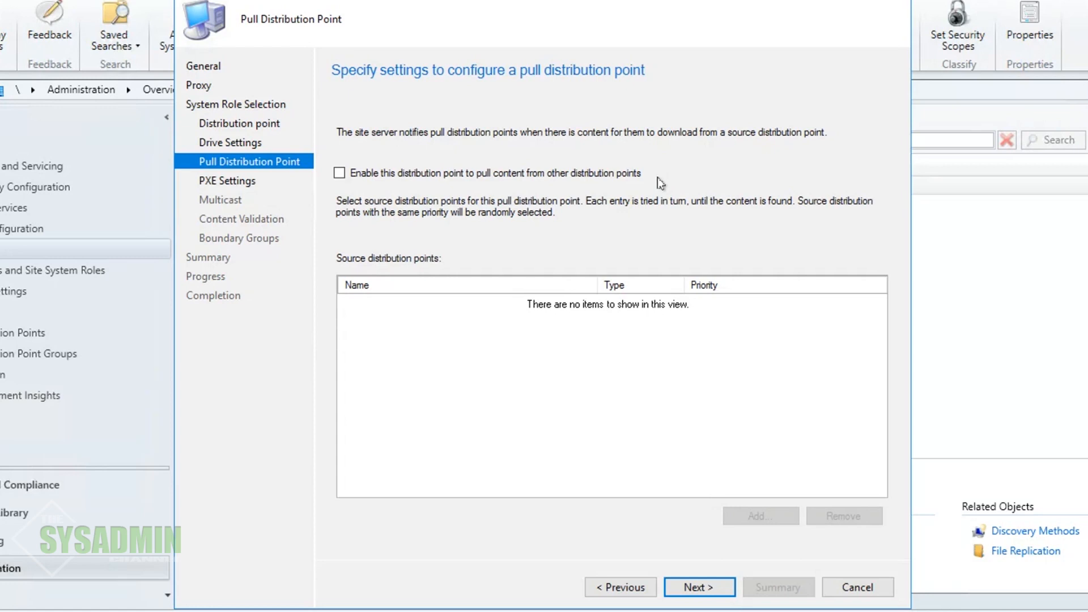
left_click(339, 173)
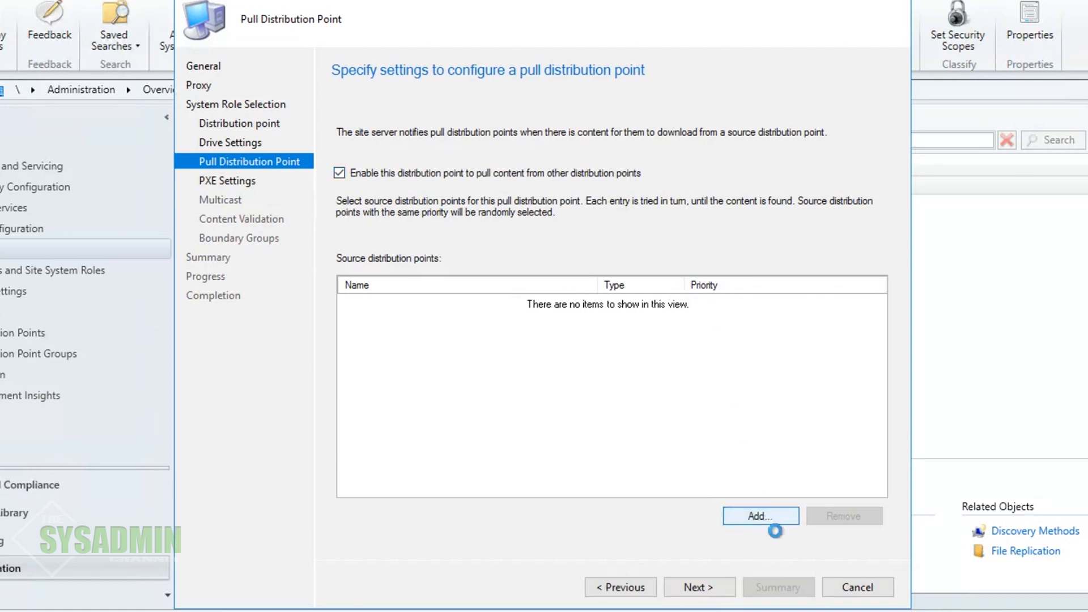
left_click(760, 517)
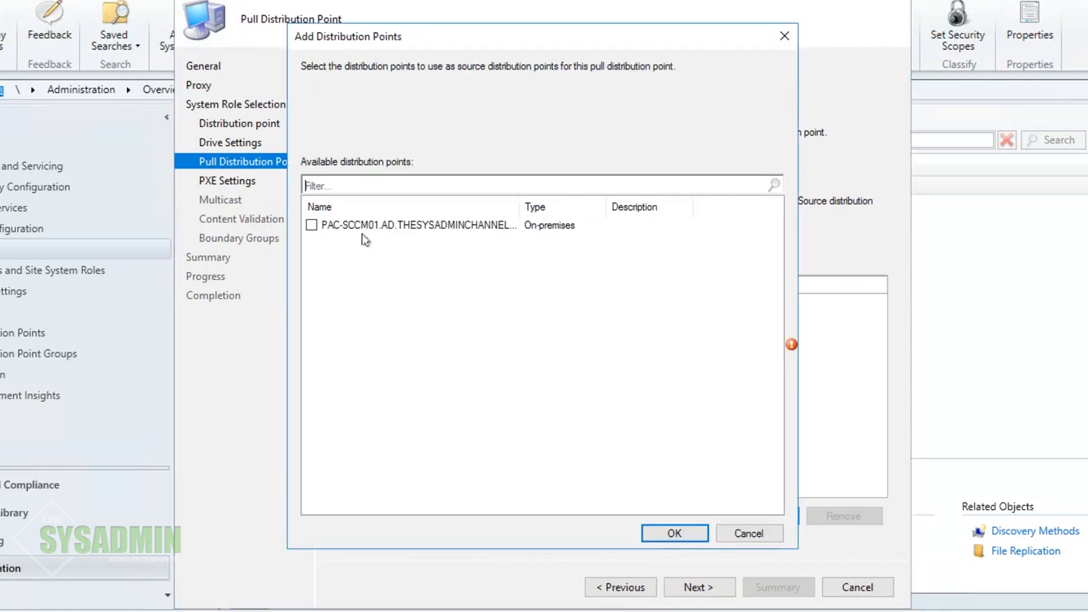
left_click(312, 224)
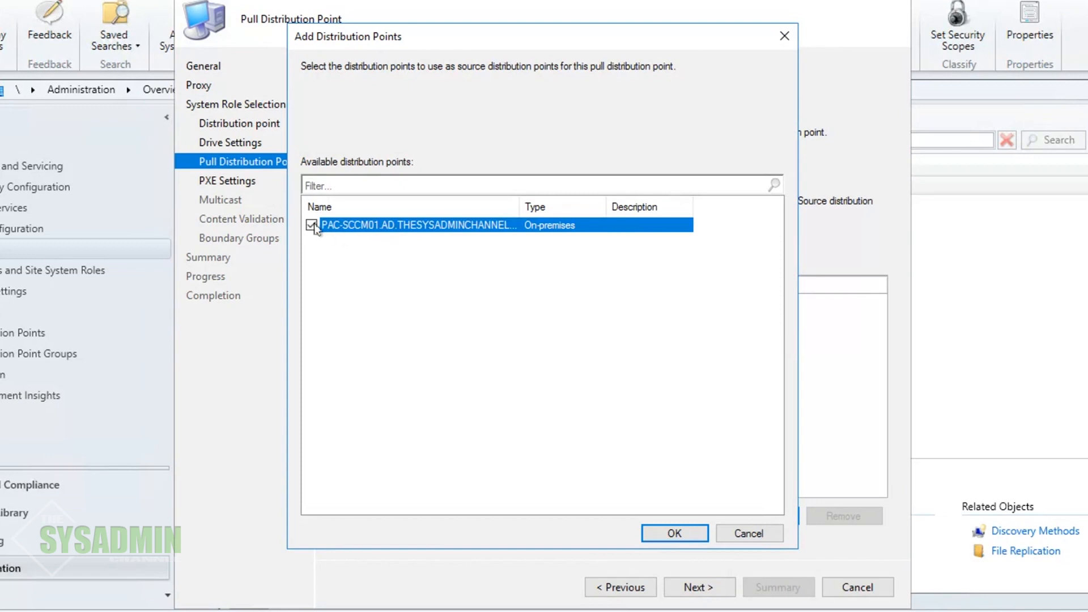
left_click(312, 225)
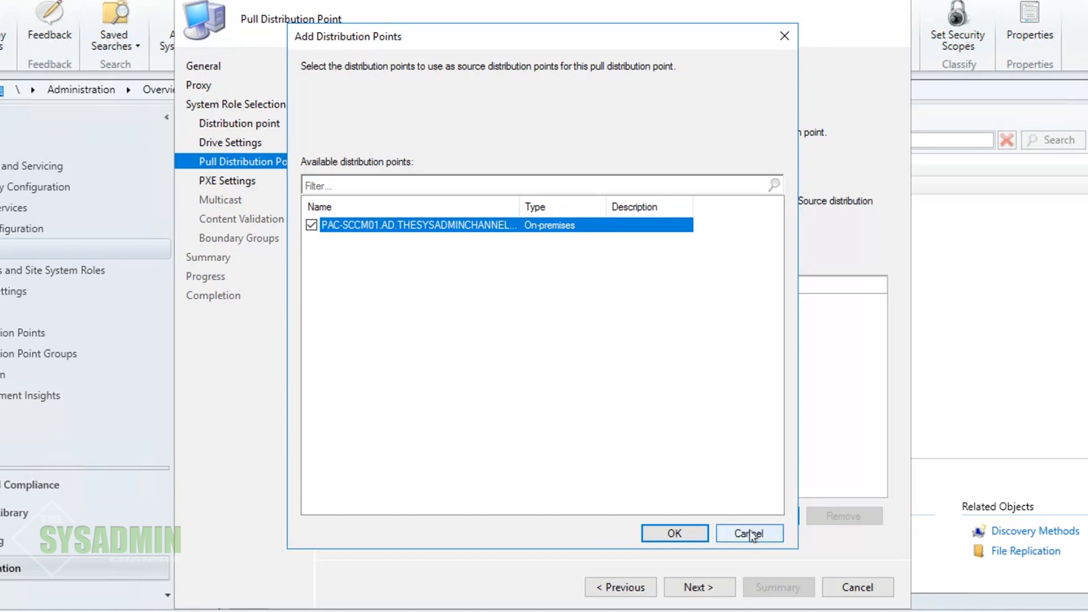
left_click(748, 533)
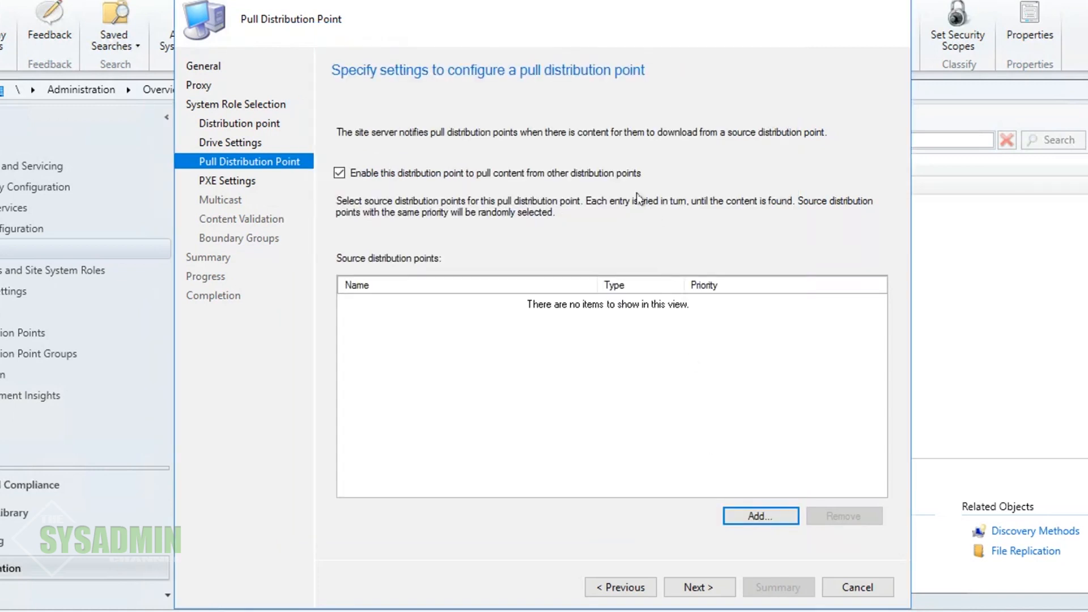
left_click(339, 172)
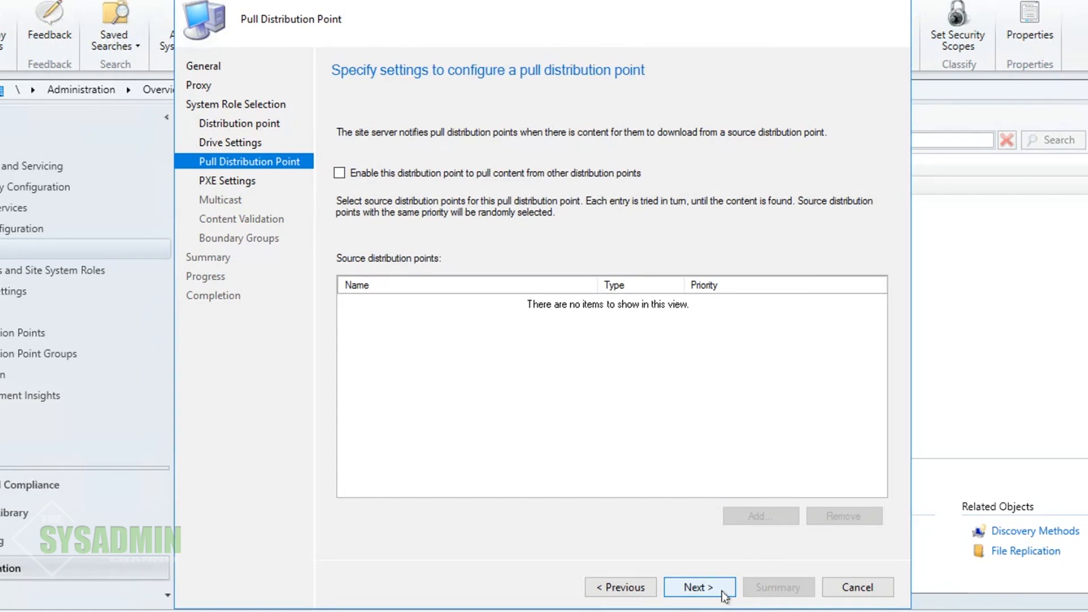
- Skip PXE and multicast unchanged, enable scheduled content validation, and reach Boundary Groups
left_click(698, 587)
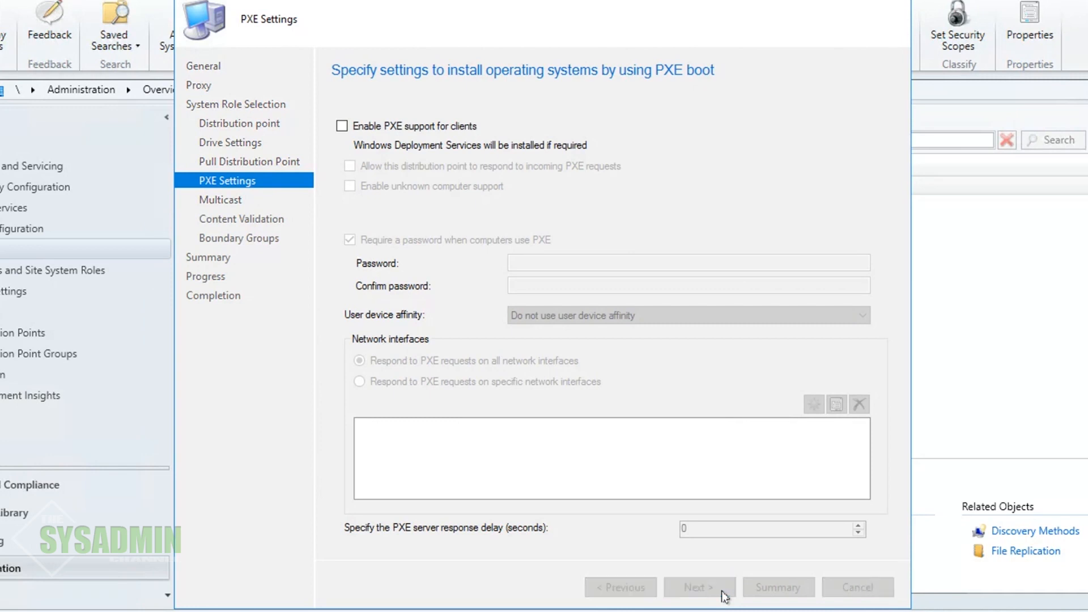
left_click(698, 587)
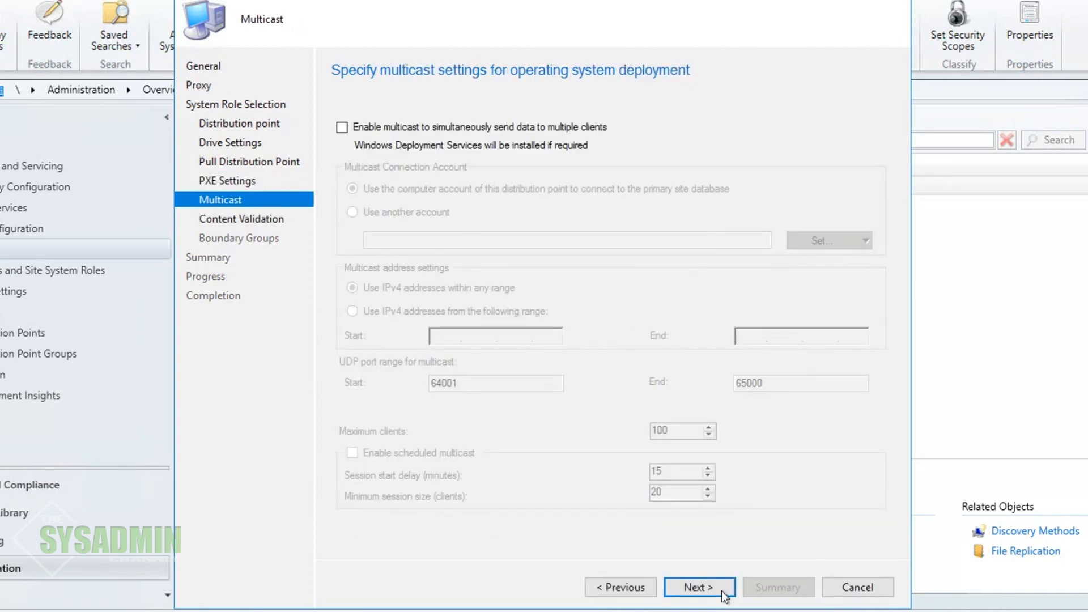
left_click(699, 588)
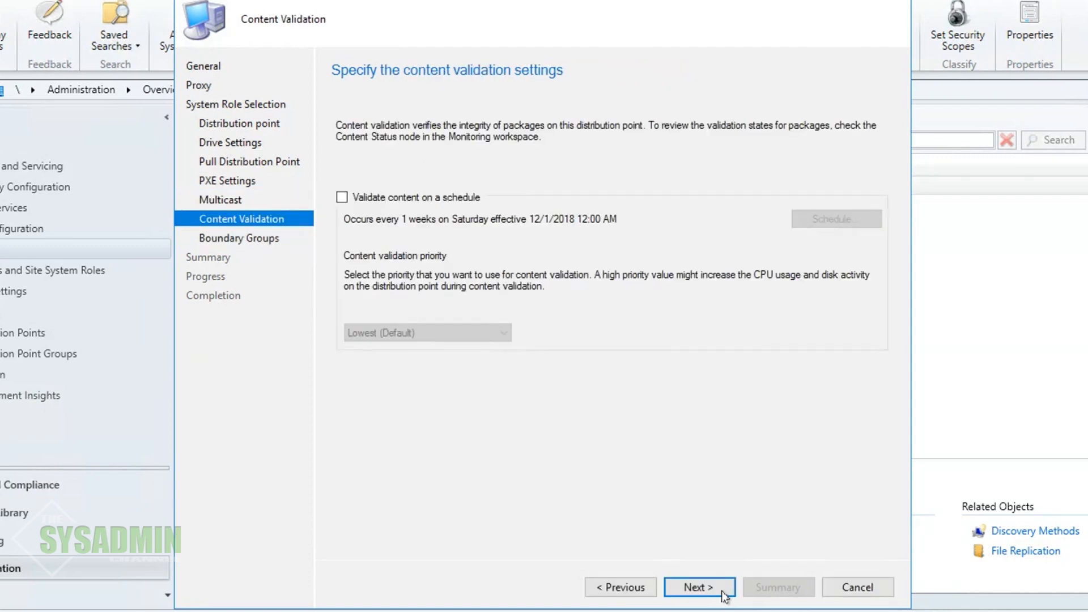
mouse_move(694, 515)
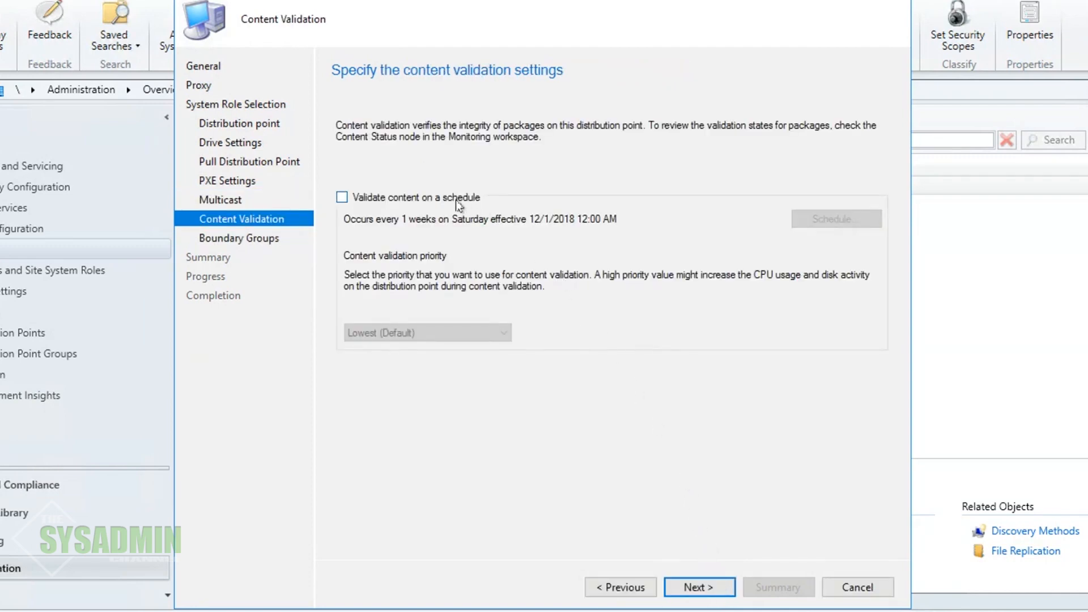
left_click(341, 196)
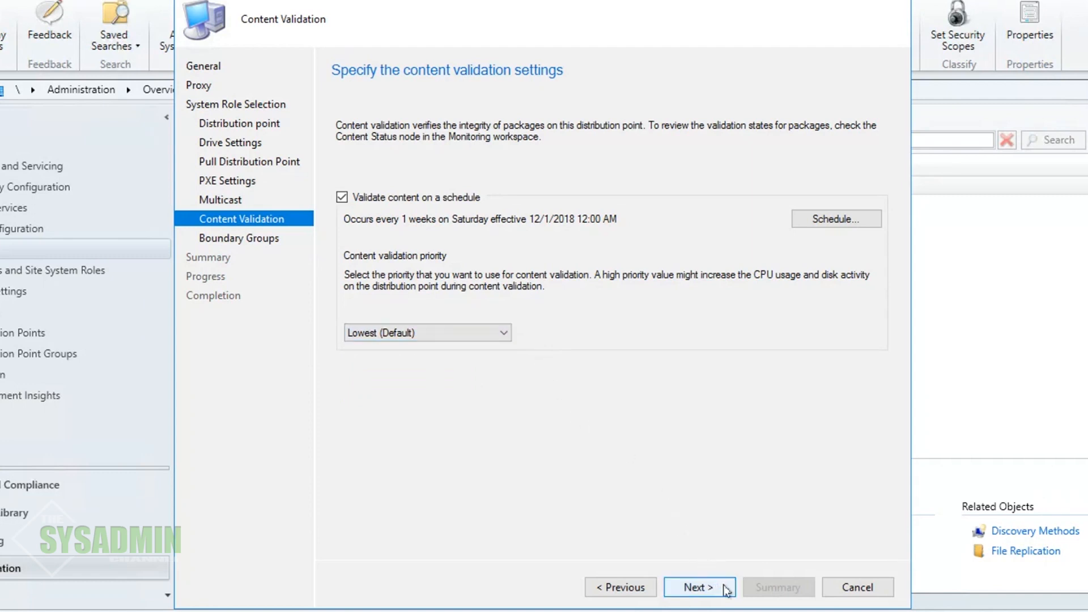
left_click(697, 587)
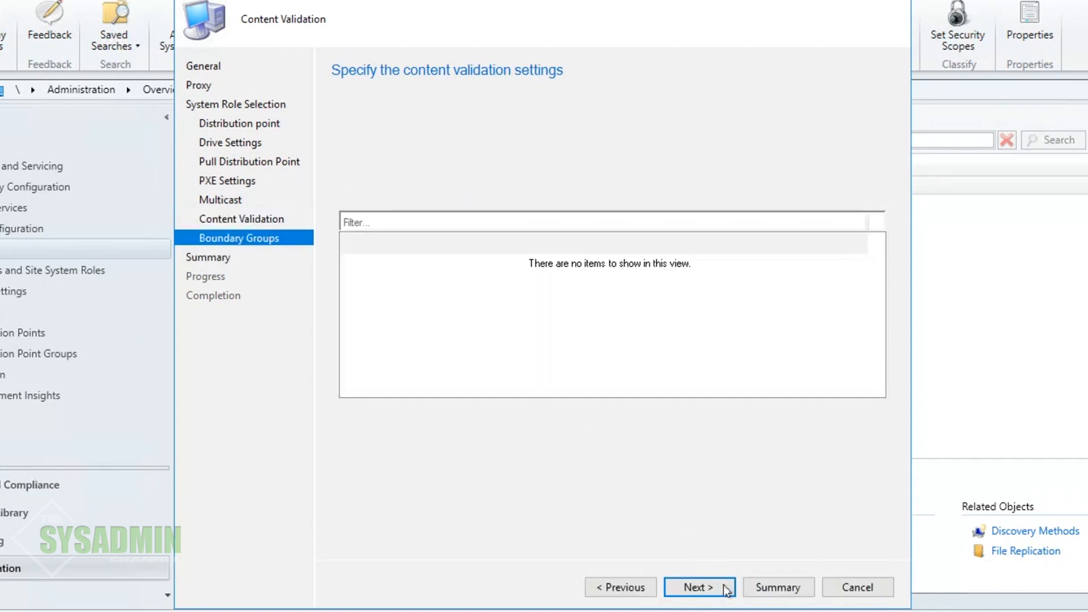
- Add the US1 boundary group to the new site system server
left_click(698, 587)
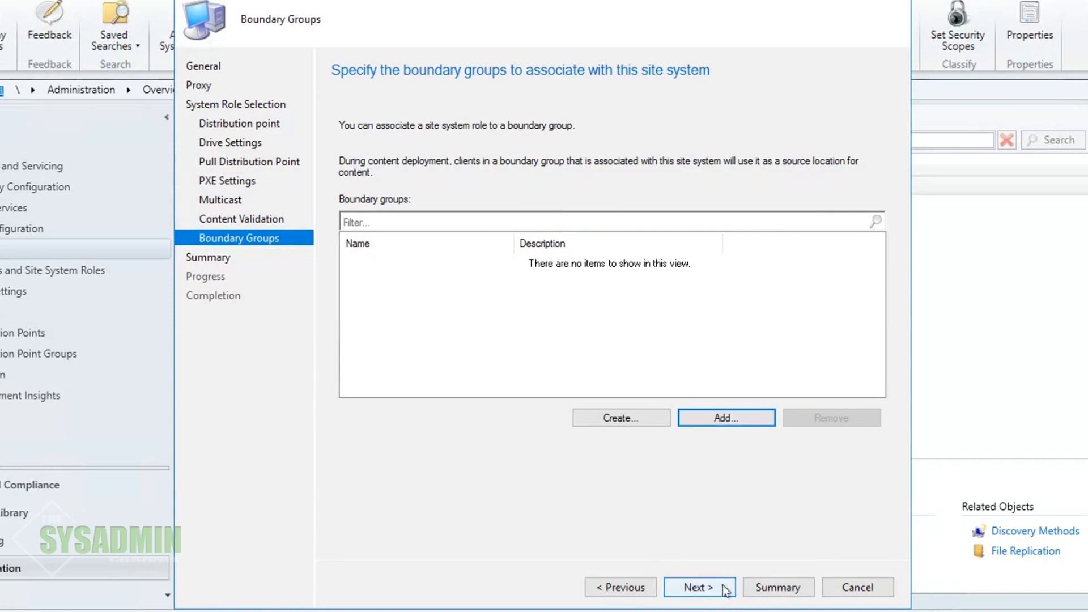
mouse_move(706, 528)
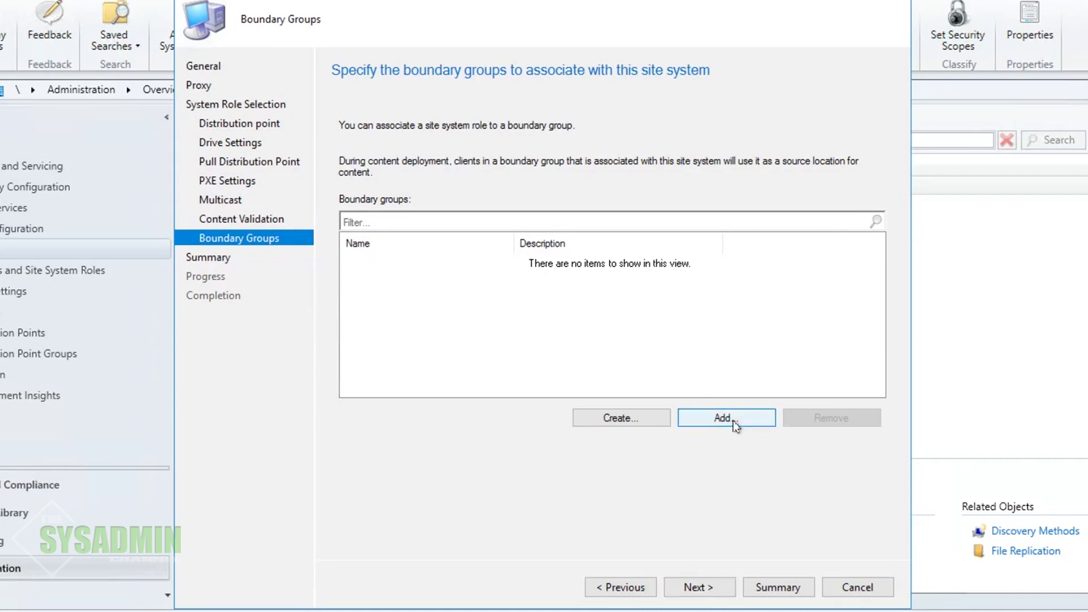
left_click(722, 417)
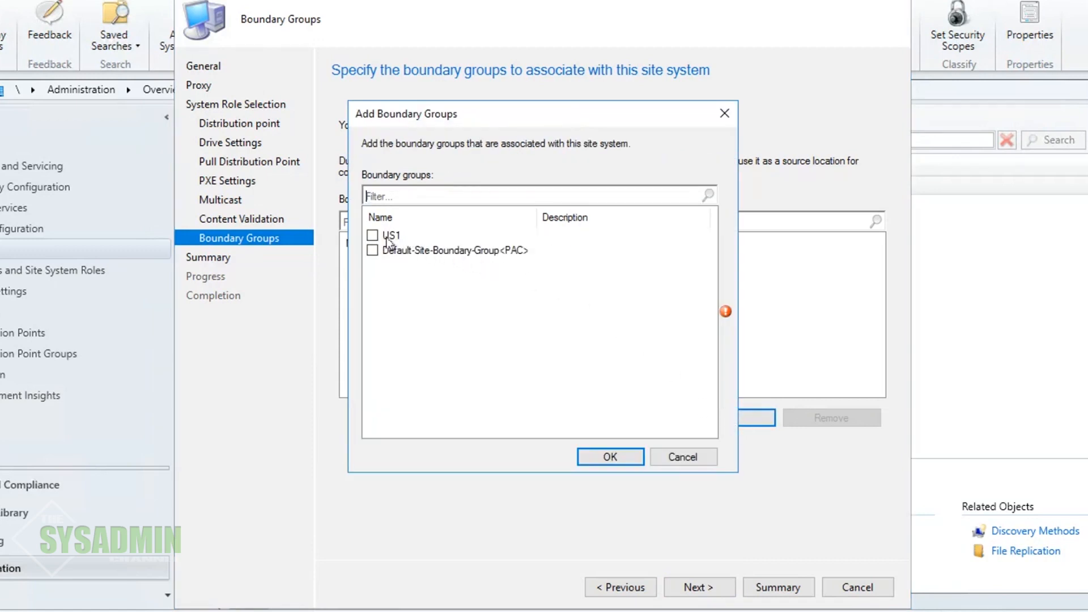
left_click(373, 236)
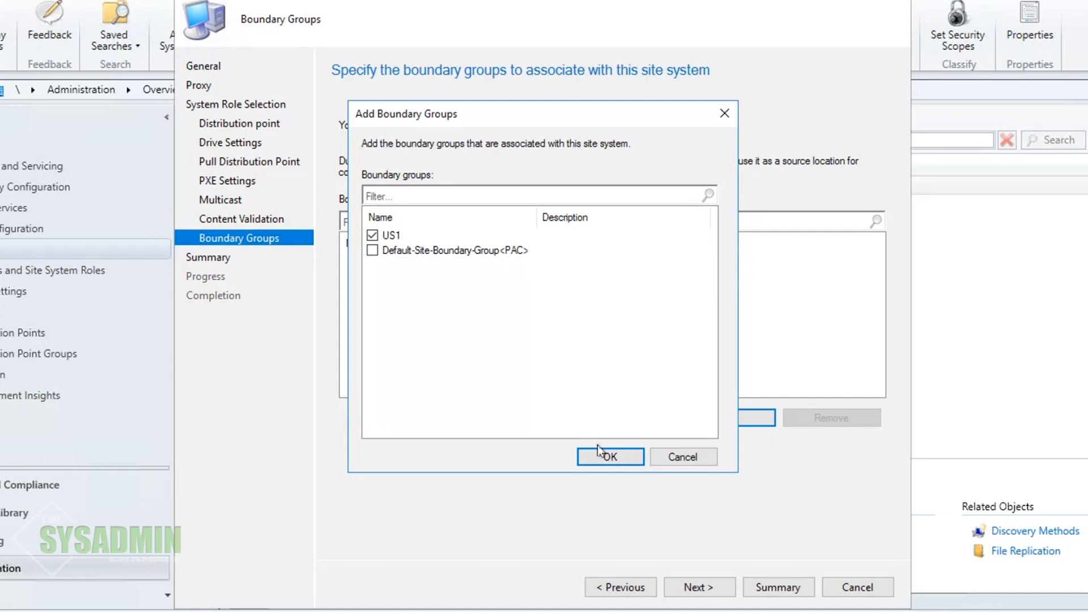
left_click(609, 456)
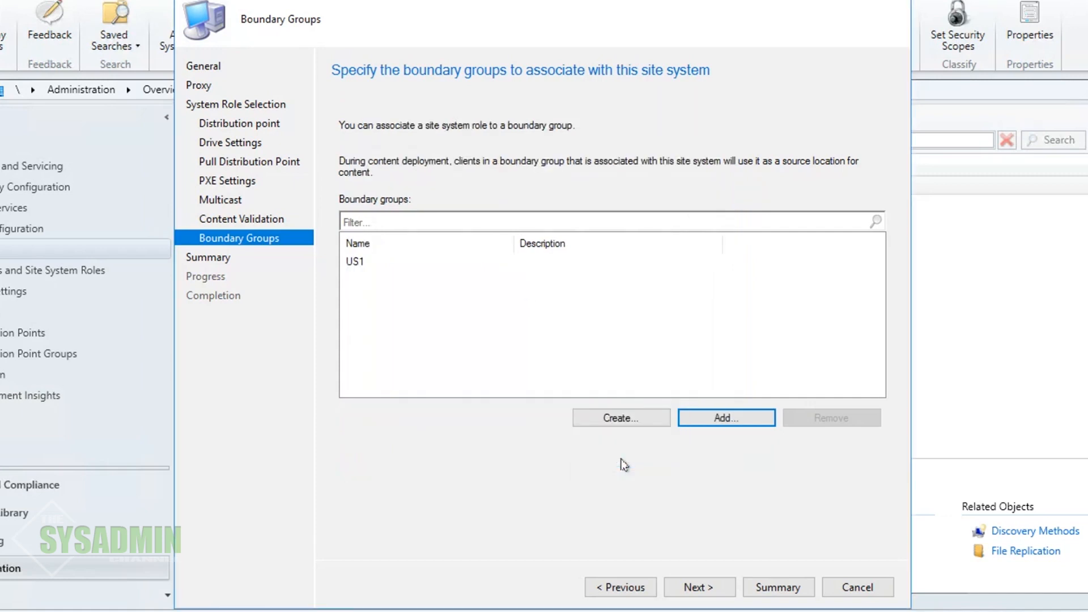
mouse_move(709, 586)
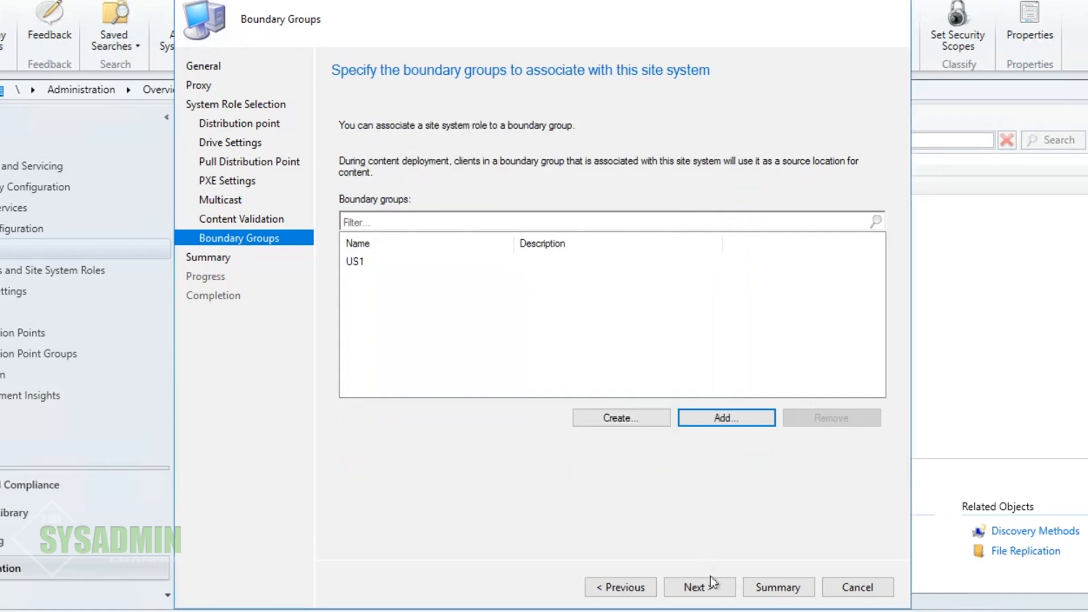
mouse_move(699, 587)
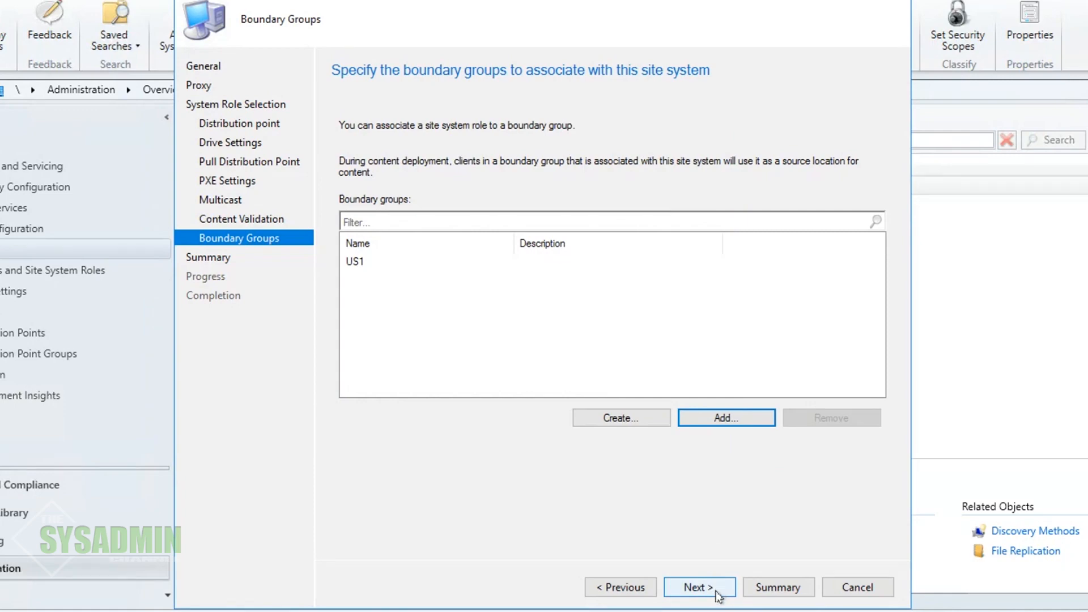
- Review the summary, complete the Create Site System Server wizard, and close it
left_click(698, 587)
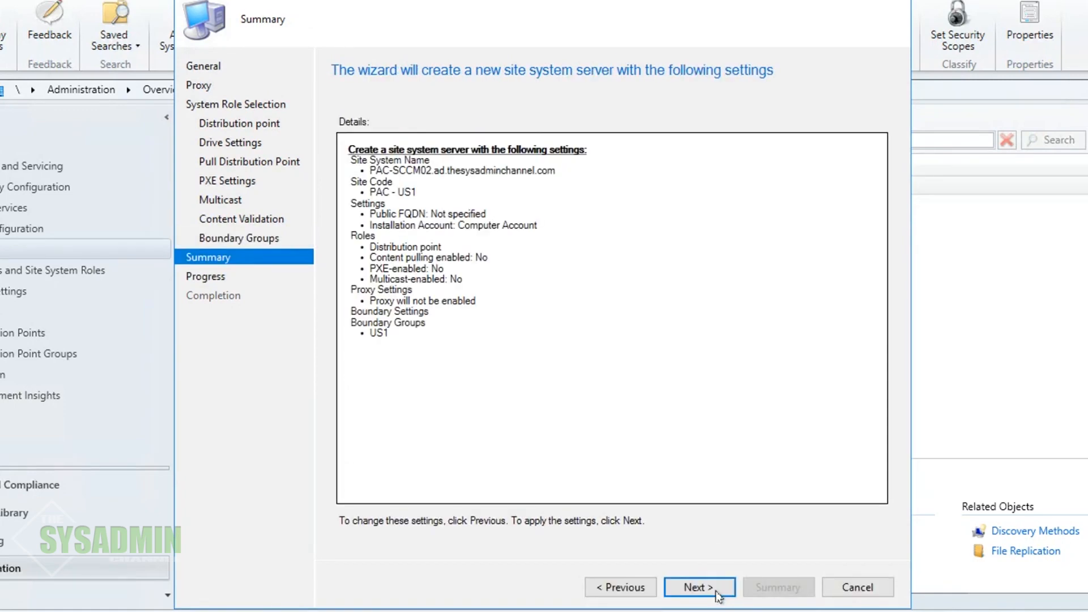
left_click(699, 586)
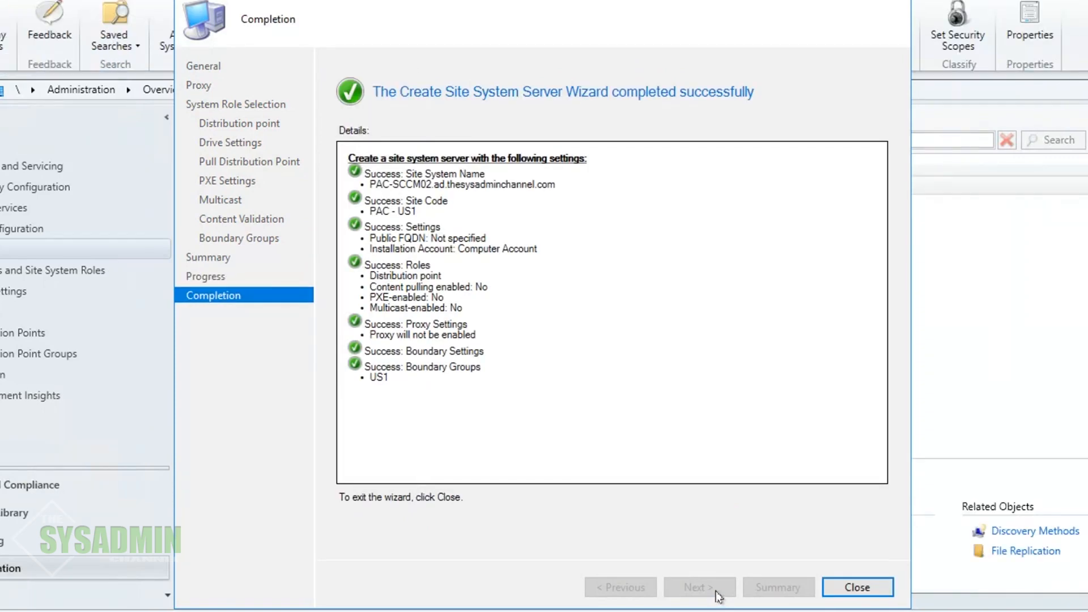
left_click(857, 587)
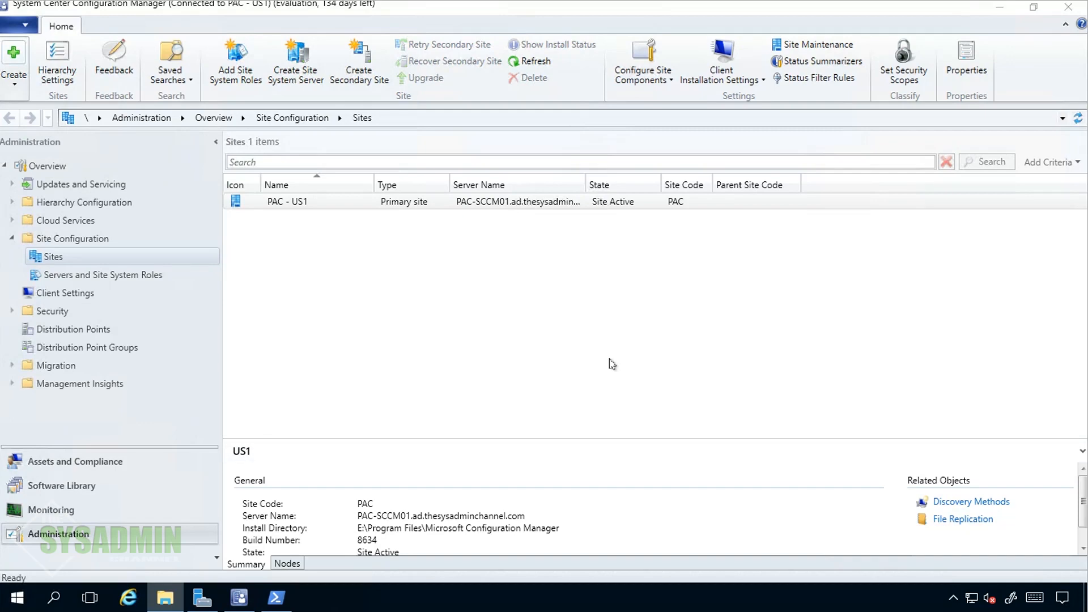
mouse_move(340, 261)
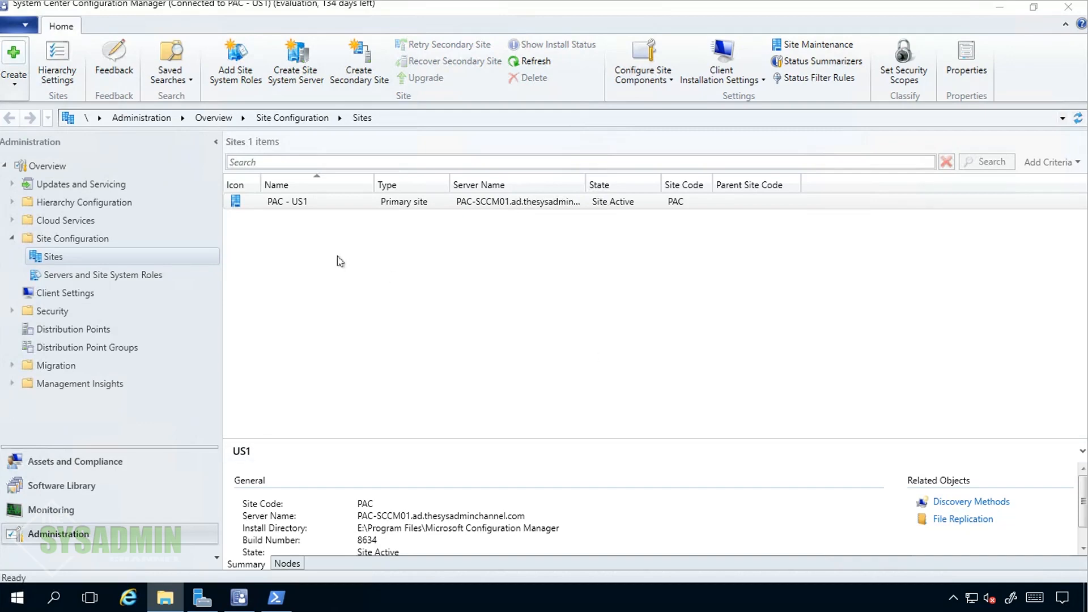
- Check in Servers and Site System Roles that PAC-SCCM02 holds the Distribution point role
left_click(102, 274)
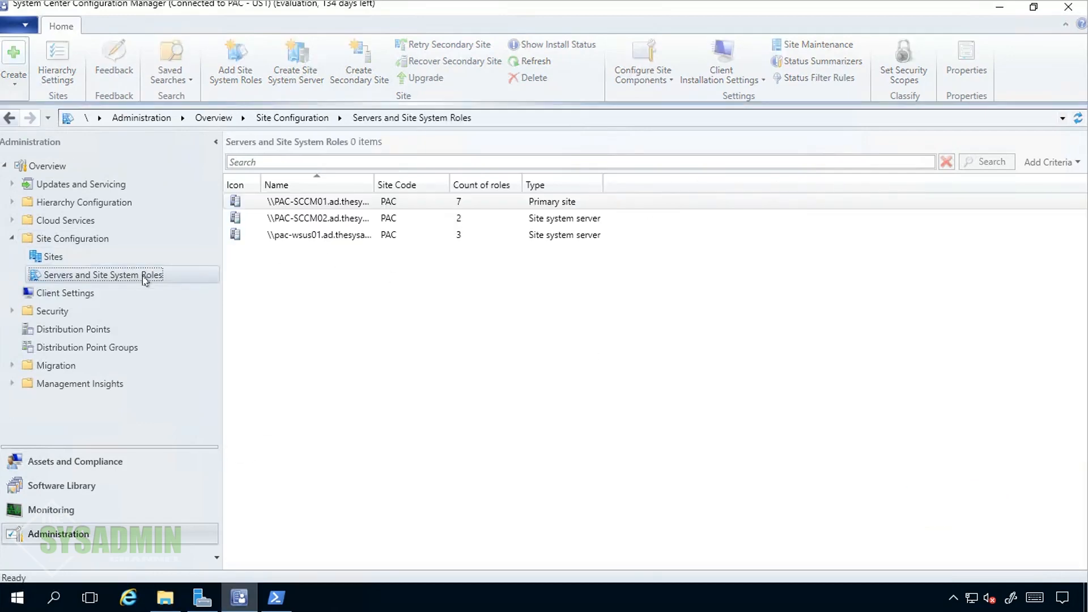
left_click(319, 202)
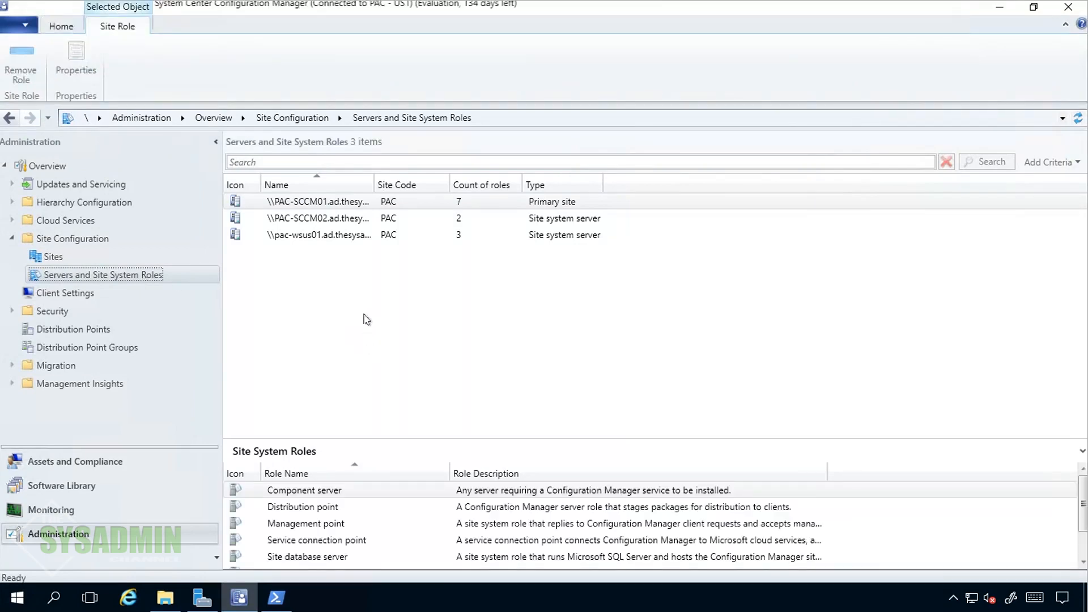
left_click(317, 217)
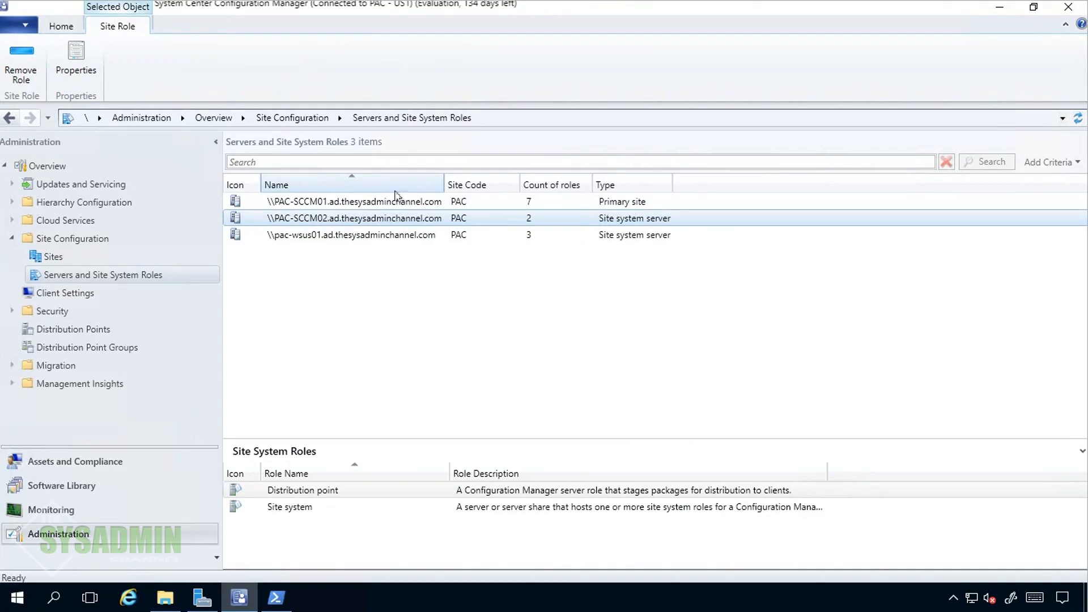
mouse_move(415, 455)
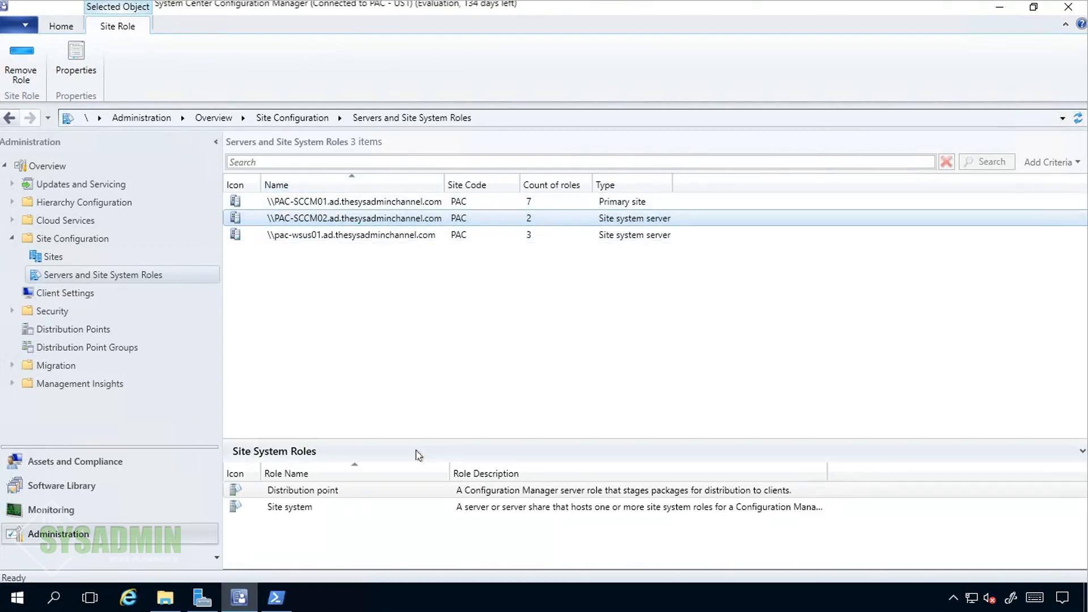
left_click(302, 490)
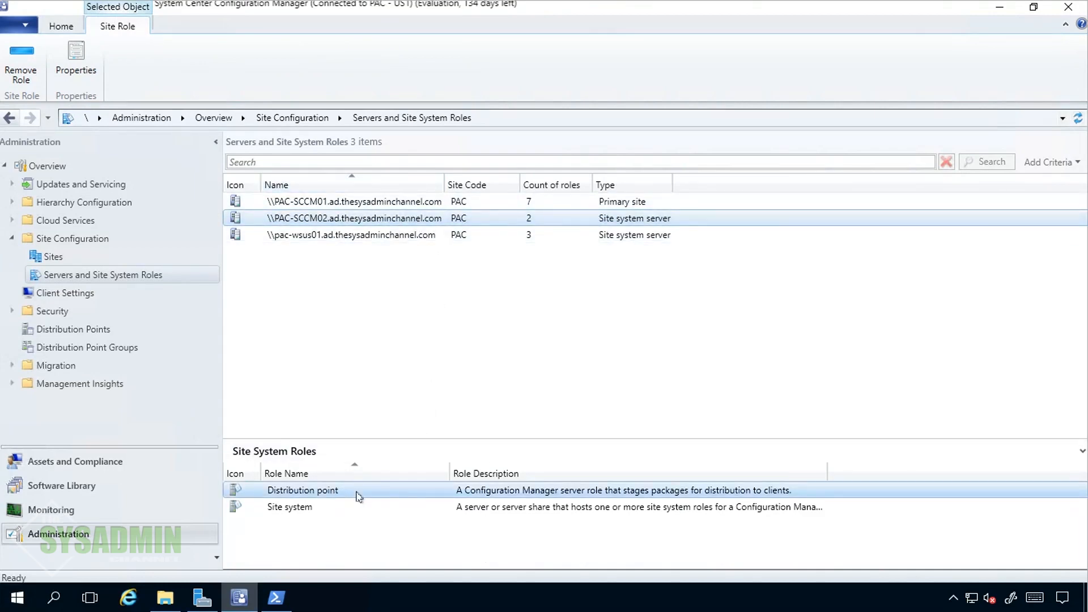
mouse_move(470, 498)
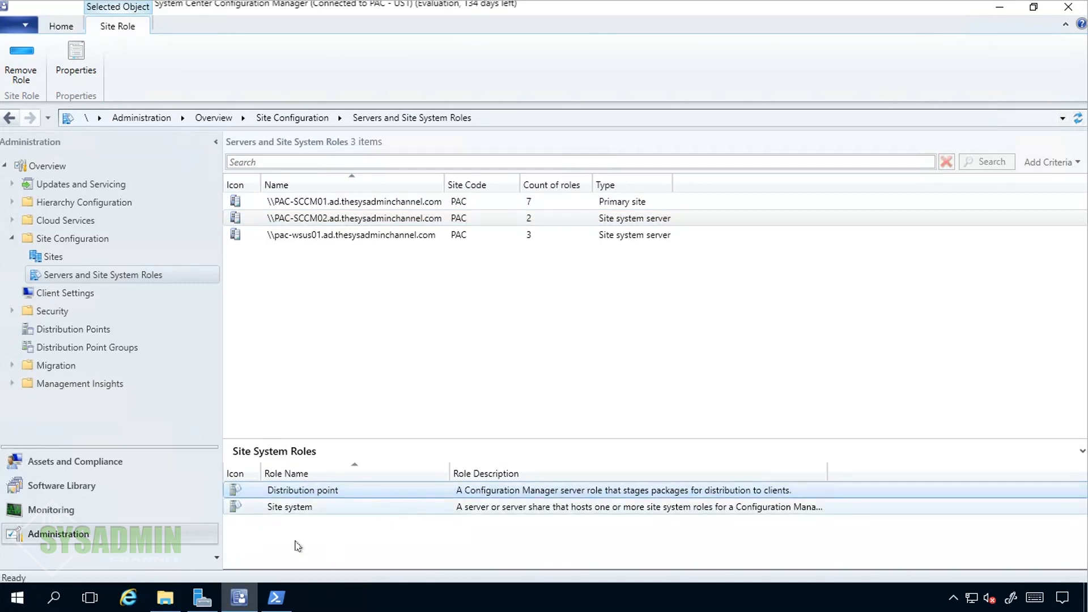
- Switch to File Explorer showing the Configuration Manager Logs folder
left_click(166, 597)
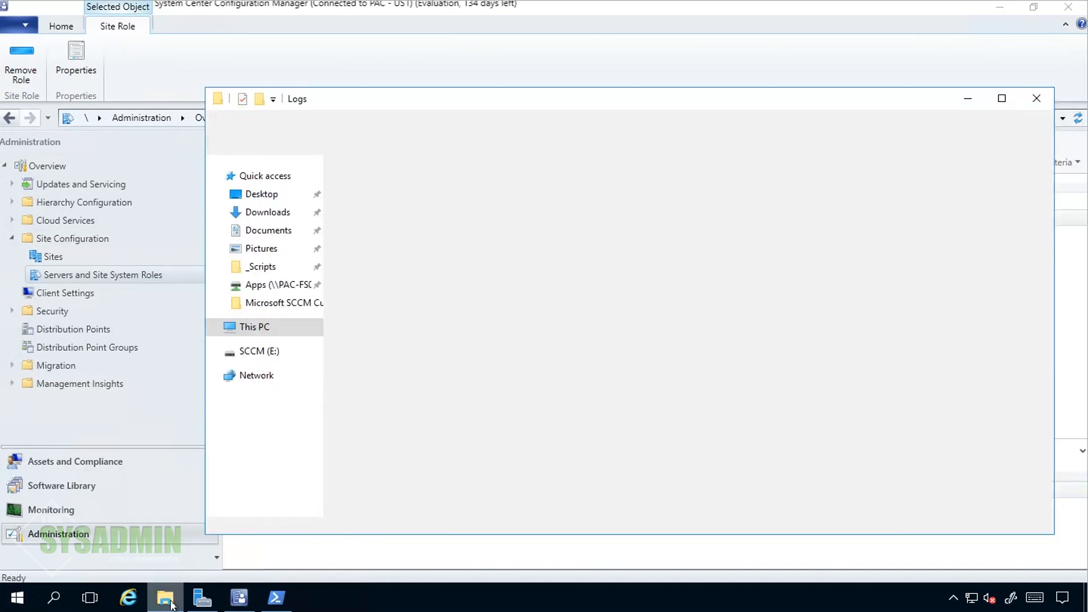
left_click(389, 261)
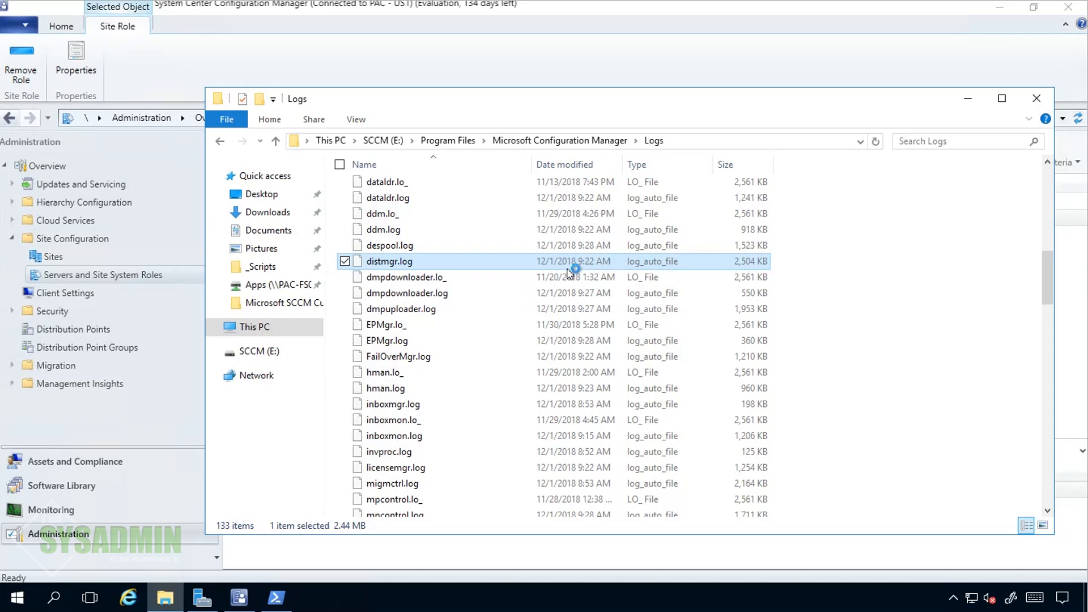
- View distmgr.log in CMTrace and select the 'DP registry settings successfully updated' entry for PAC-SCCM02
double_click(388, 261)
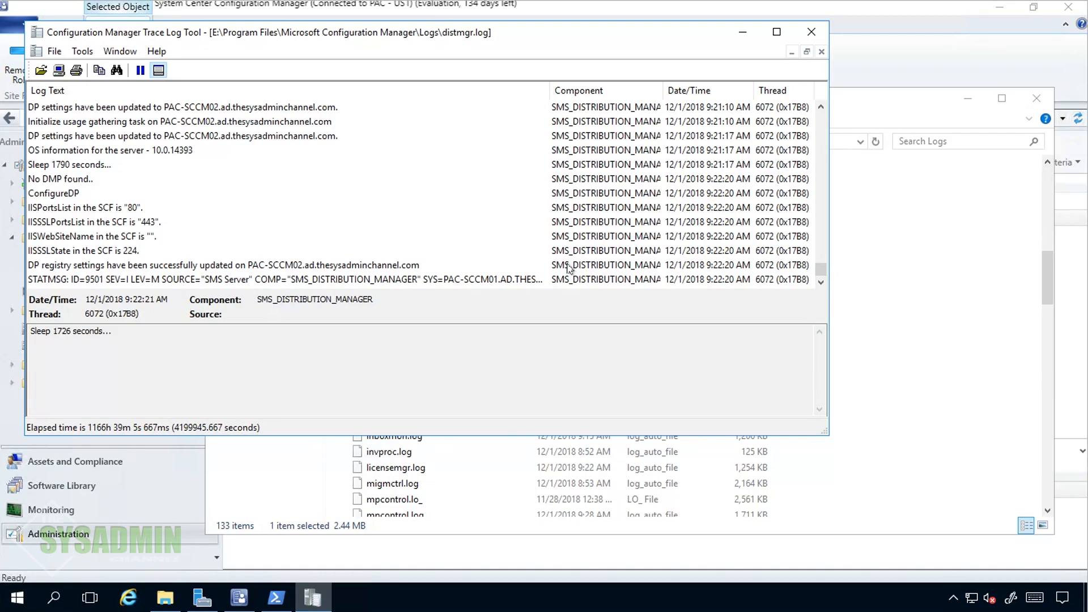
left_click(278, 279)
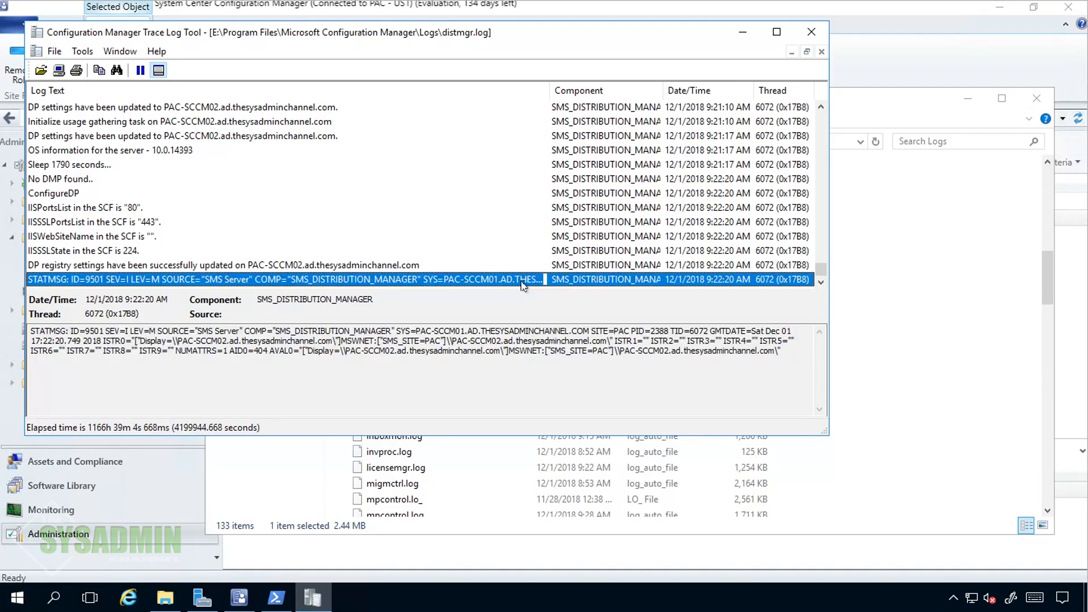
scroll("down", 3)
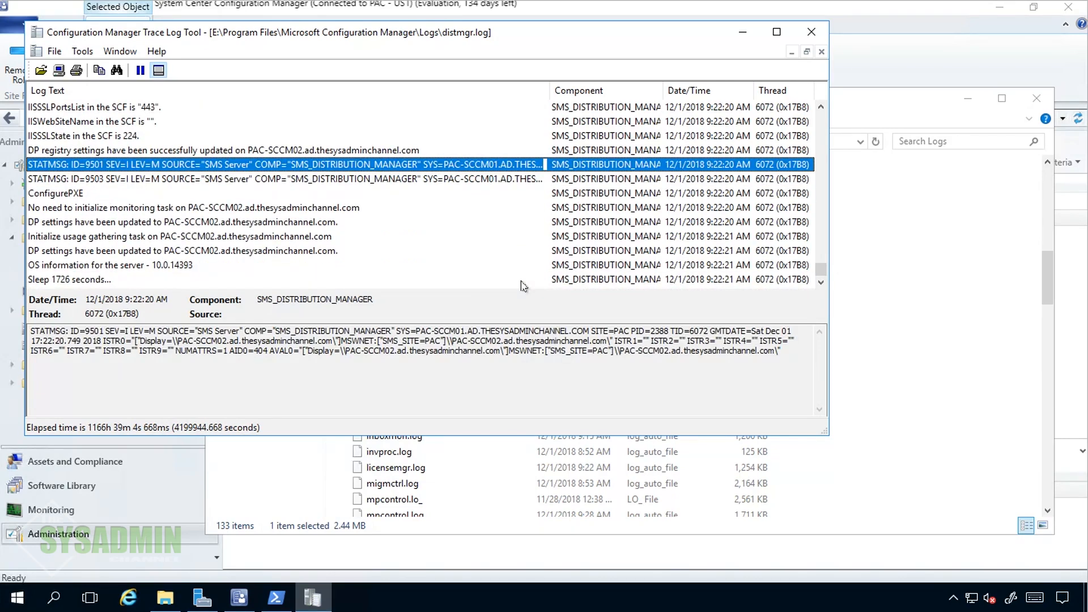
mouse_move(296, 178)
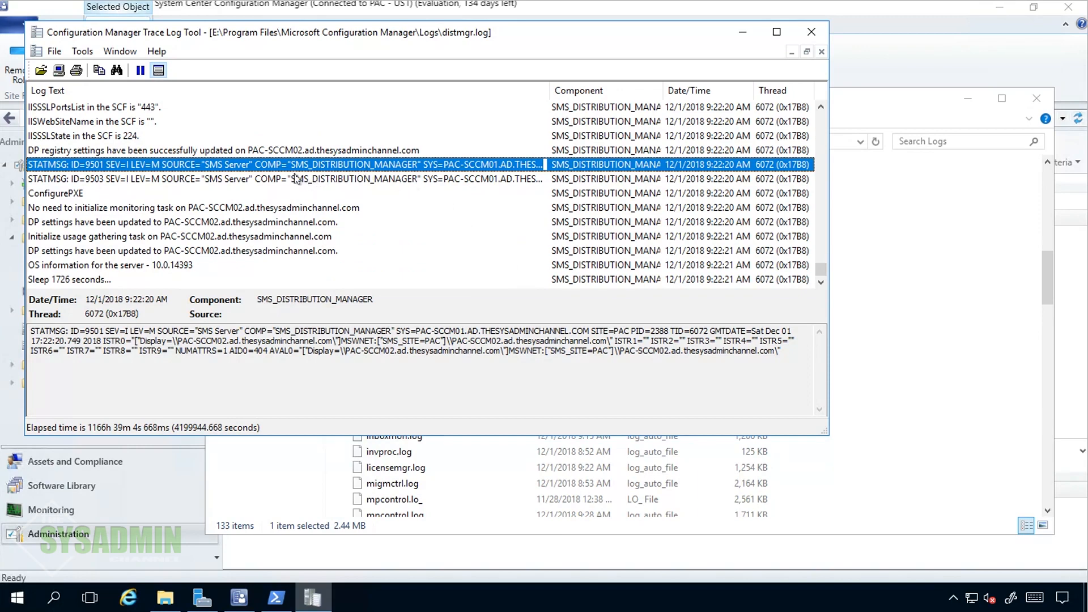
left_click(278, 150)
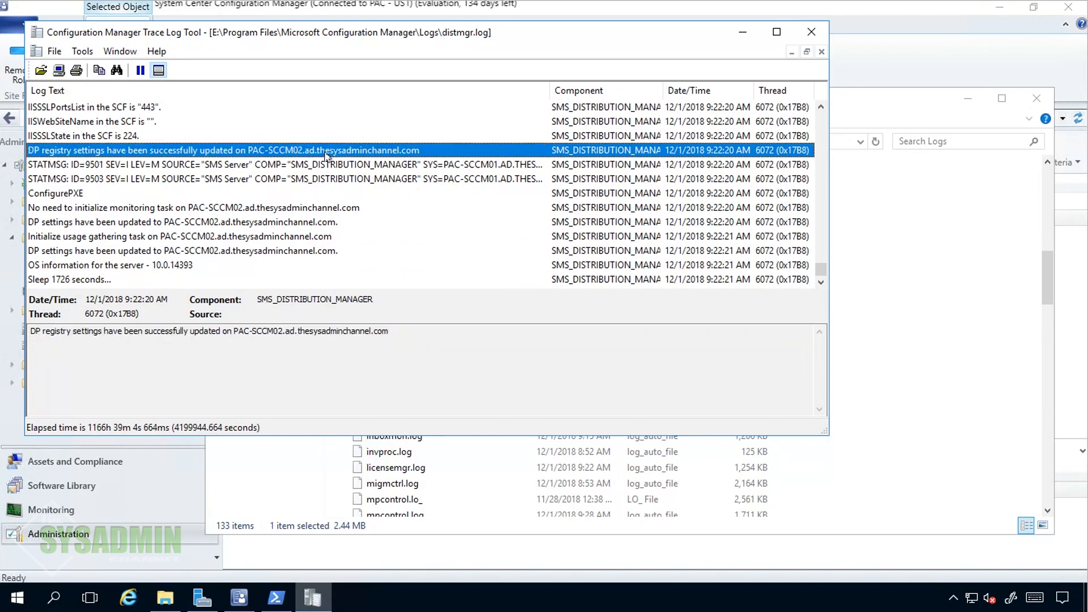
mouse_move(419, 155)
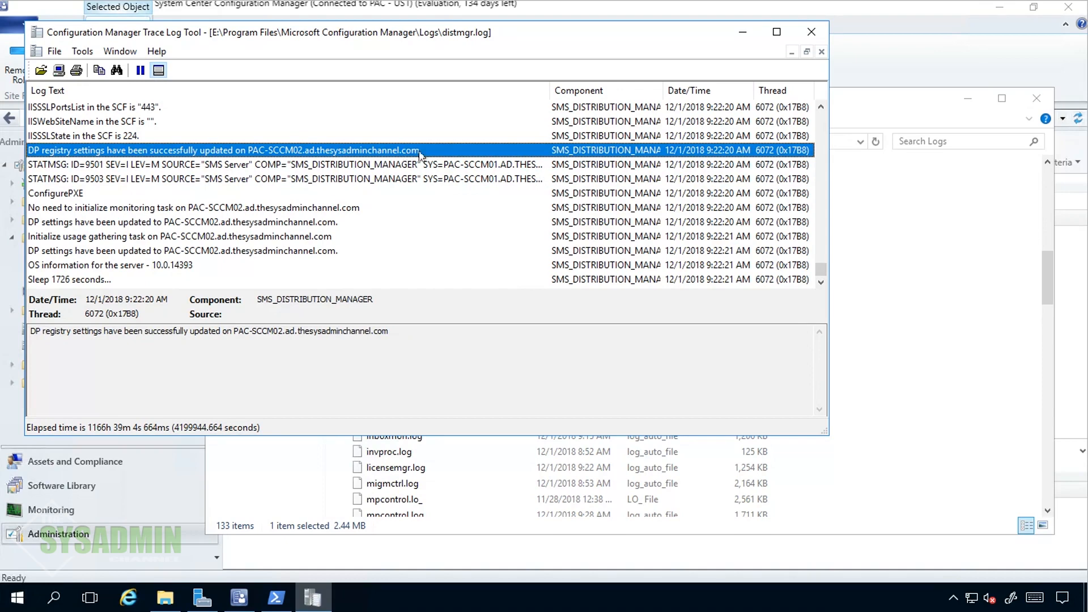
mouse_move(305, 244)
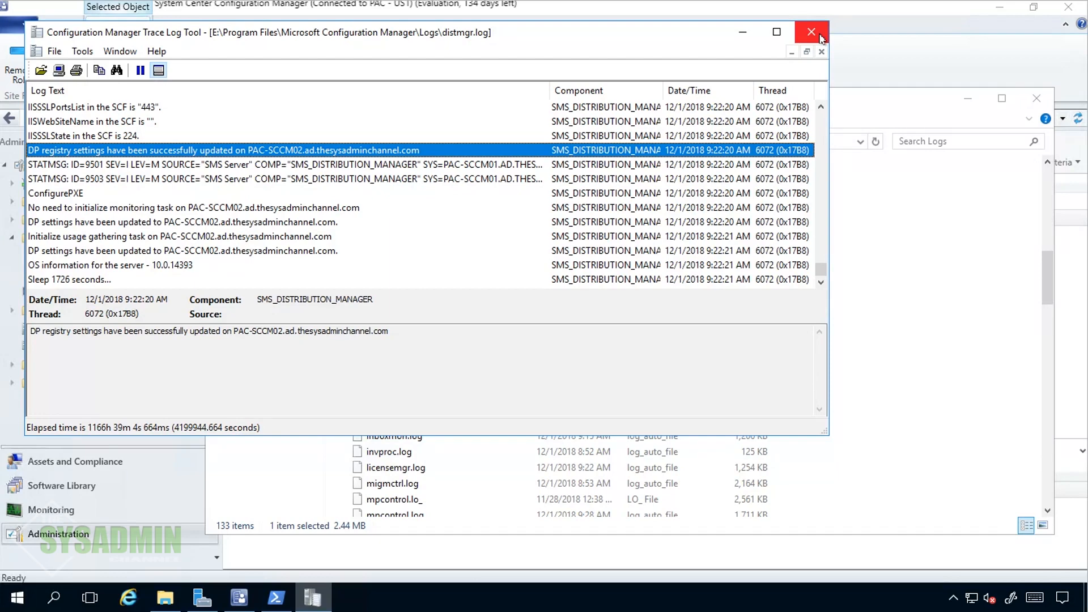
- Close CMTrace and reselect PAC-SCCM02 in Servers and Site System Roles
left_click(809, 32)
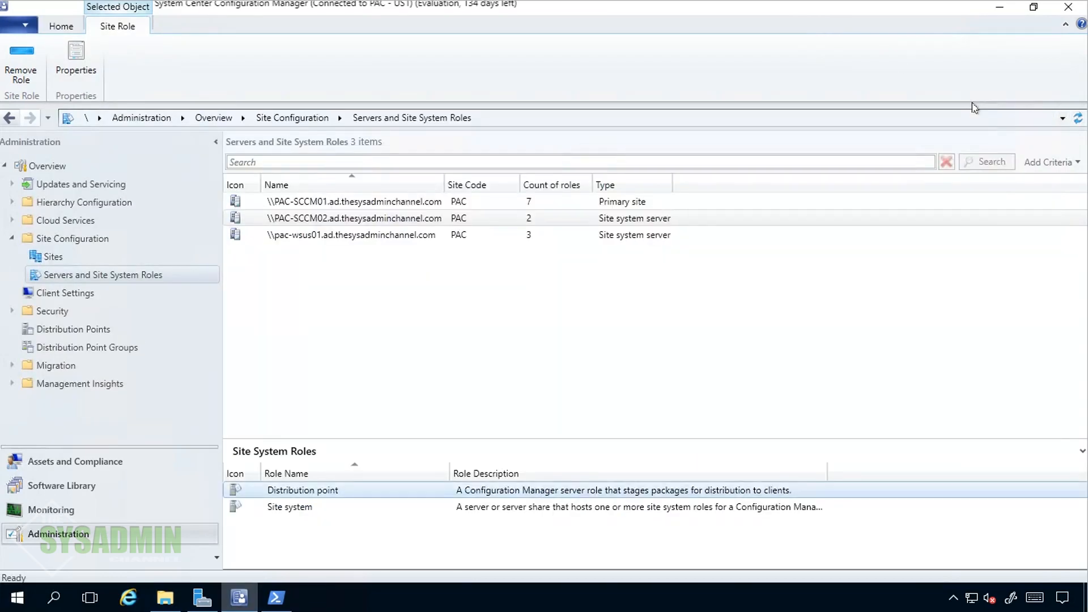
mouse_move(807, 314)
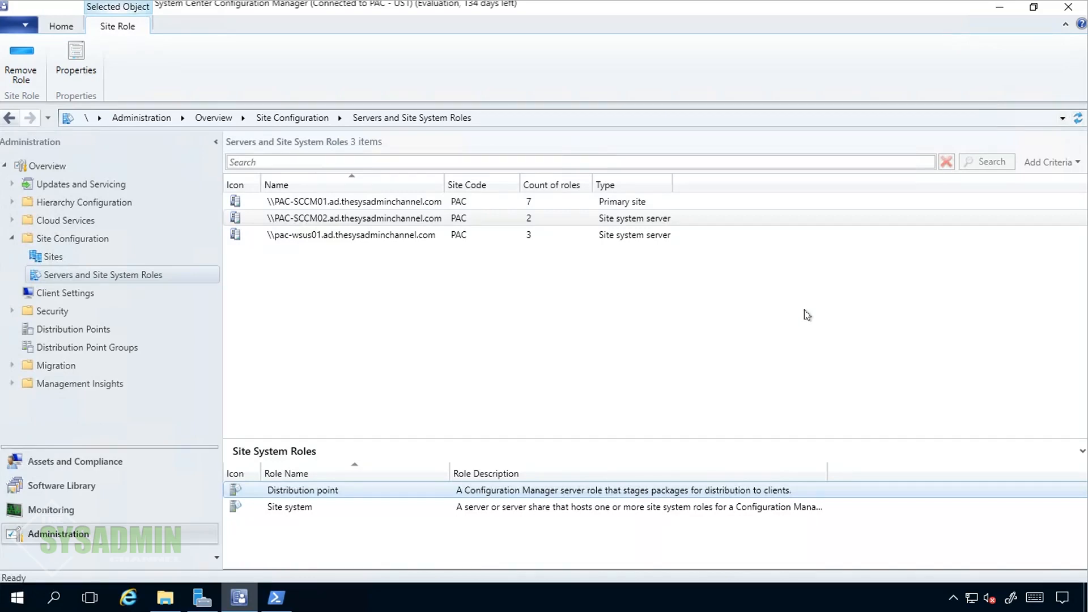
left_click(354, 218)
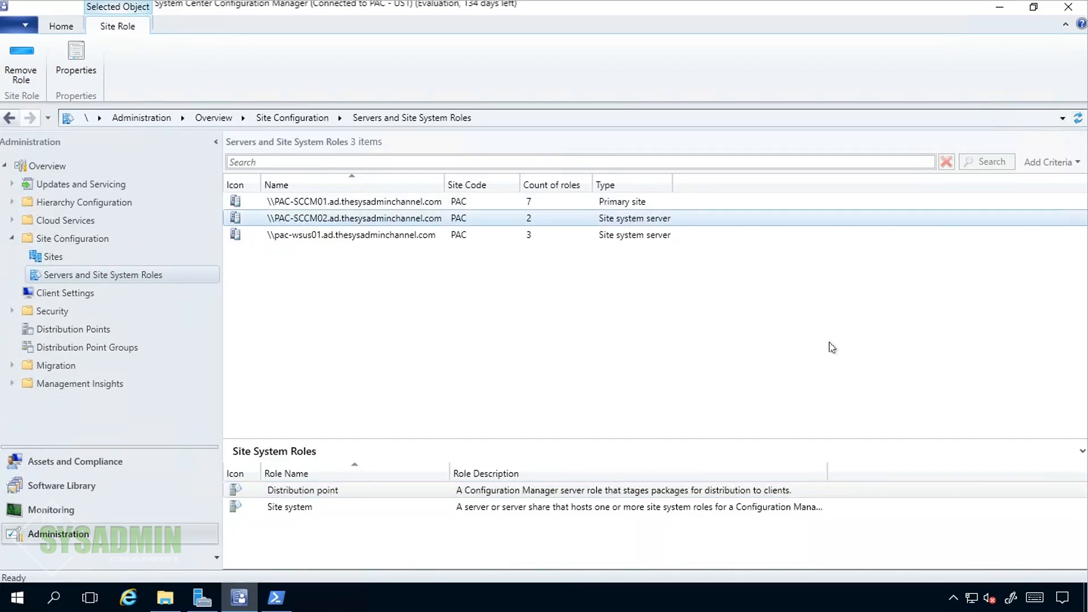
mouse_move(585, 331)
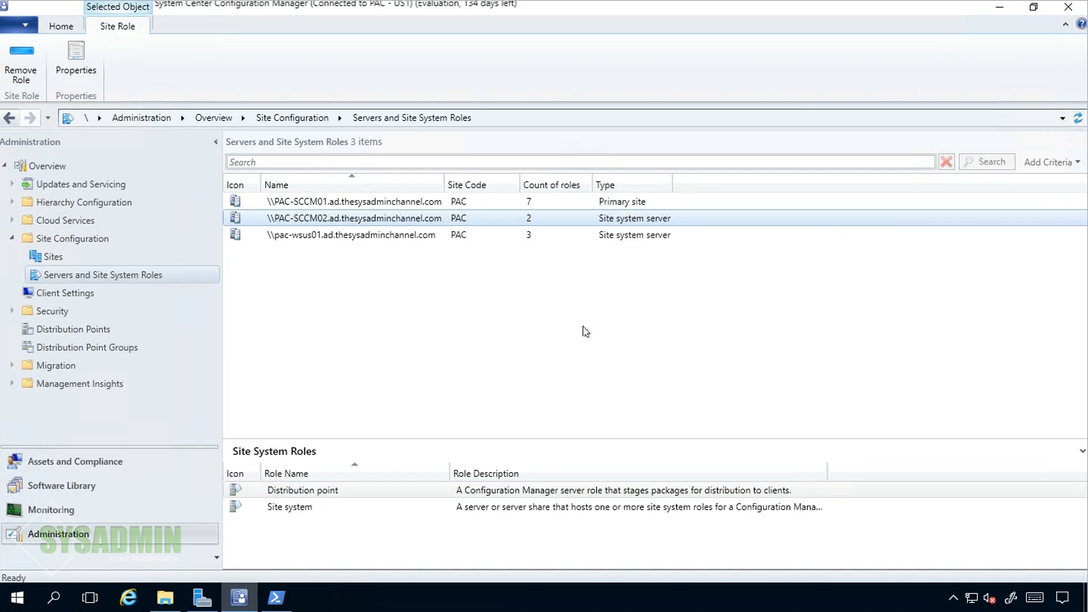
mouse_move(75, 495)
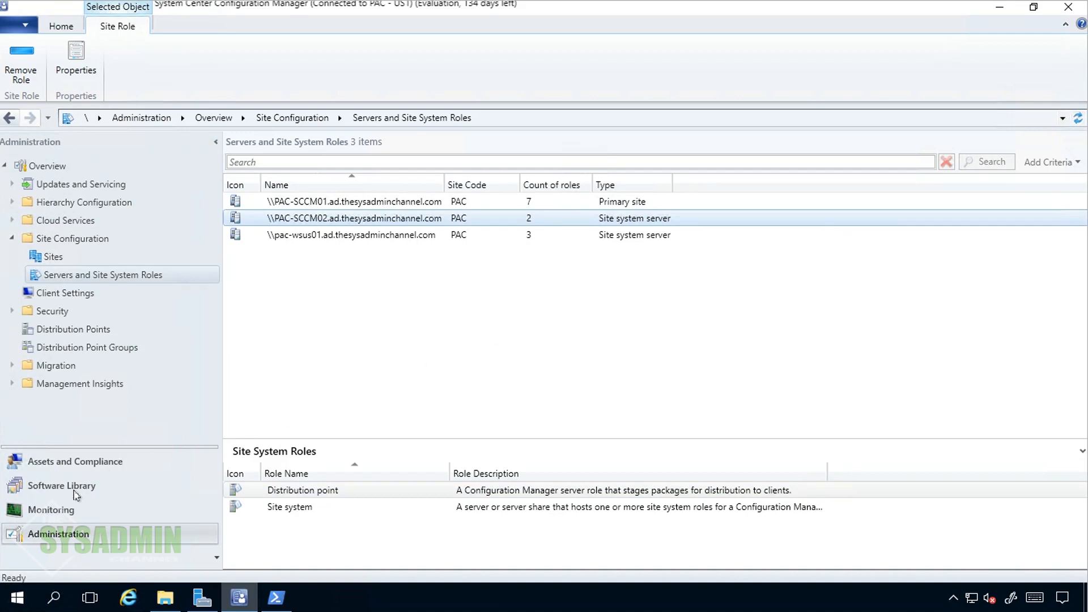
- In Software Library > Deployment Packages, select all nine update packages with Ctrl+A
left_click(61, 486)
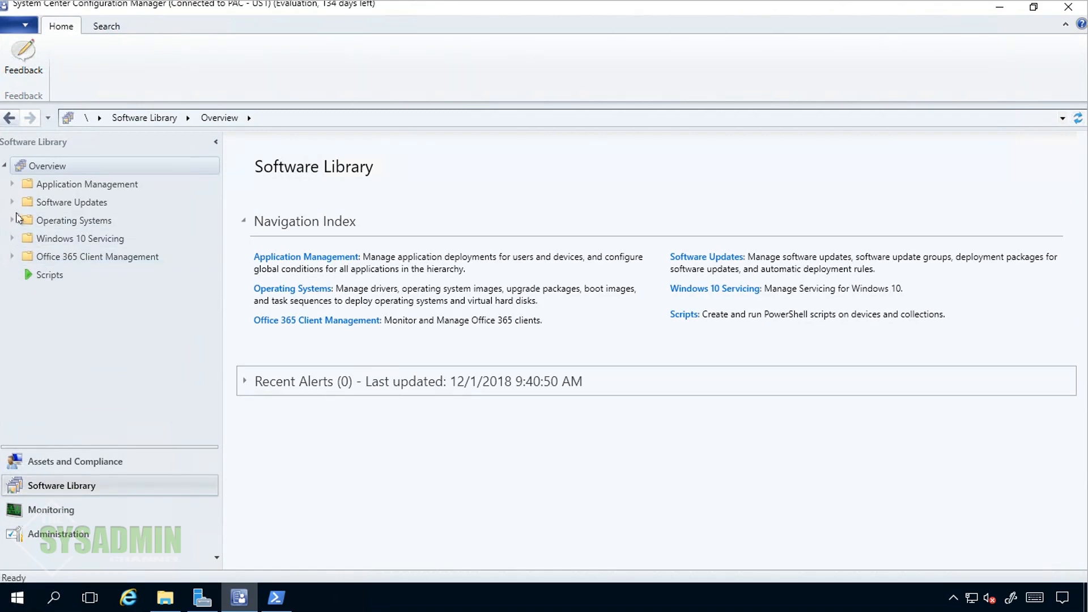
left_click(12, 202)
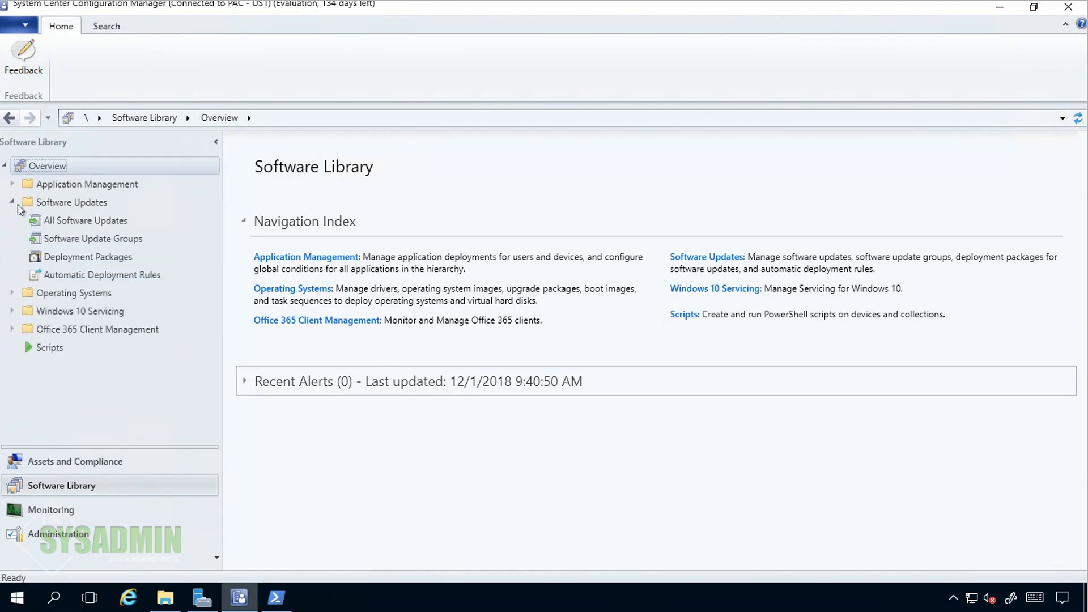
mouse_move(87, 258)
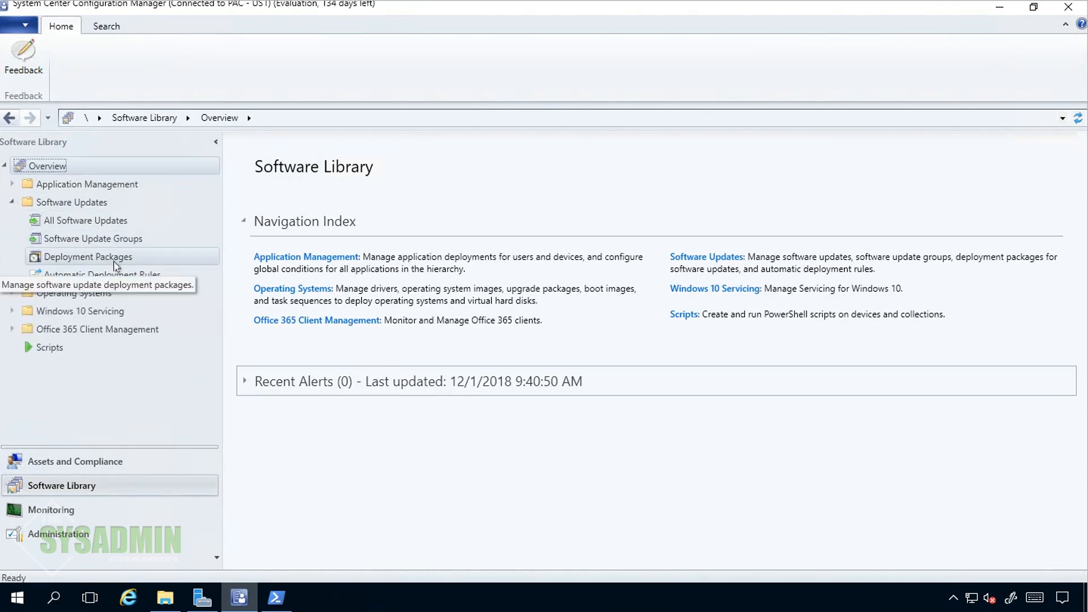
mouse_move(119, 261)
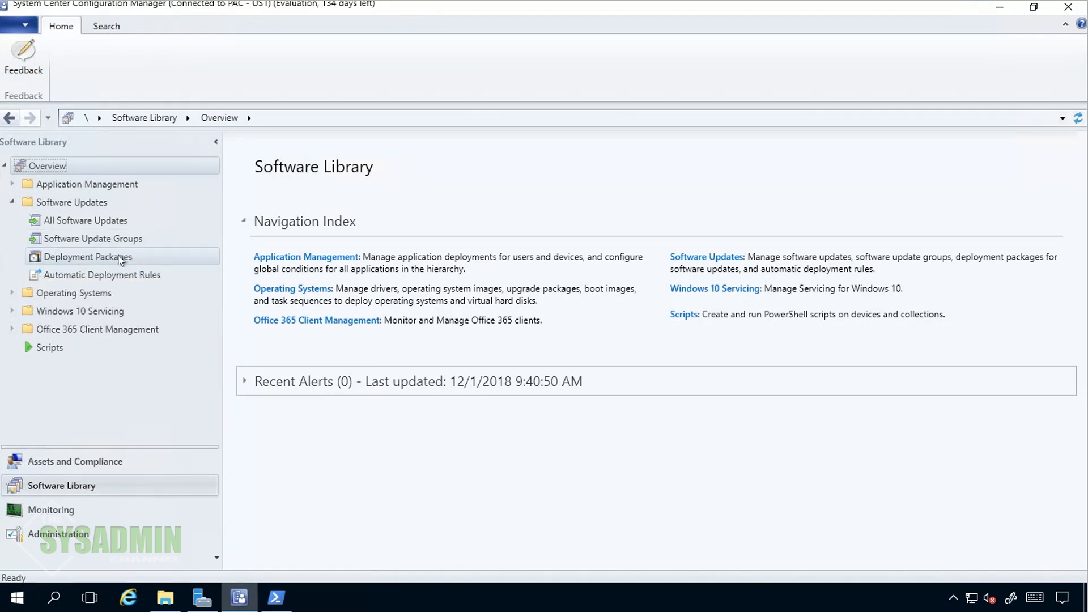
left_click(88, 257)
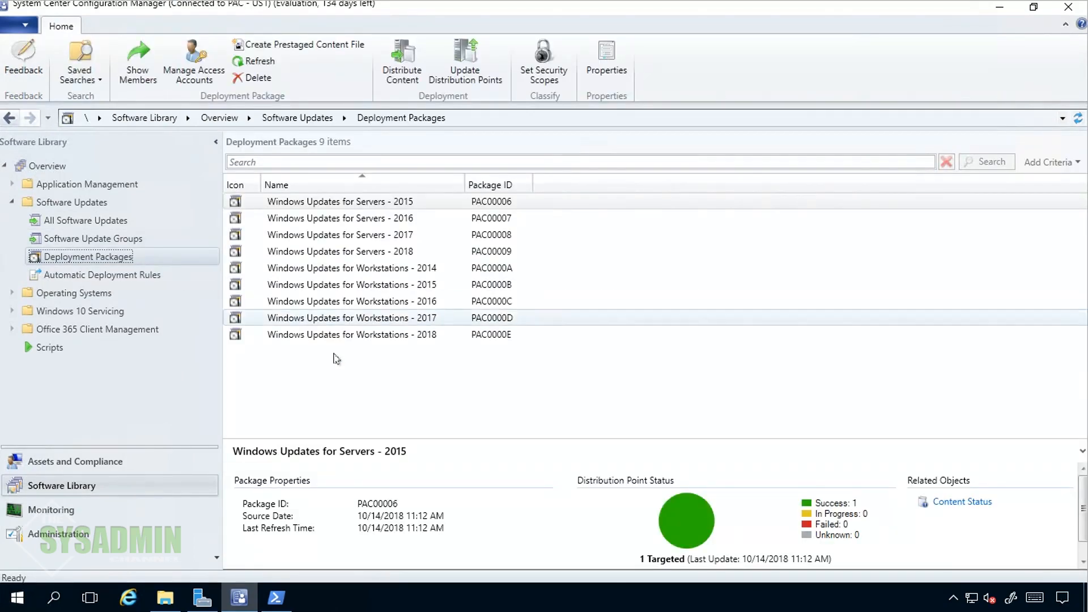
key("ctrl+a")
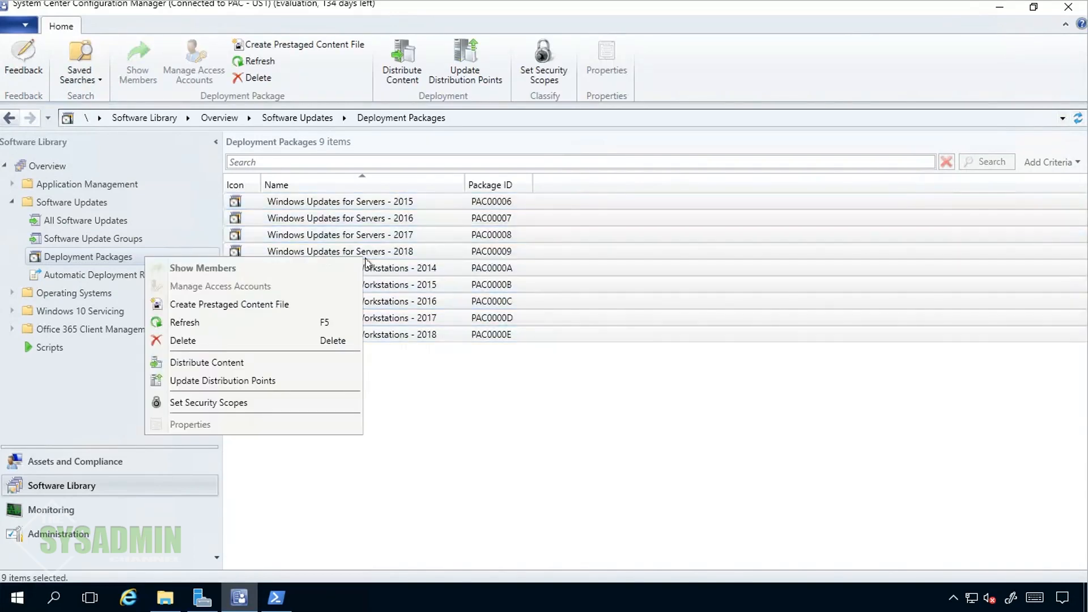
mouse_move(304, 331)
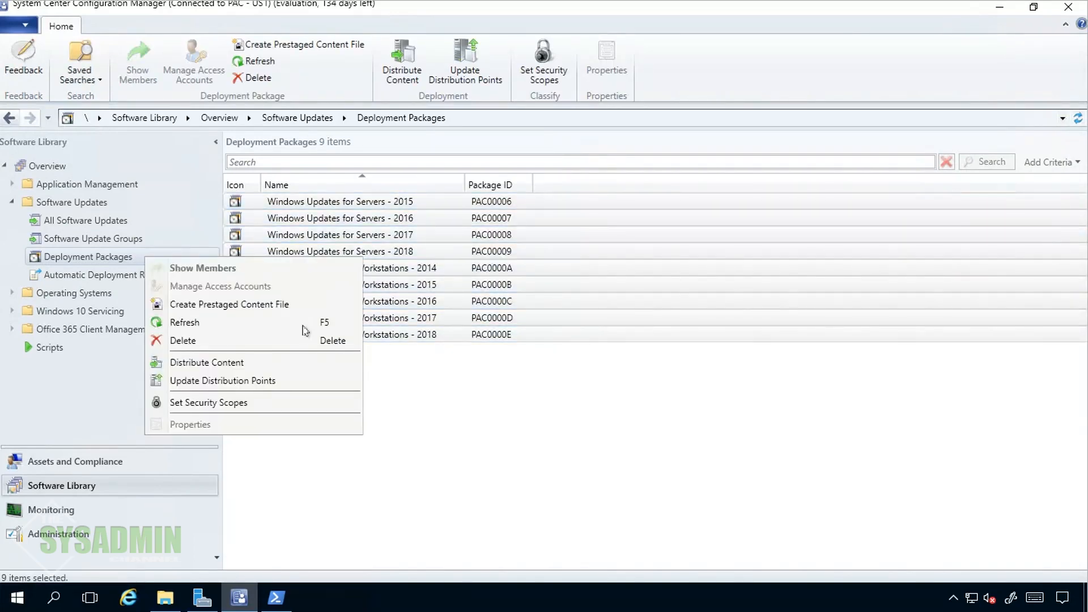
left_click(236, 368)
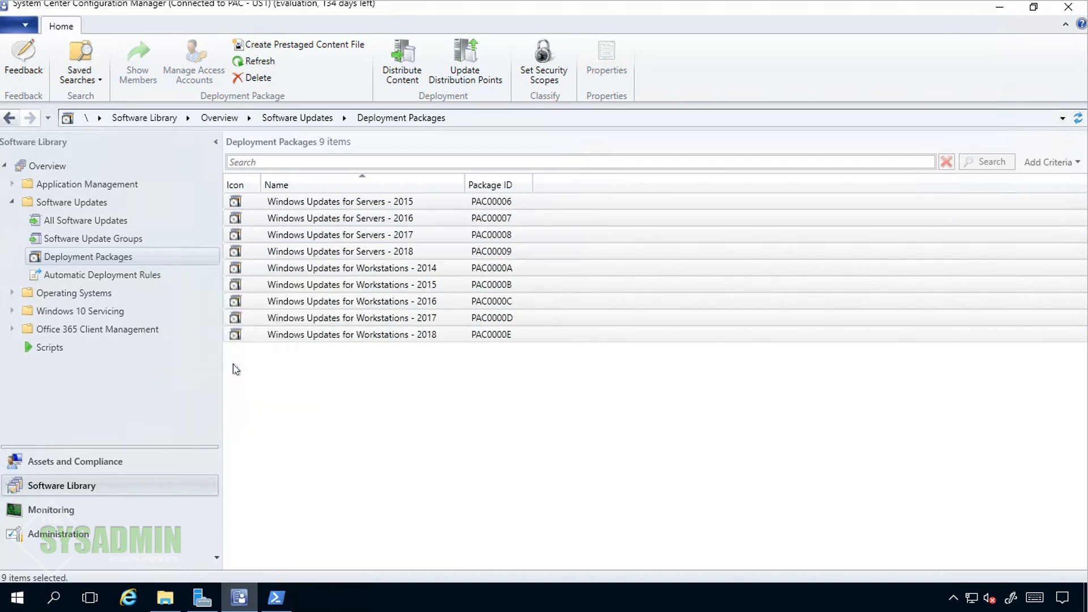
- Run Distribute Content targeting the PAC-SCCM02.AD.THESYSADMINCHANNEL.COM distribution point and complete it
left_click(401, 61)
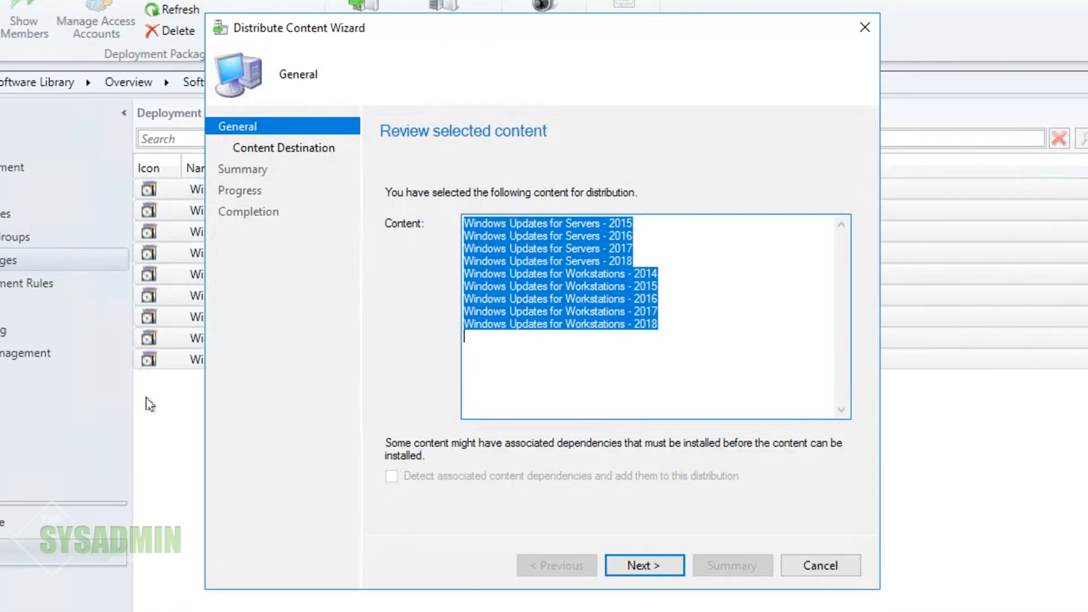
mouse_move(697, 499)
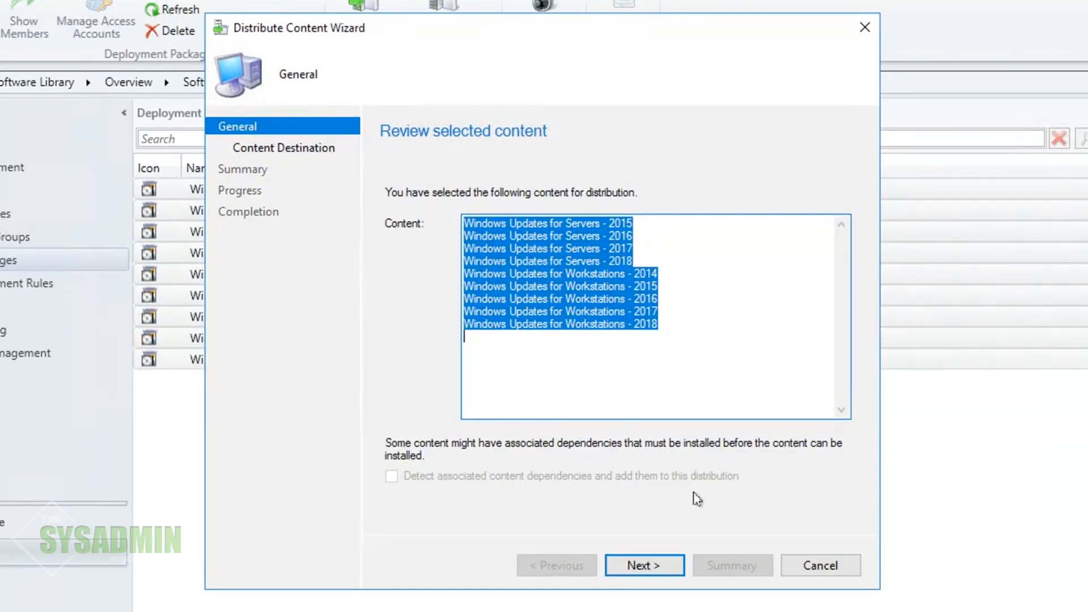
left_click(643, 564)
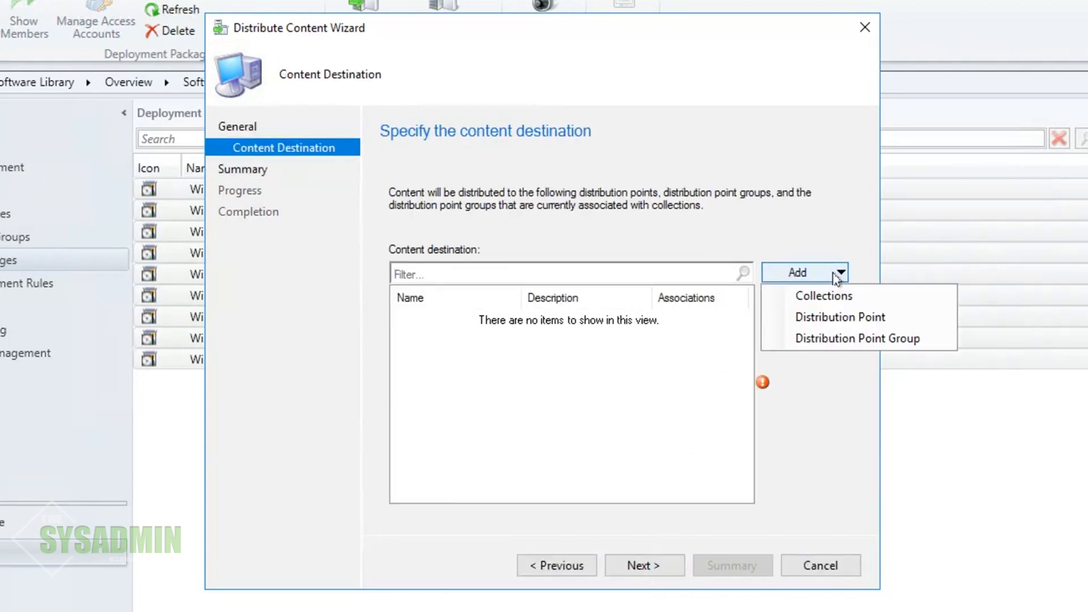
left_click(838, 317)
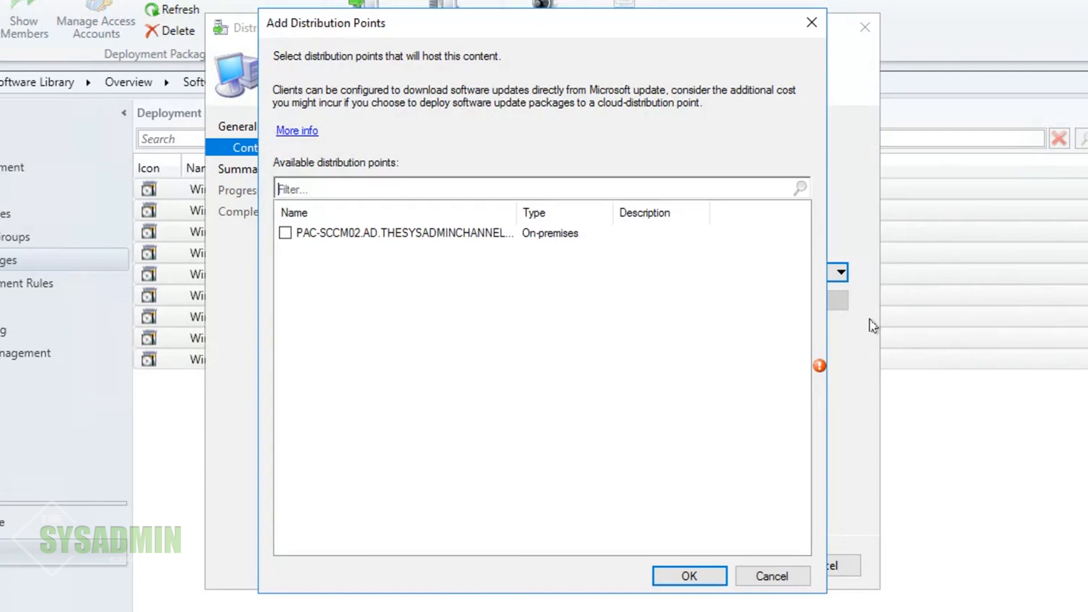
left_click(285, 232)
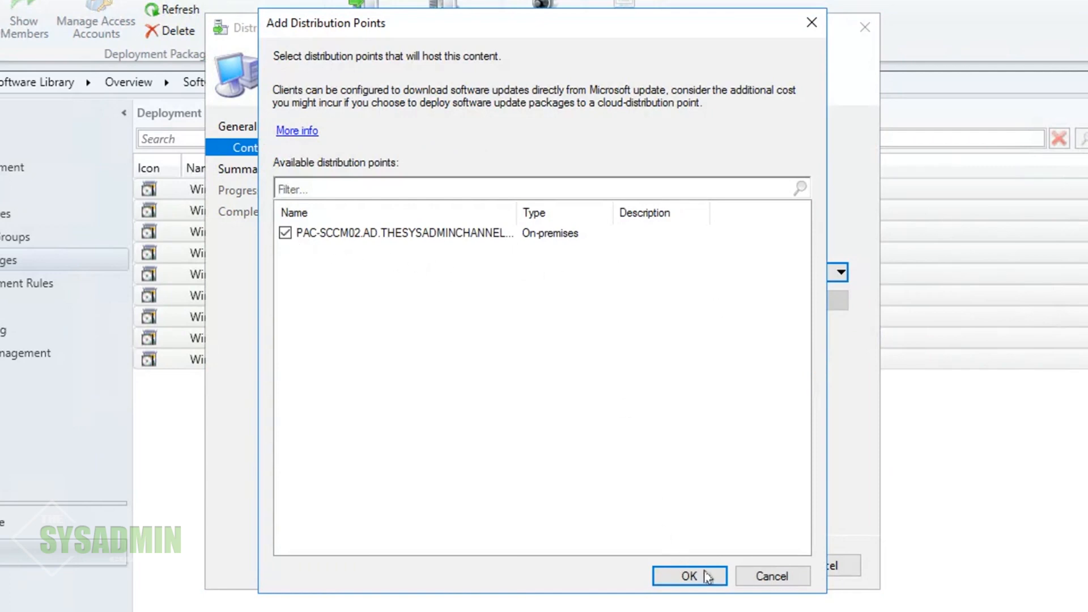
mouse_move(690, 576)
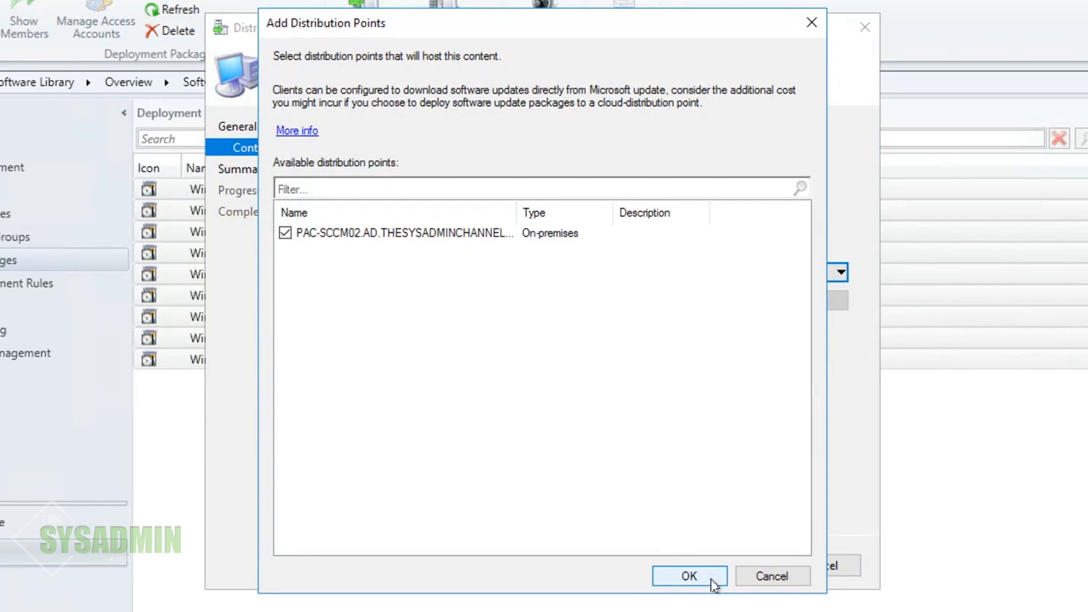
left_click(688, 576)
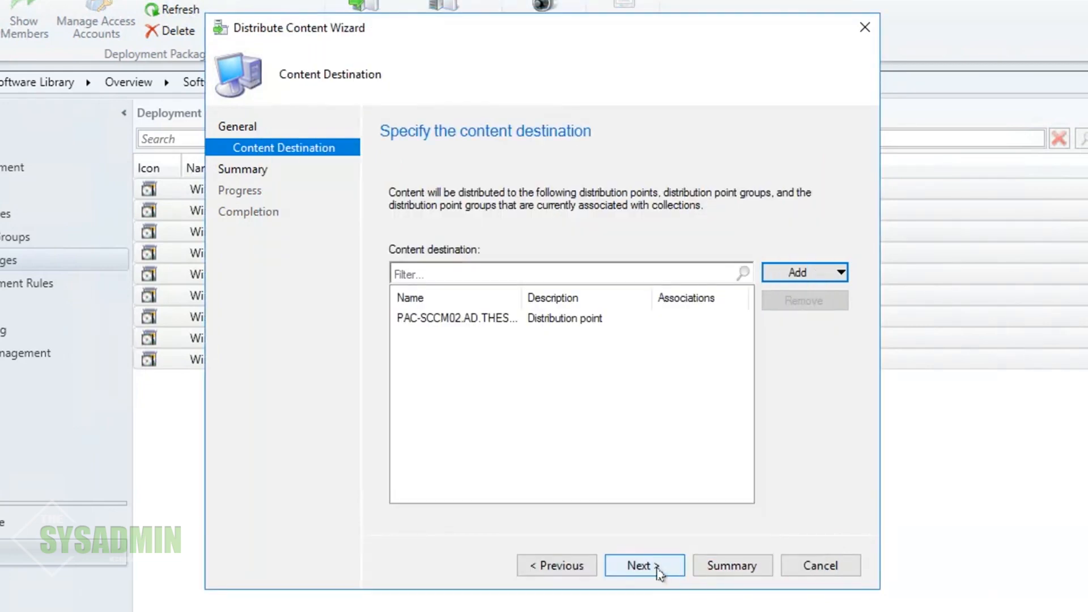
left_click(643, 564)
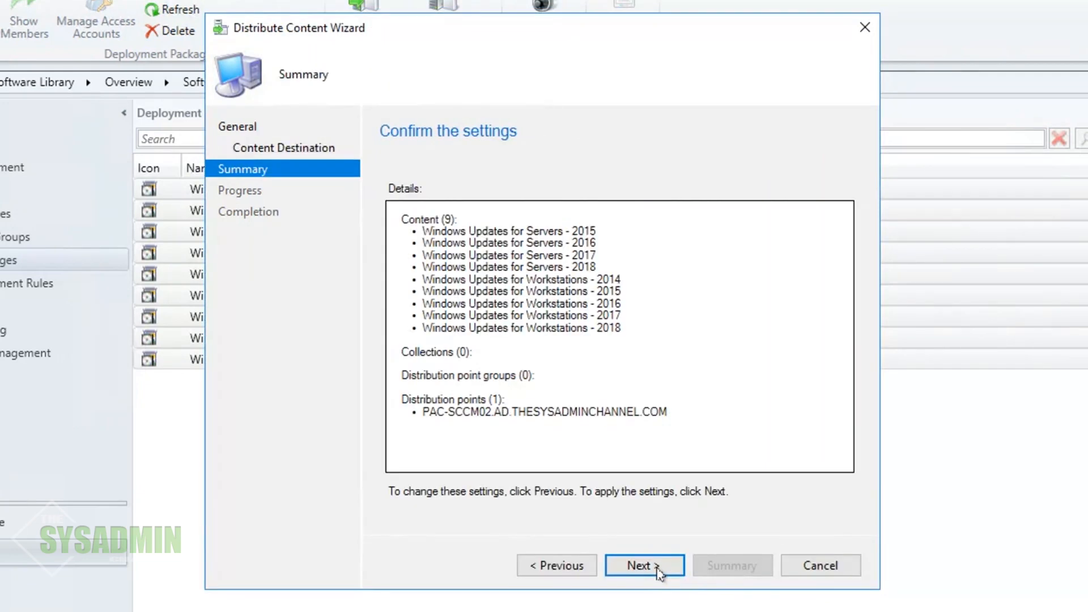
left_click(643, 564)
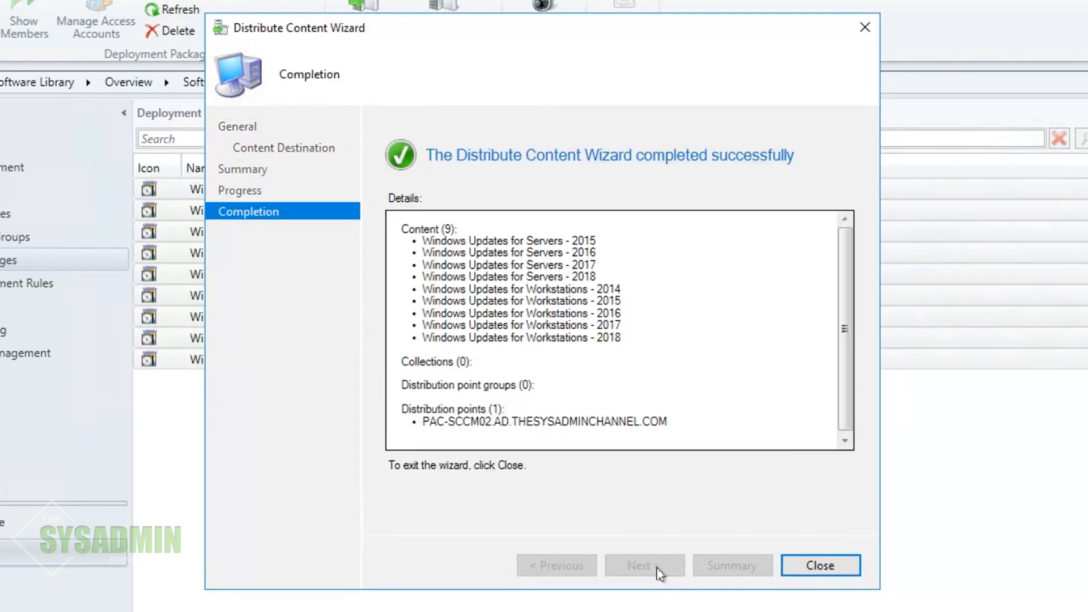
- Close the wizard and browse the Applications and Packages lists
left_click(820, 566)
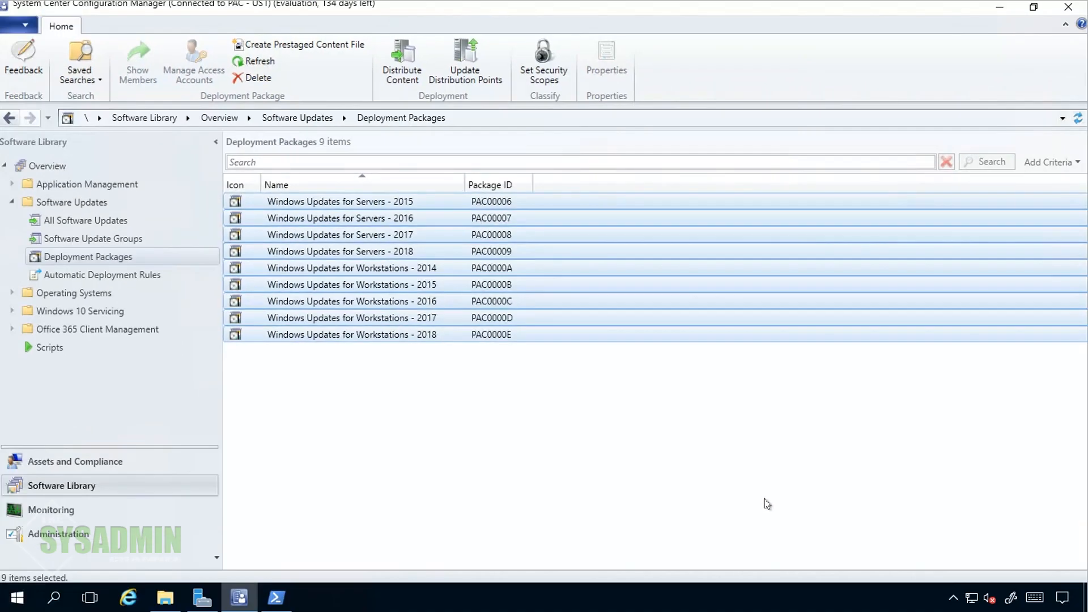
mouse_move(243, 324)
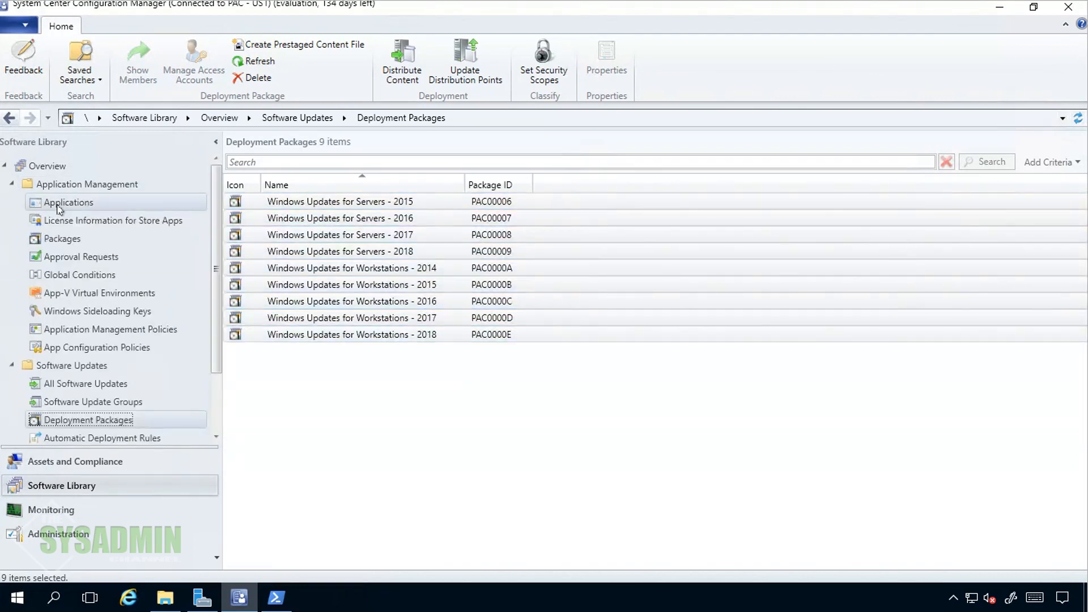
left_click(68, 201)
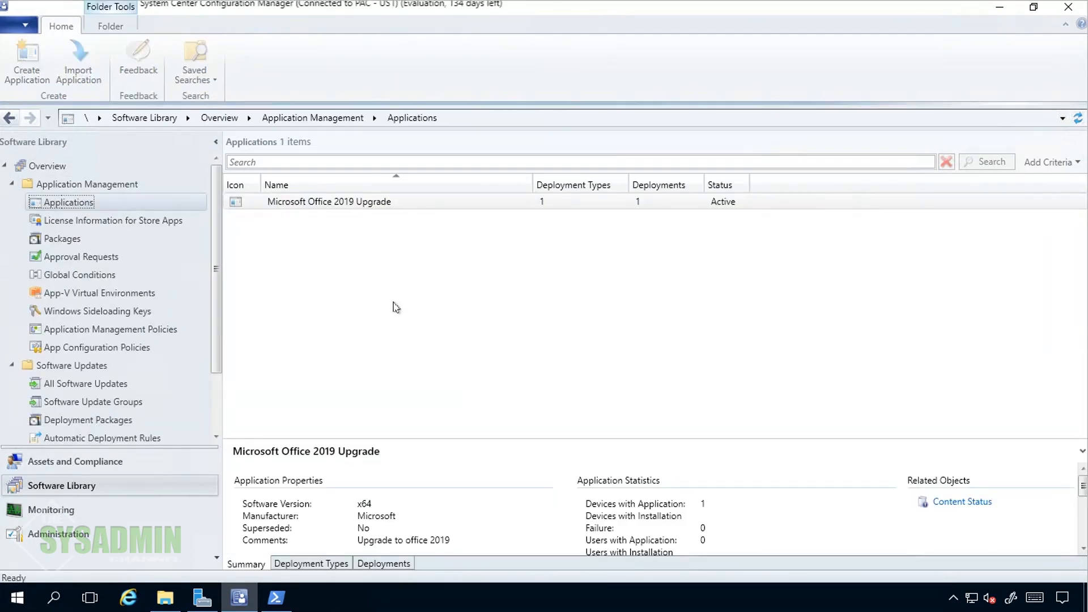
left_click(329, 201)
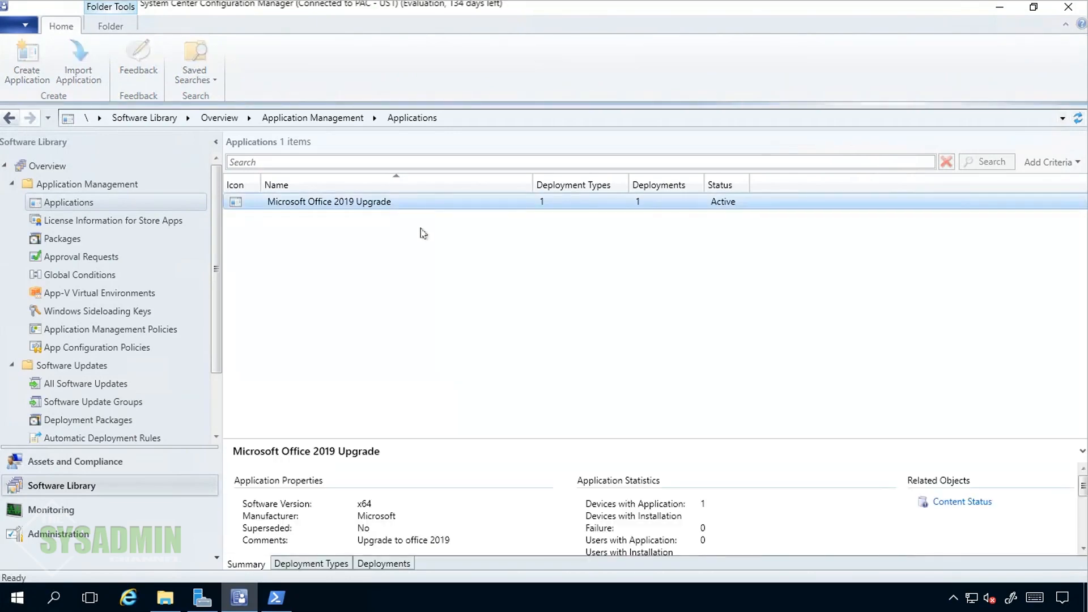
left_click(328, 202)
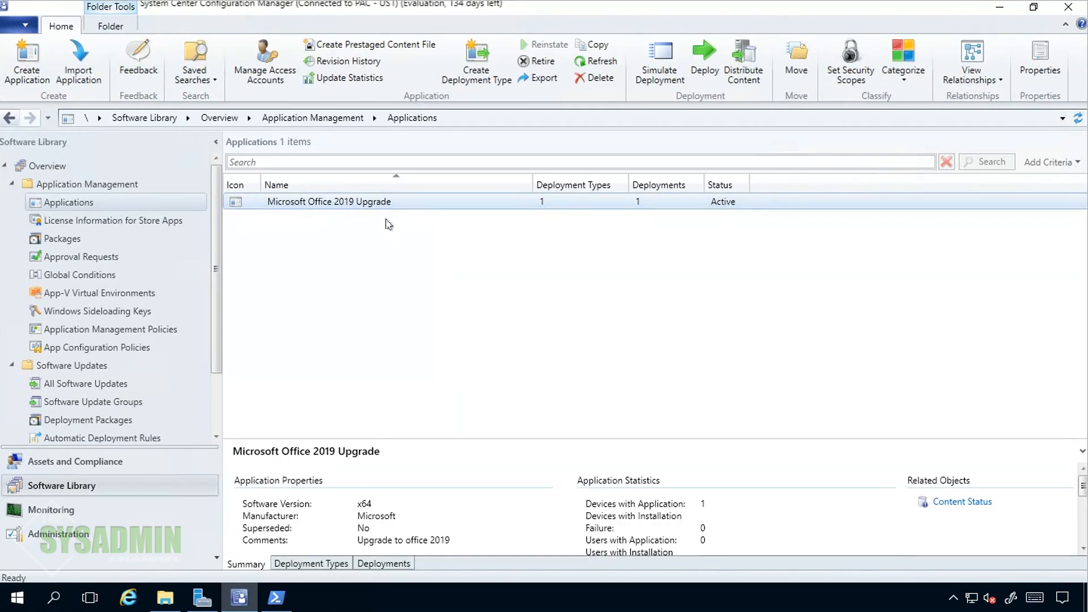
mouse_move(26, 202)
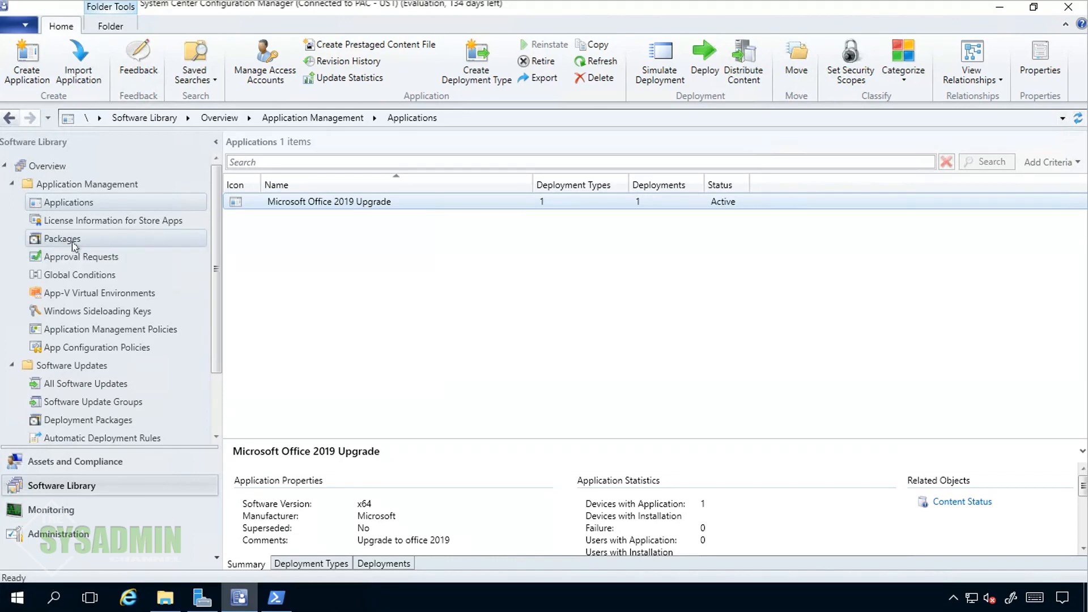
left_click(61, 240)
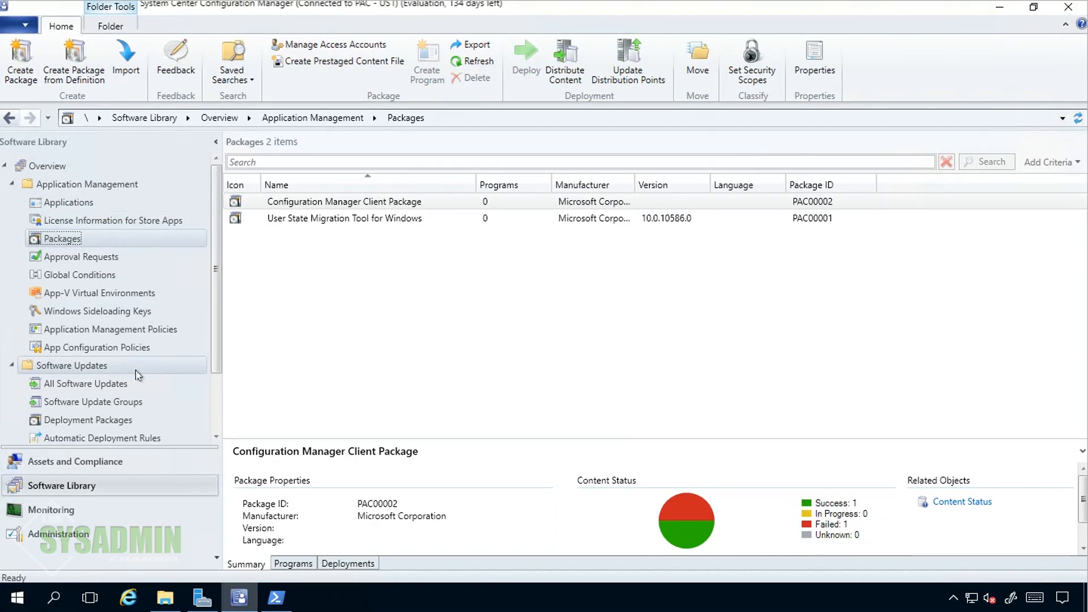
- Return to Deployment Packages and confirm Servers - 2015 and 2016 show 2 targets succeeded
left_click(87, 419)
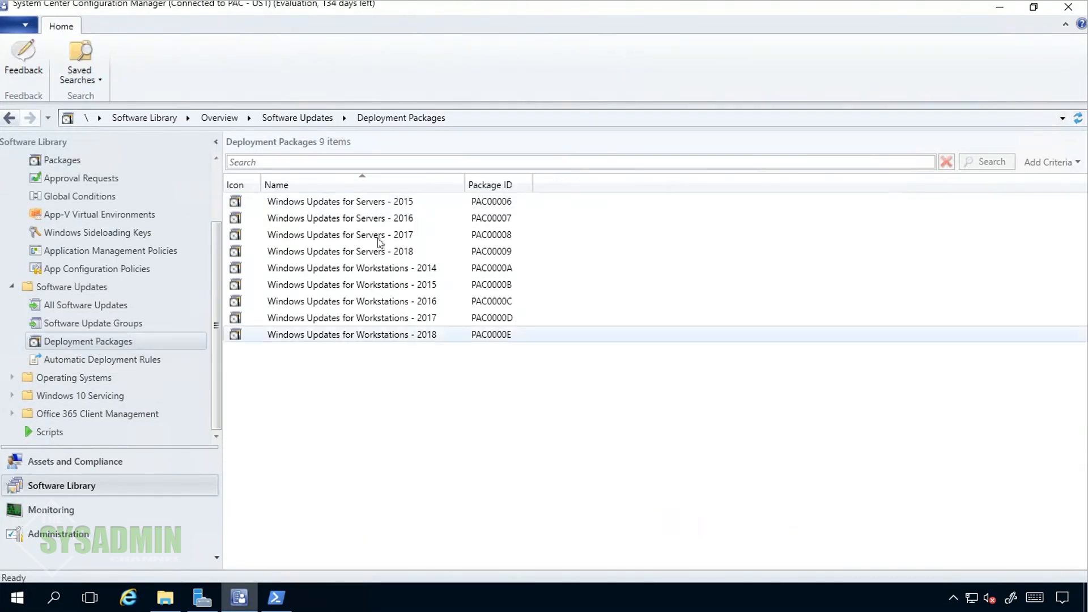
left_click(340, 201)
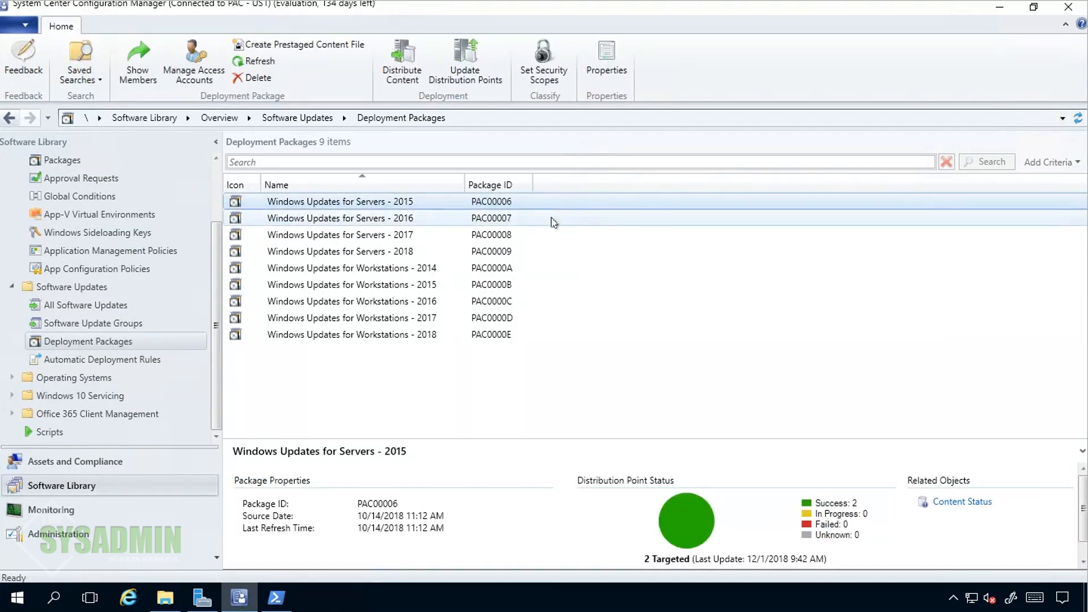
left_click(340, 217)
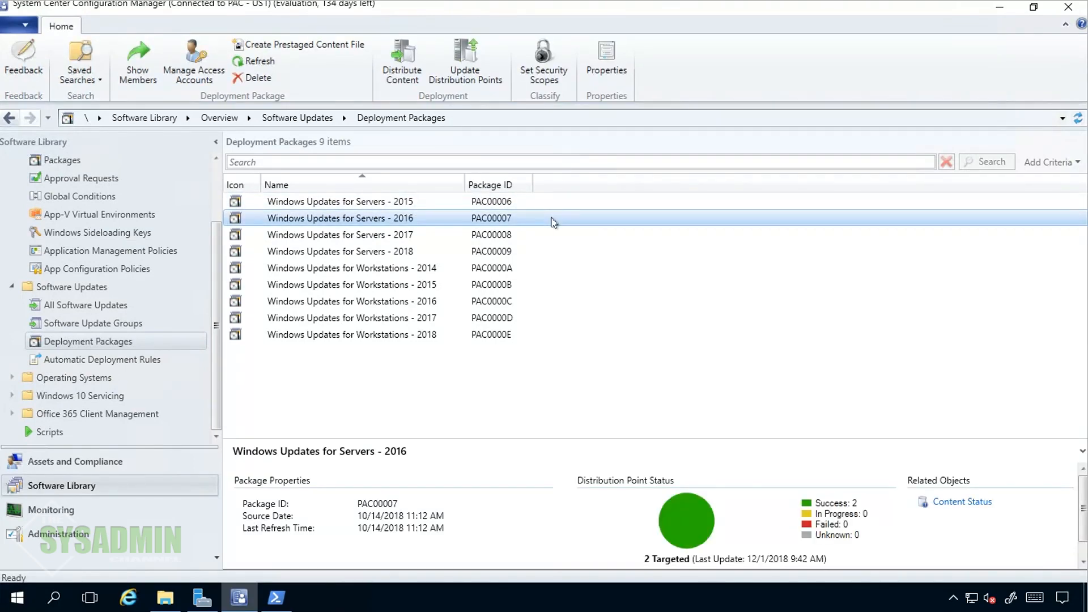